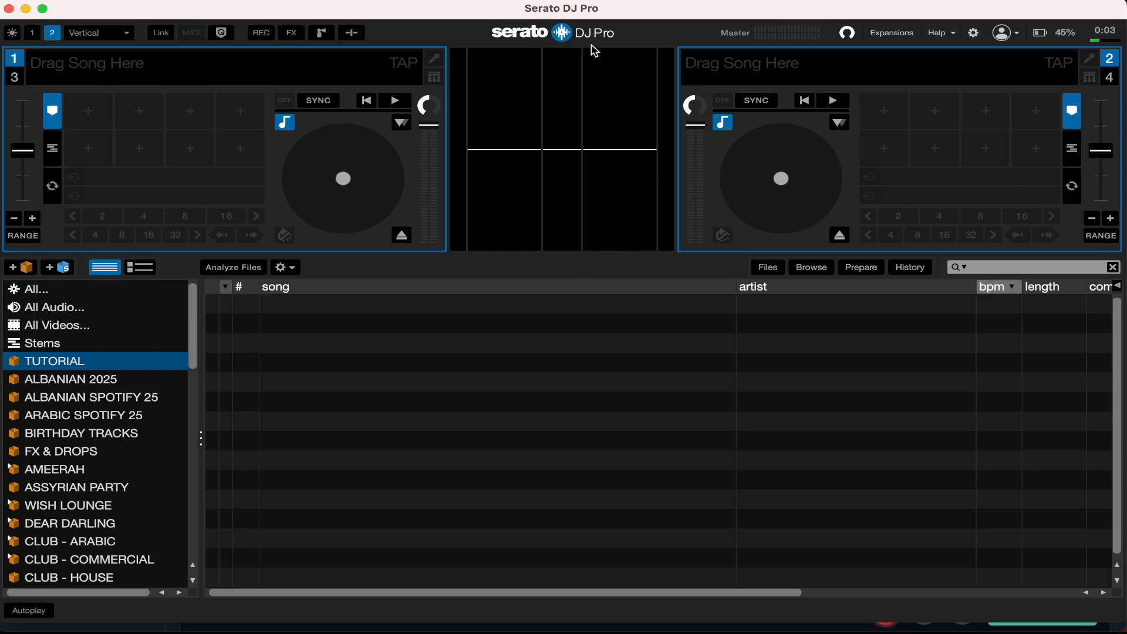
{"action": "mouse_move", "coordinate": [515, 66]}
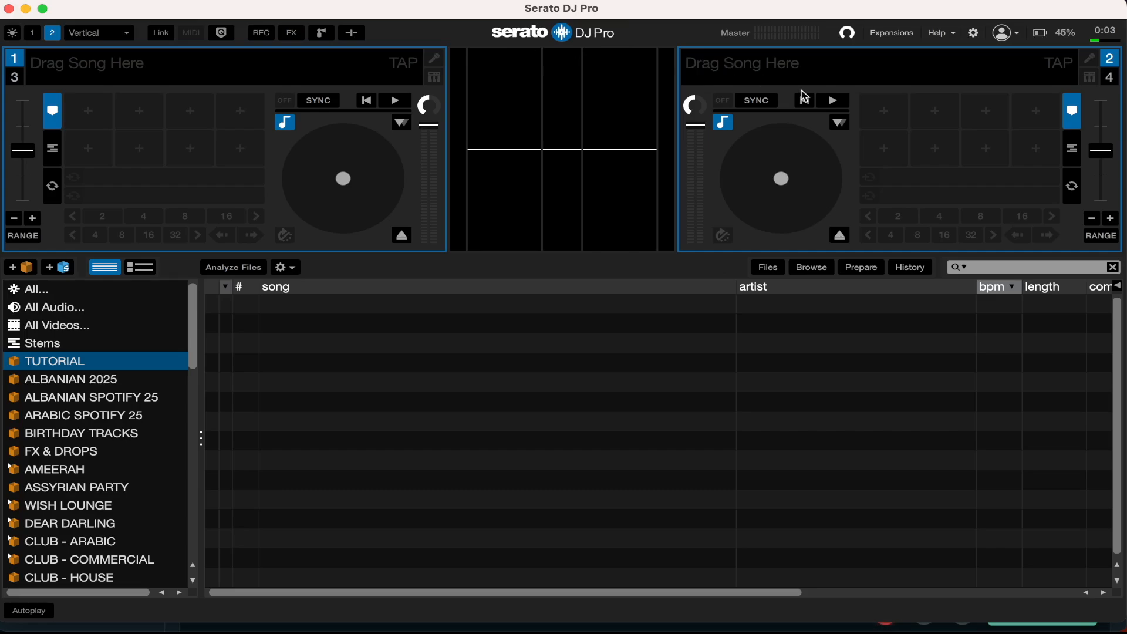
{"action": "mouse_move", "coordinate": [996, 51]}
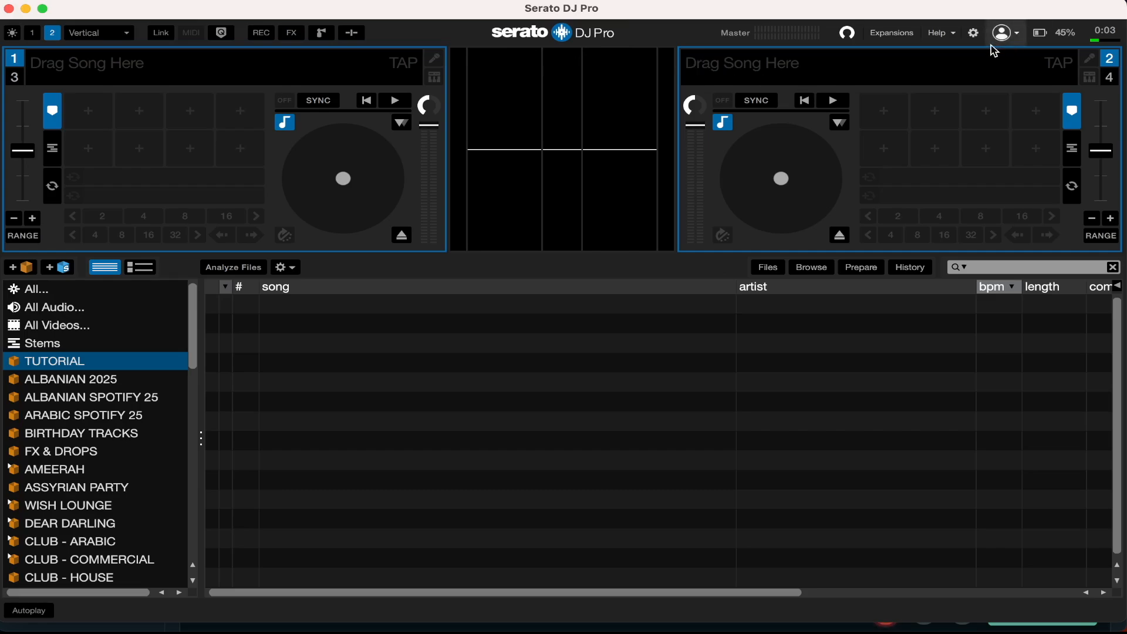
{"action": "mouse_move", "coordinate": [985, 36]}
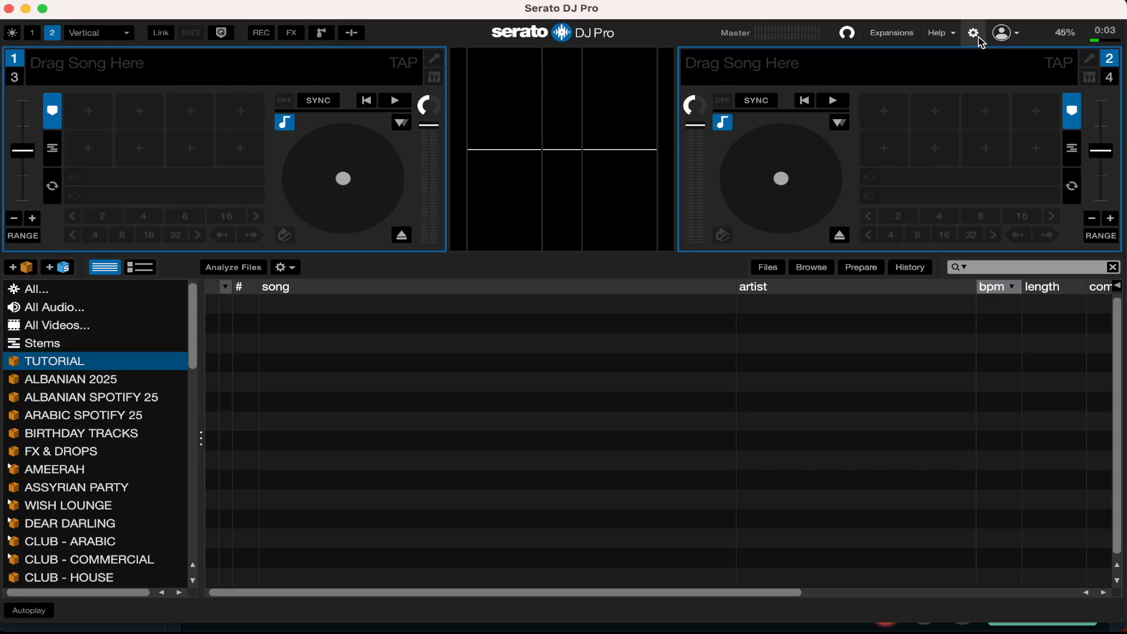
Review the DJ Preferences checkboxes, then close settings back to the decks.
{"action": "left_click", "coordinate": [975, 33]}
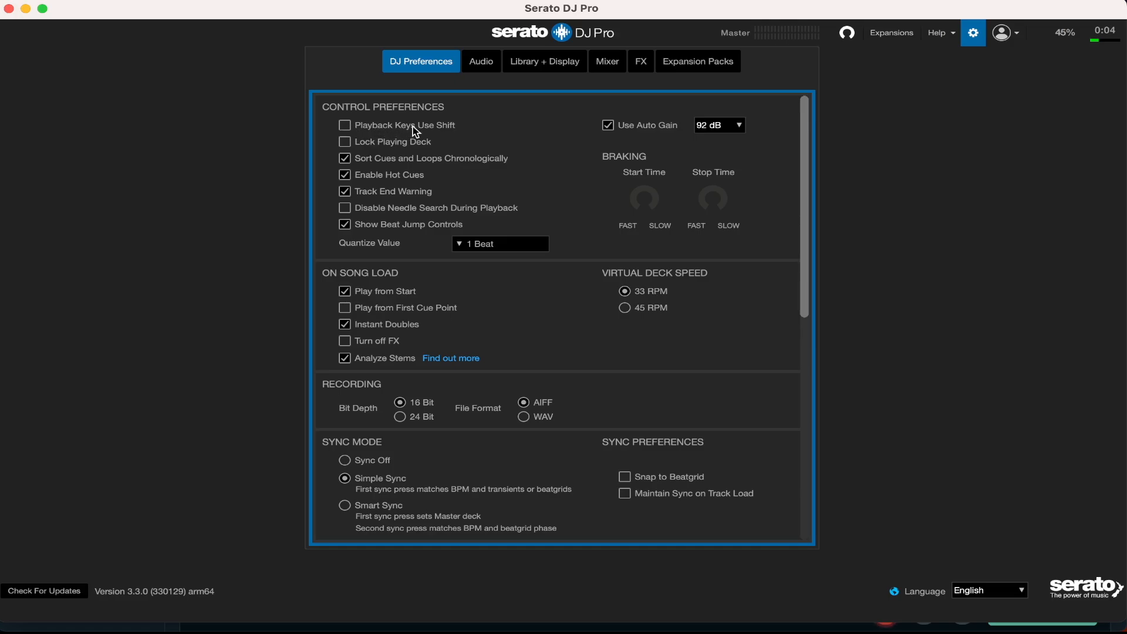
{"action": "mouse_move", "coordinate": [466, 126]}
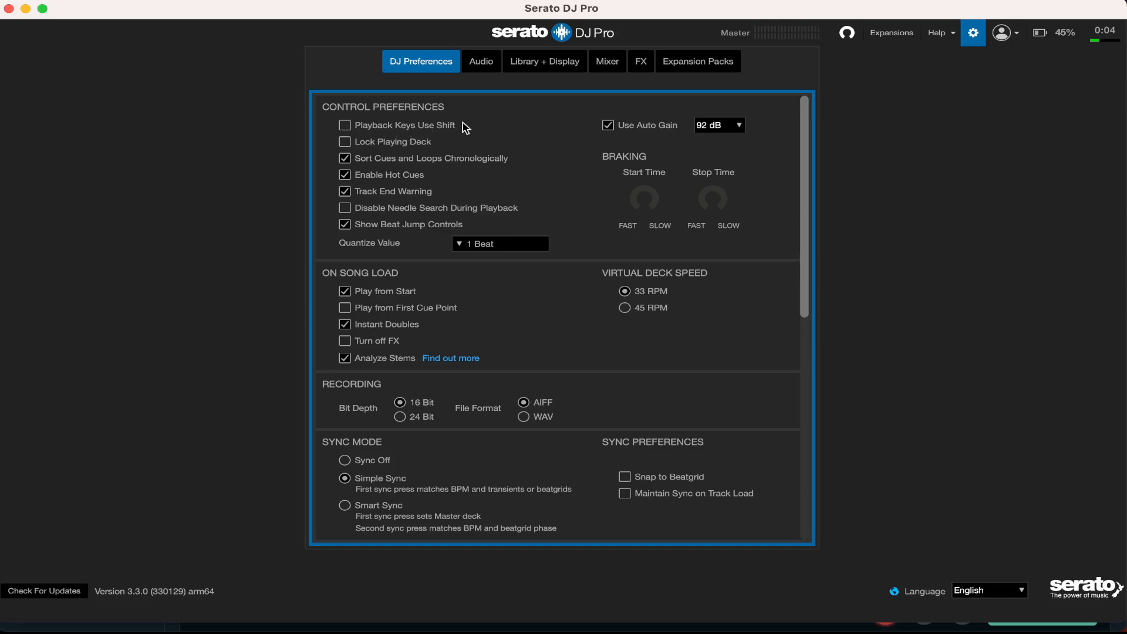
{"action": "mouse_move", "coordinate": [439, 146]}
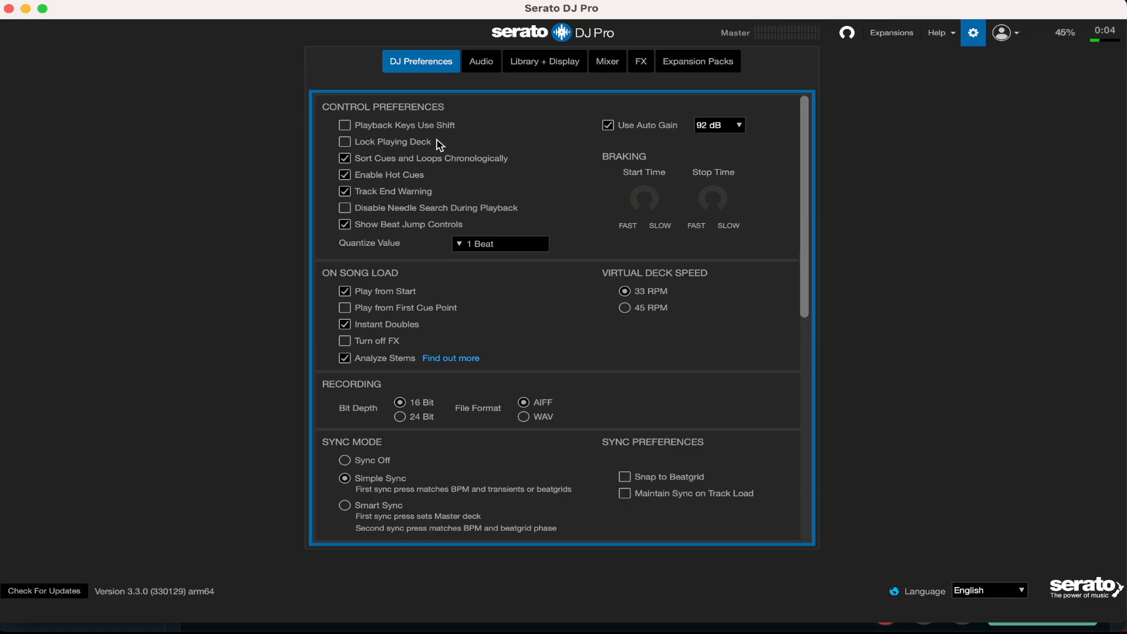
{"action": "mouse_move", "coordinate": [406, 135]}
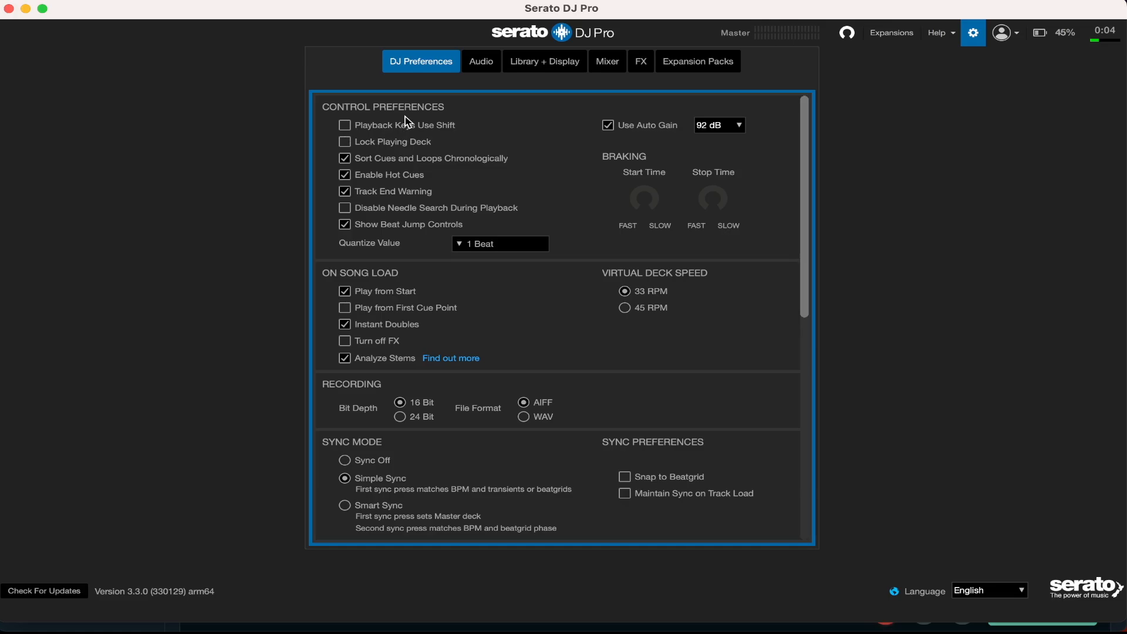
{"action": "mouse_move", "coordinate": [355, 154]}
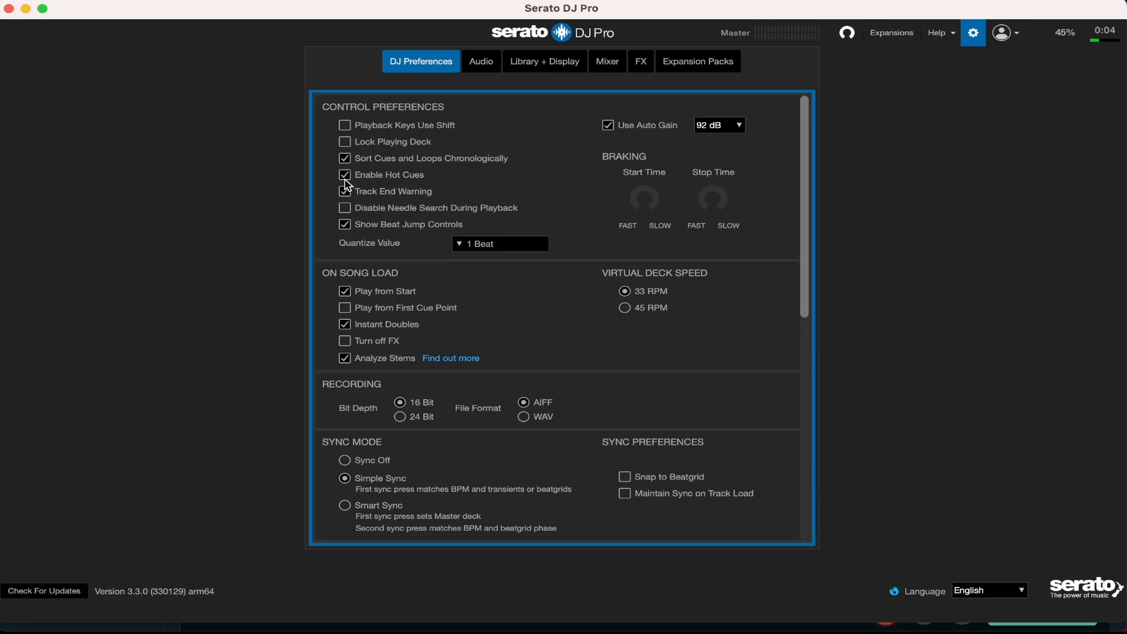
{"action": "left_click", "coordinate": [344, 191]}
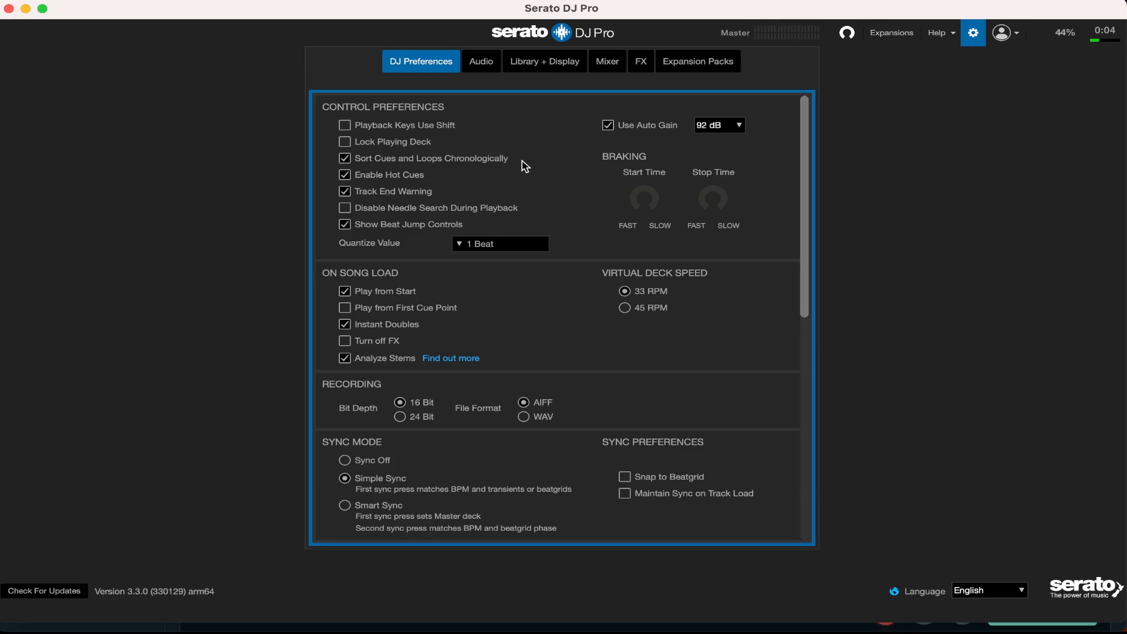
{"action": "mouse_move", "coordinate": [414, 202]}
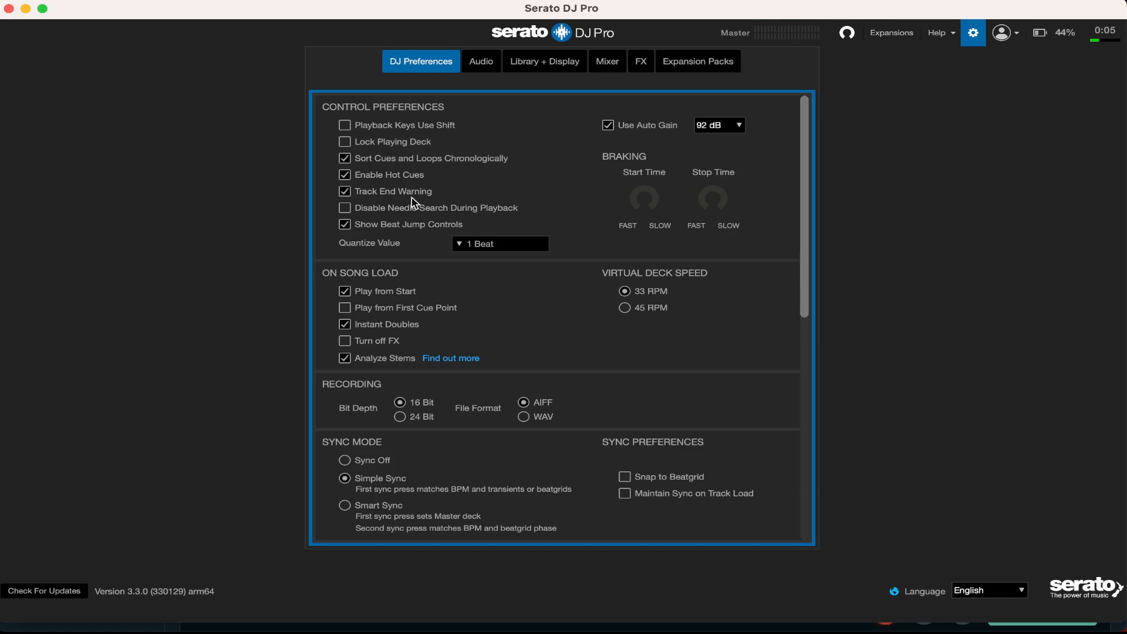
{"action": "mouse_move", "coordinate": [352, 232]}
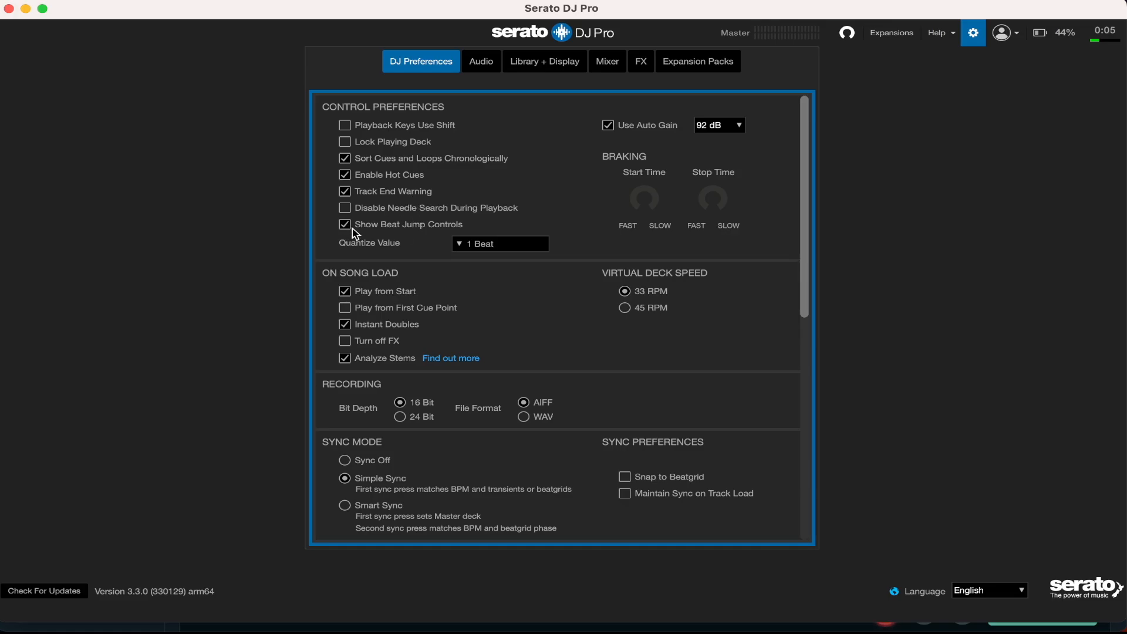
{"action": "left_click", "coordinate": [976, 33]}
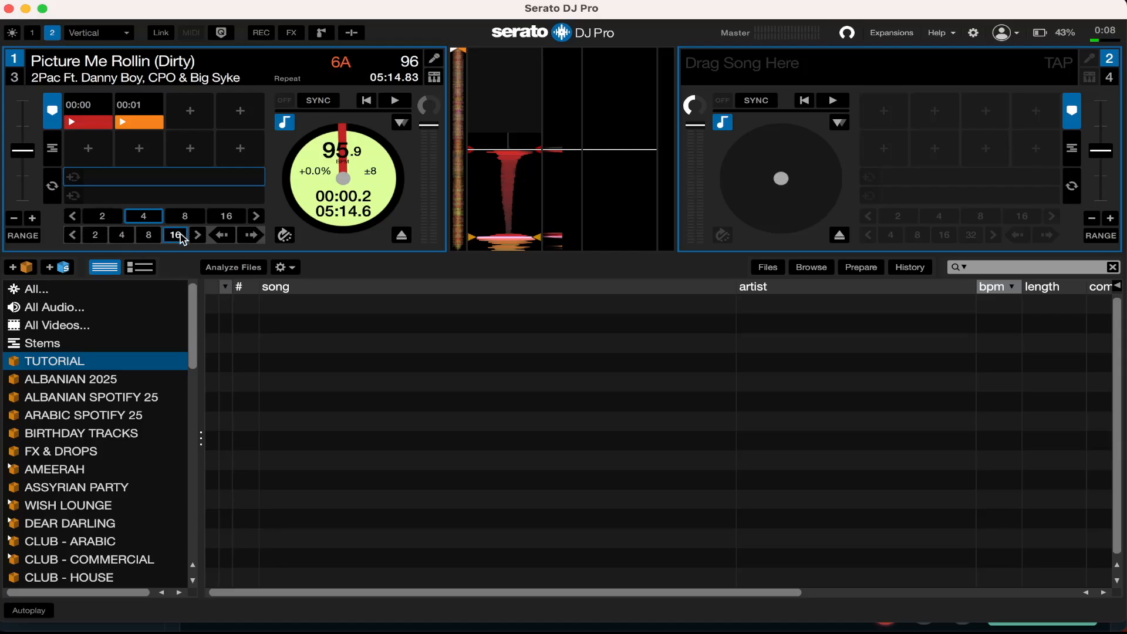
Move the deck 1 playhead to around 00:50 in Picture Me Rollin (Dirty).
{"action": "left_click", "coordinate": [252, 235]}
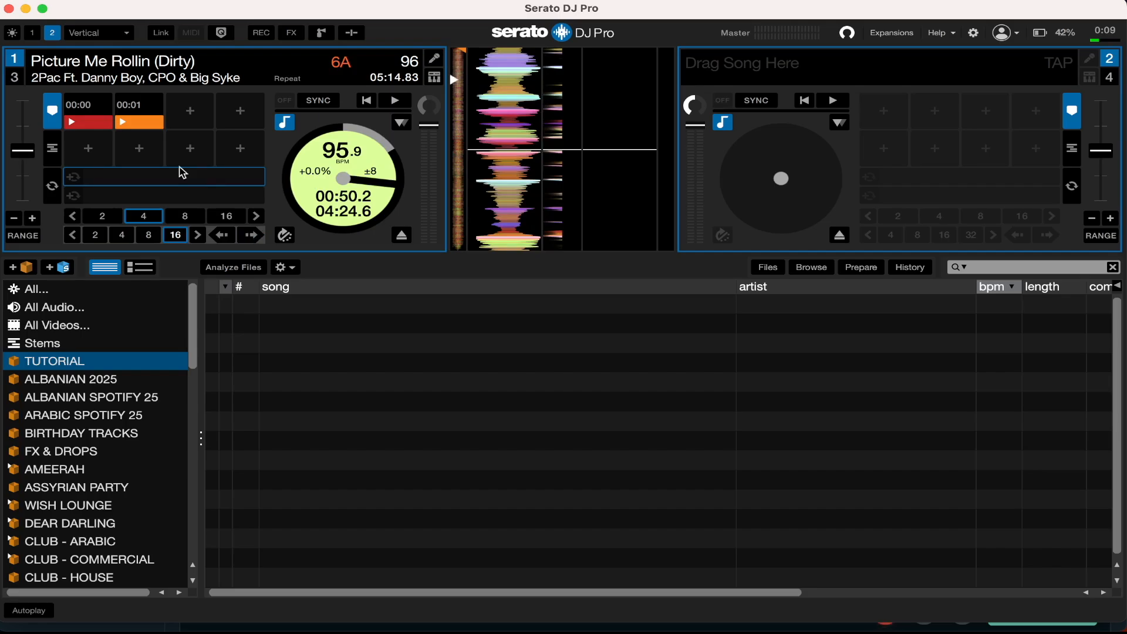
{"action": "mouse_move", "coordinate": [318, 151]}
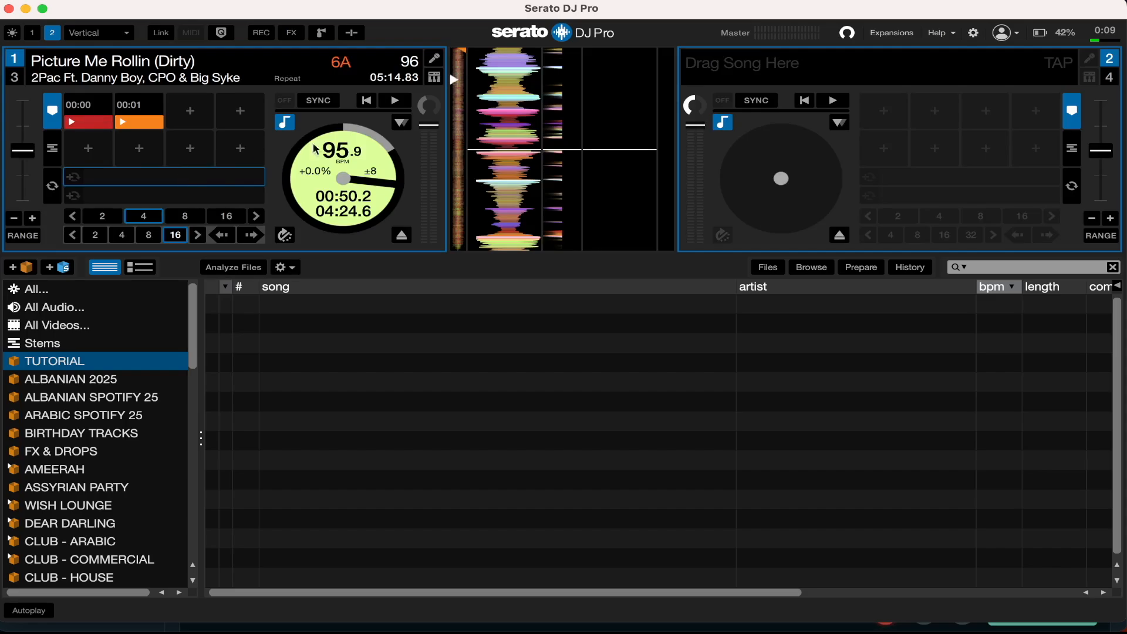
{"action": "mouse_move", "coordinate": [984, 38]}
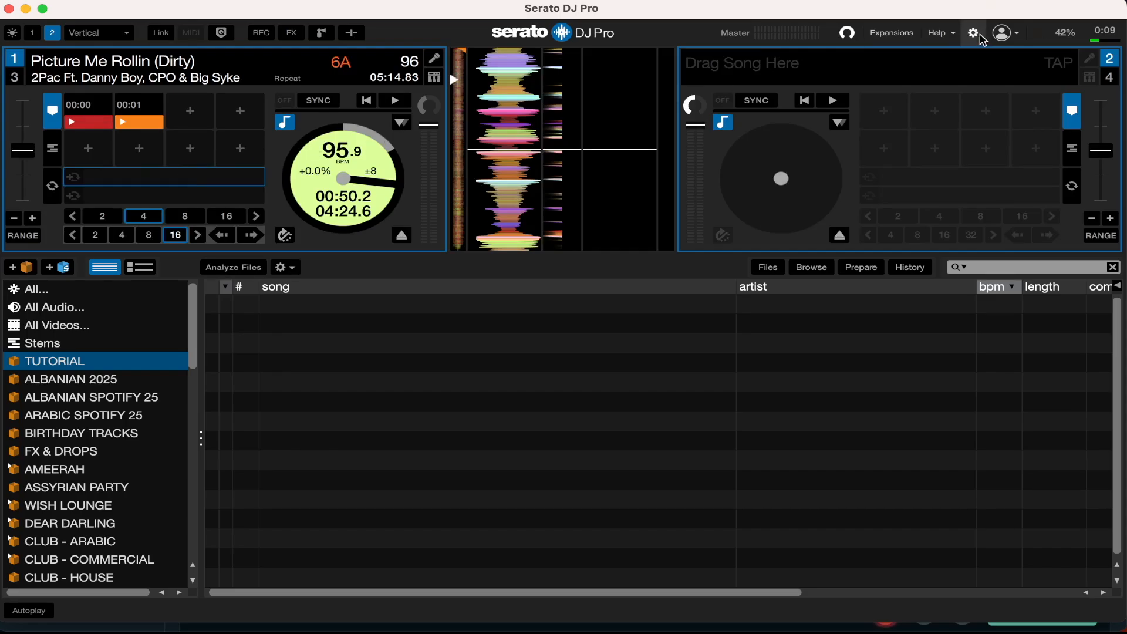
Reopen Setup on the DJ Preferences tab to see the On Song Load options.
{"action": "left_click", "coordinate": [973, 33]}
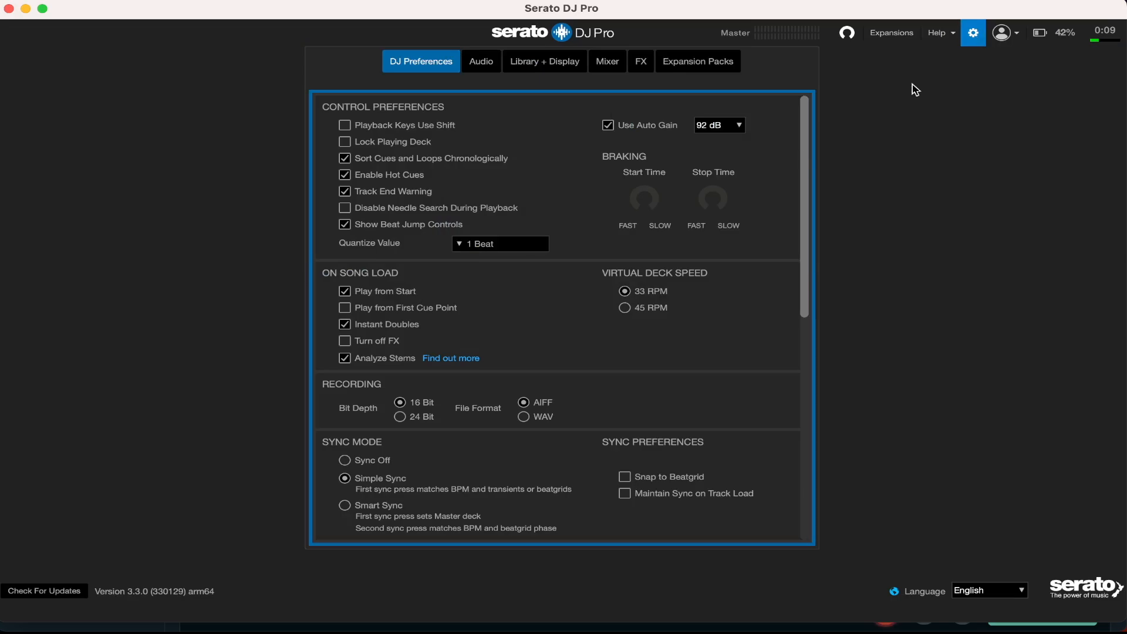
{"action": "mouse_move", "coordinate": [439, 286]}
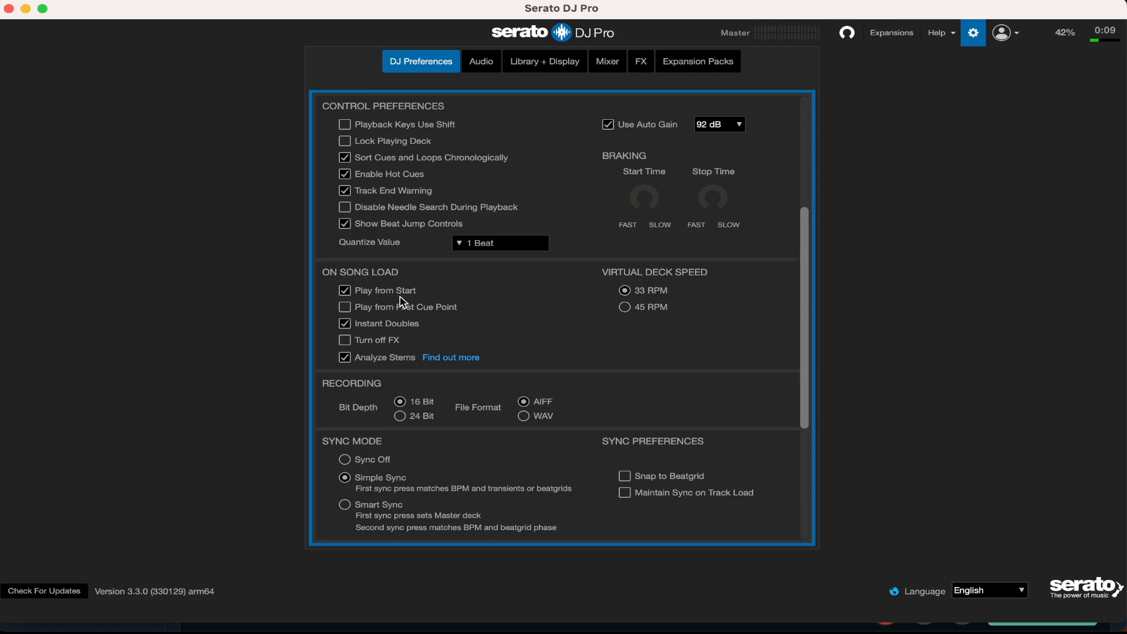
{"action": "mouse_move", "coordinate": [408, 298]}
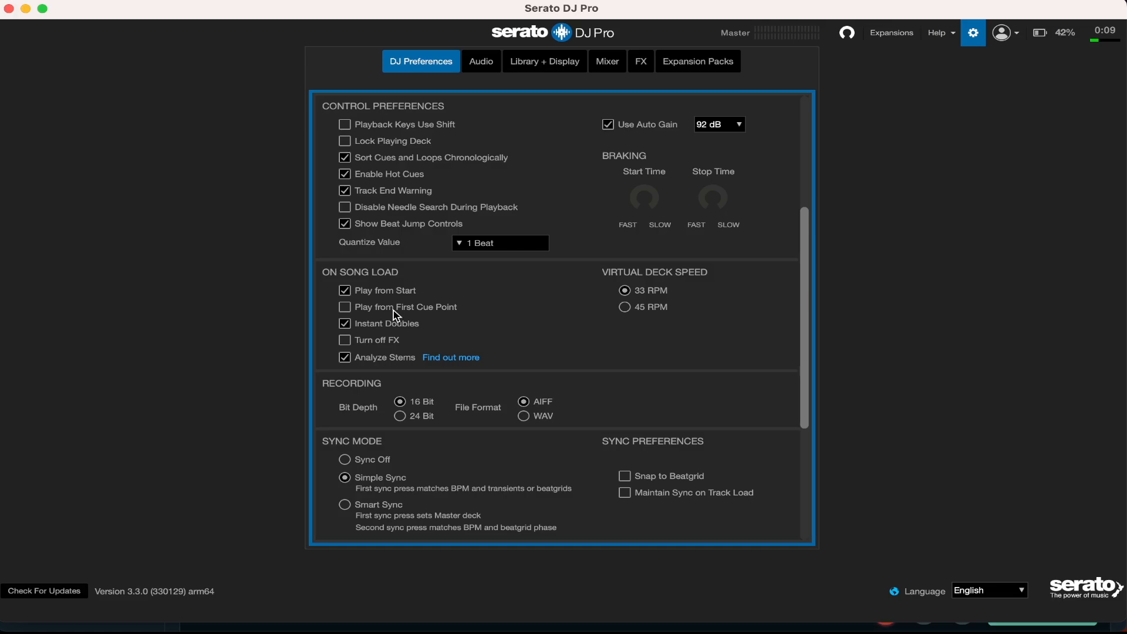
{"action": "mouse_move", "coordinate": [450, 294]}
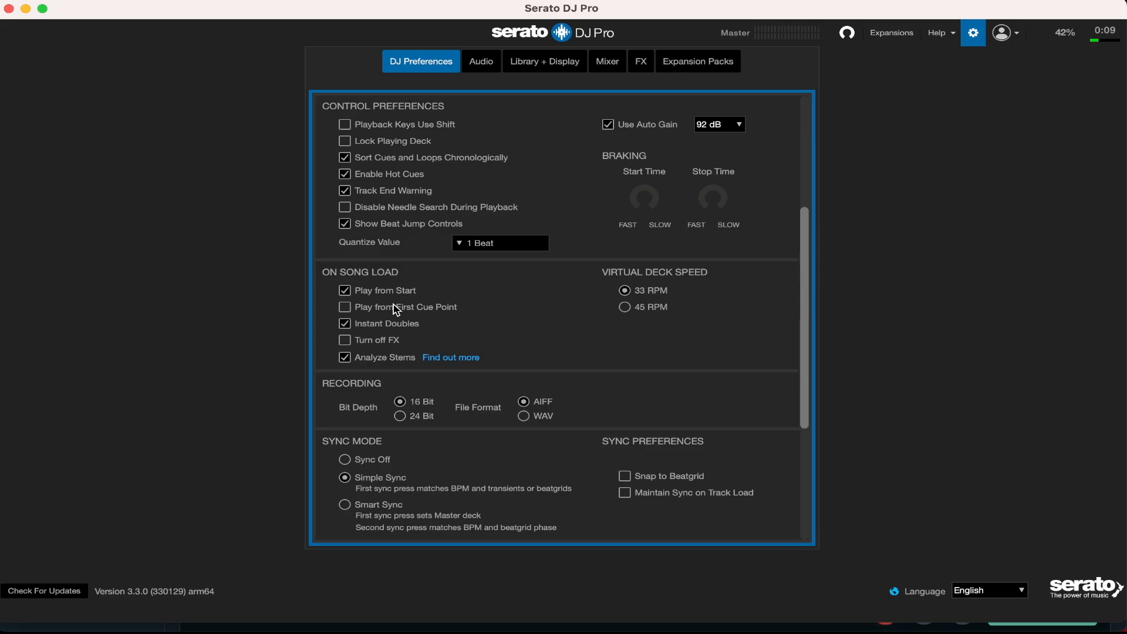
{"action": "mouse_move", "coordinate": [336, 333]}
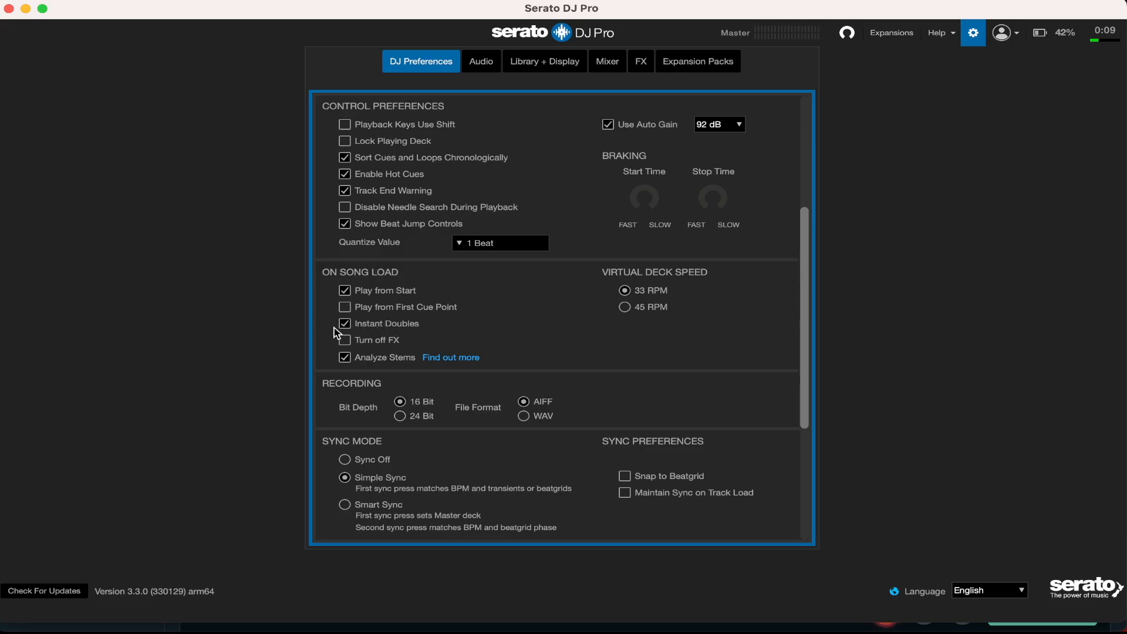
{"action": "mouse_move", "coordinate": [381, 319]}
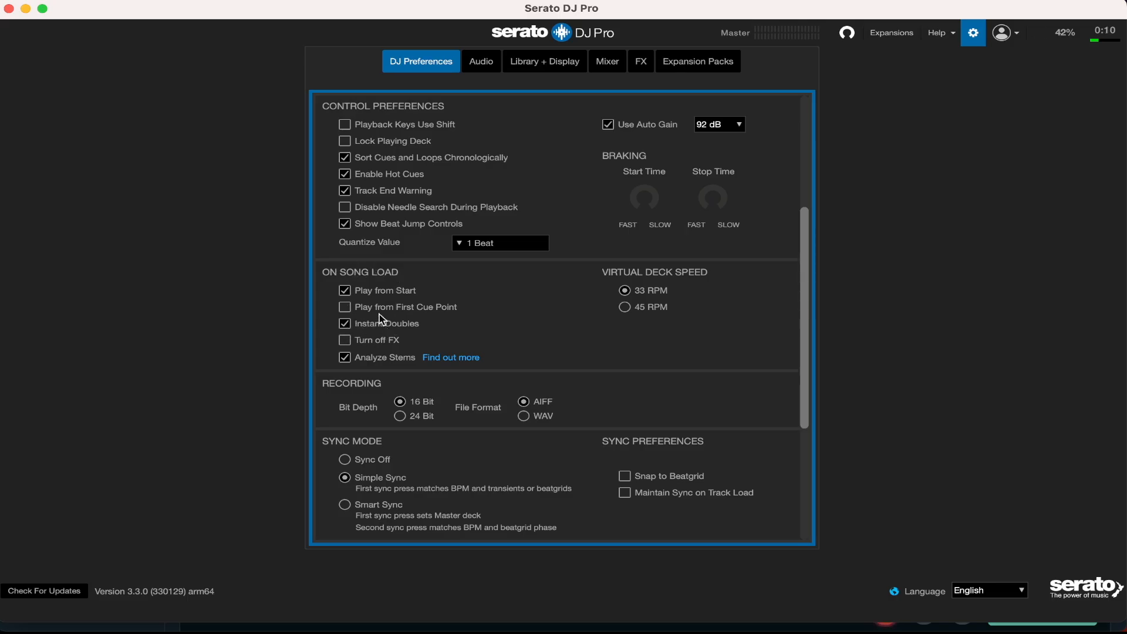
Close Setup and return to the decks with the track doubled on deck 2.
{"action": "left_click", "coordinate": [974, 33]}
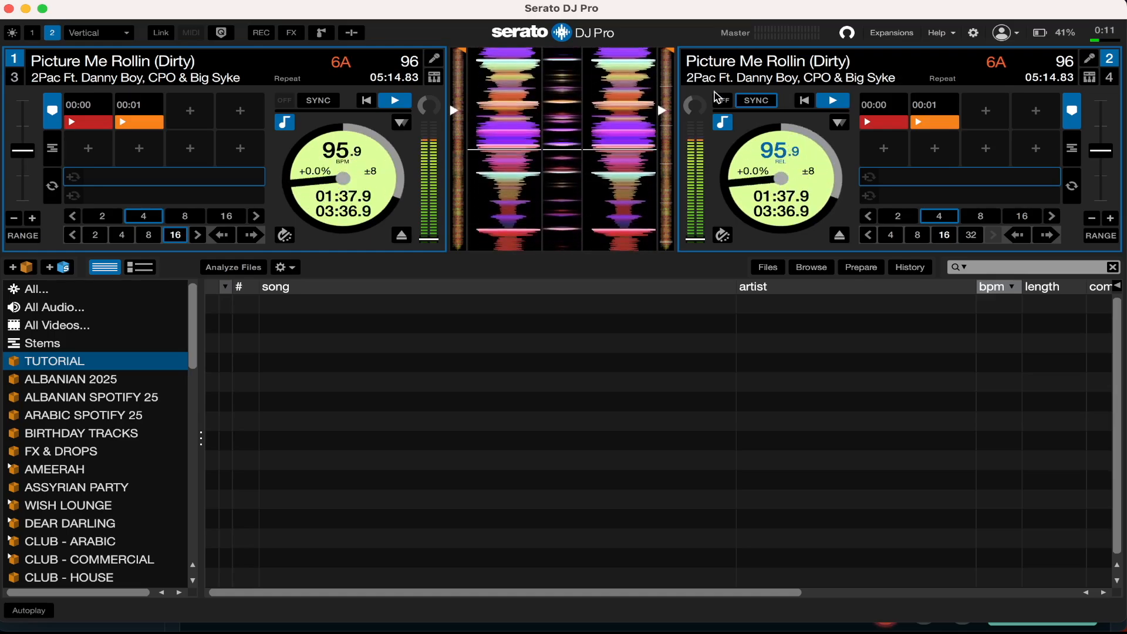
Open and close Setup, leaving the Echo, Delay and Brake Echo FX panel showing.
{"action": "left_click", "coordinate": [974, 33]}
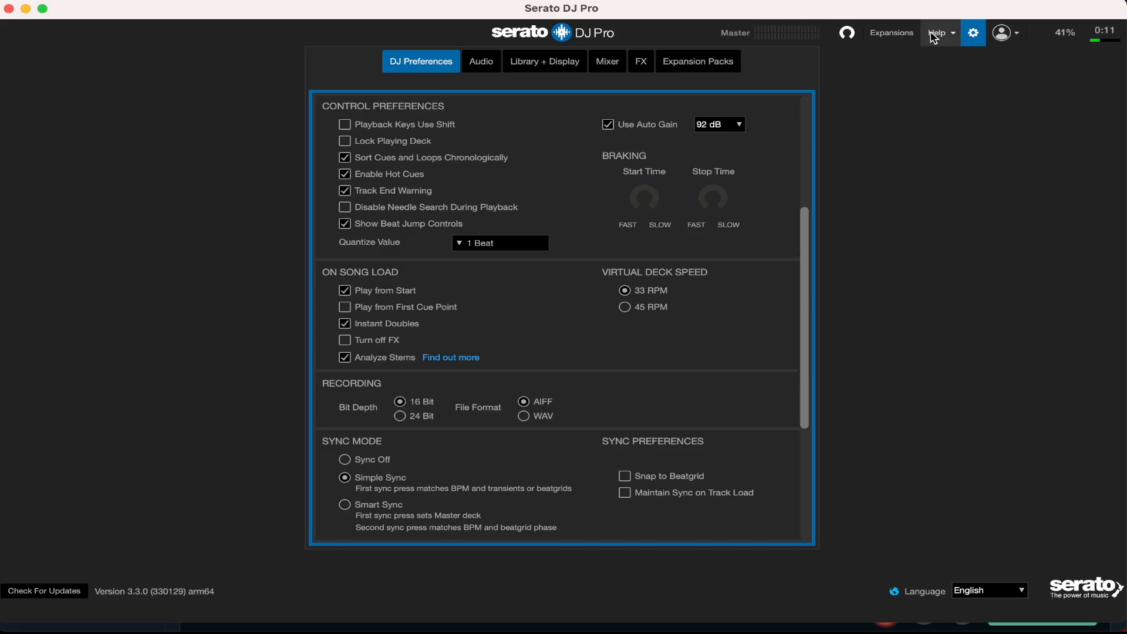
{"action": "left_click", "coordinate": [975, 33]}
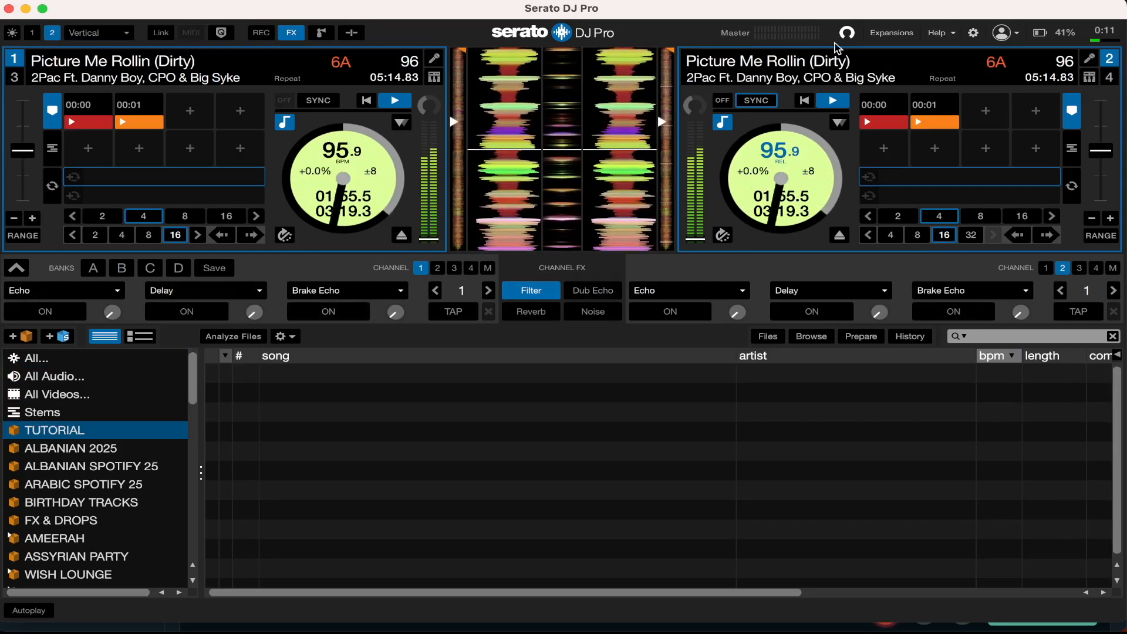
{"action": "left_click", "coordinate": [975, 33]}
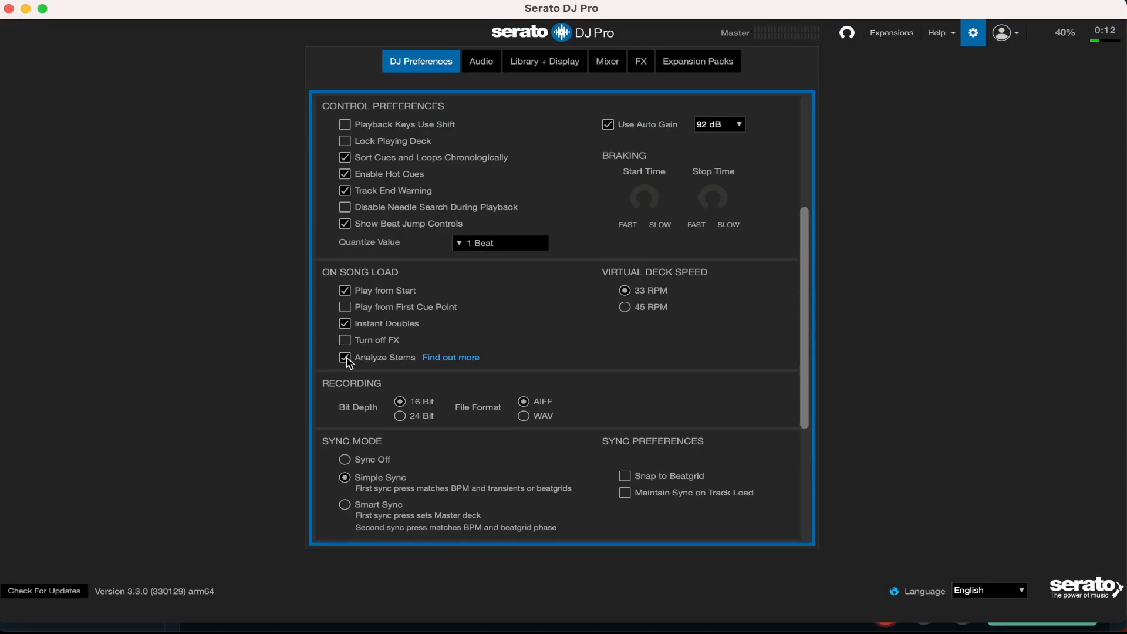
{"action": "left_click", "coordinate": [345, 357]}
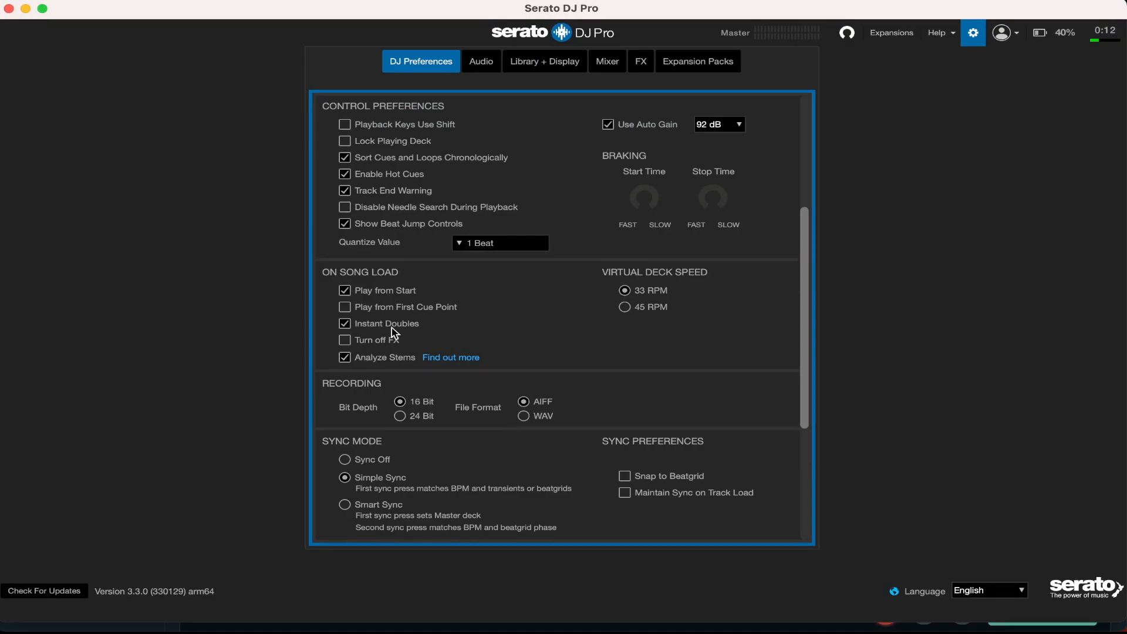
{"action": "mouse_move", "coordinate": [520, 324]}
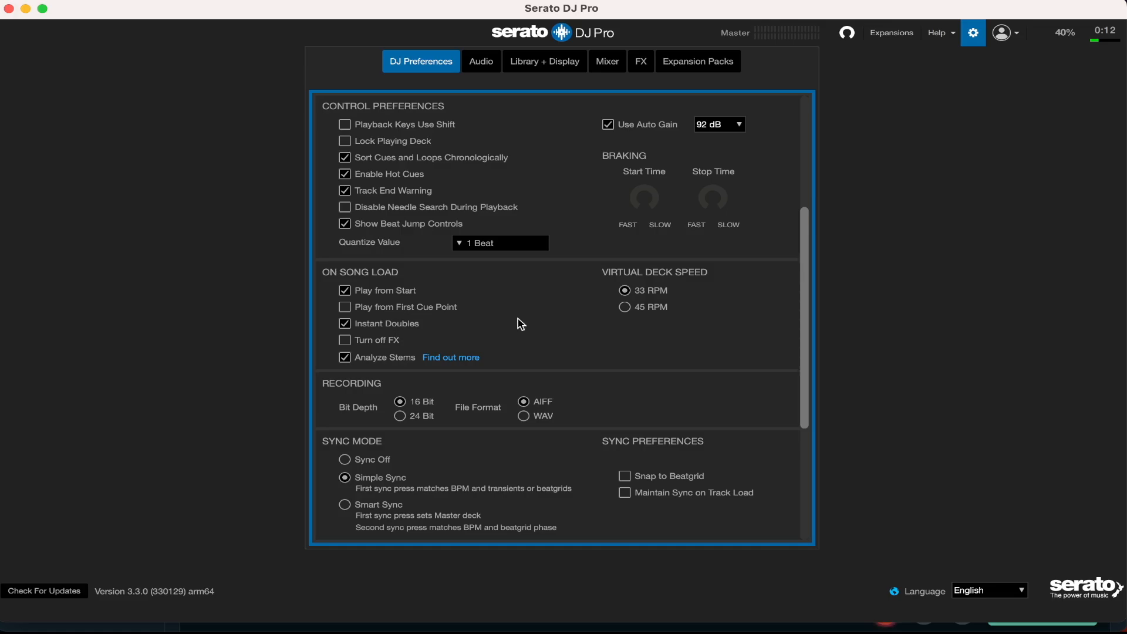
{"action": "mouse_move", "coordinate": [898, 131]}
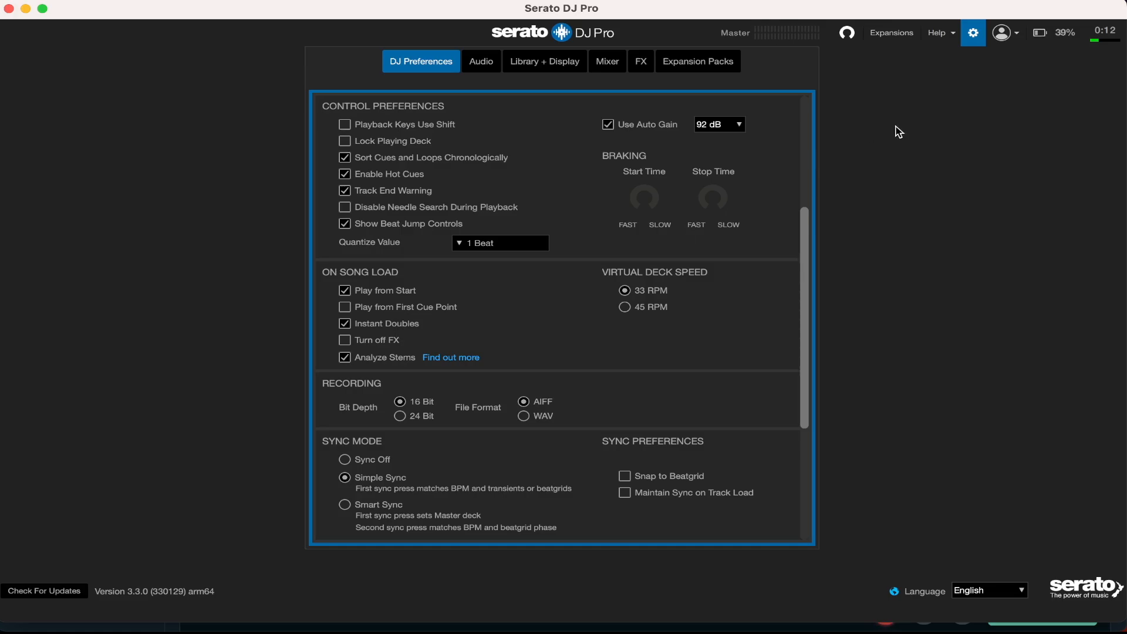
{"action": "mouse_move", "coordinate": [666, 261]}
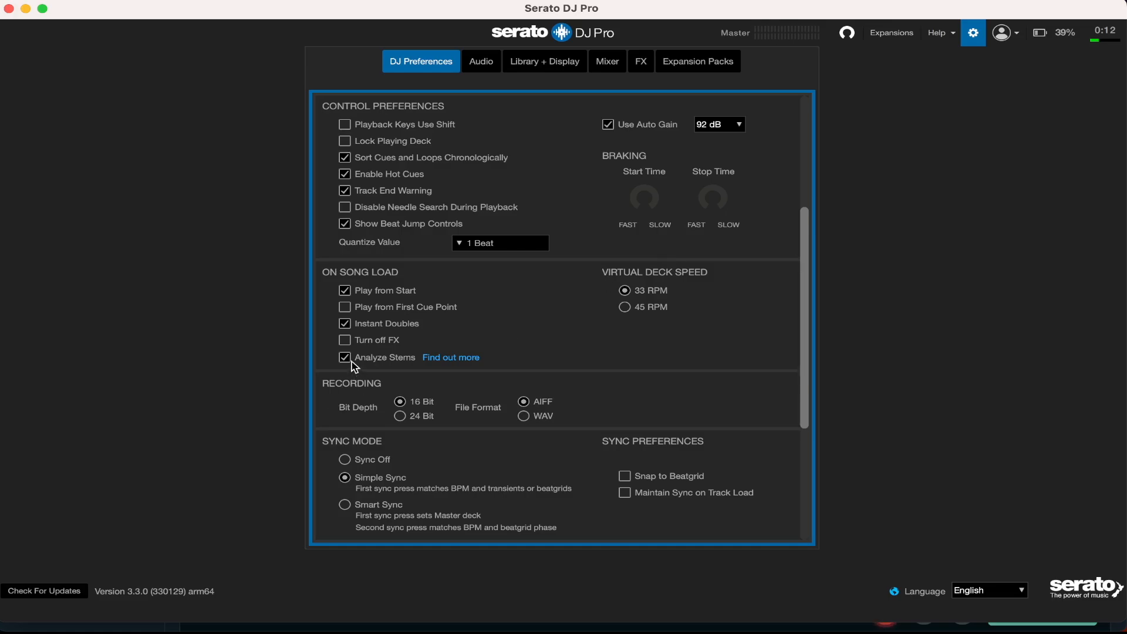
{"action": "mouse_move", "coordinate": [359, 370]}
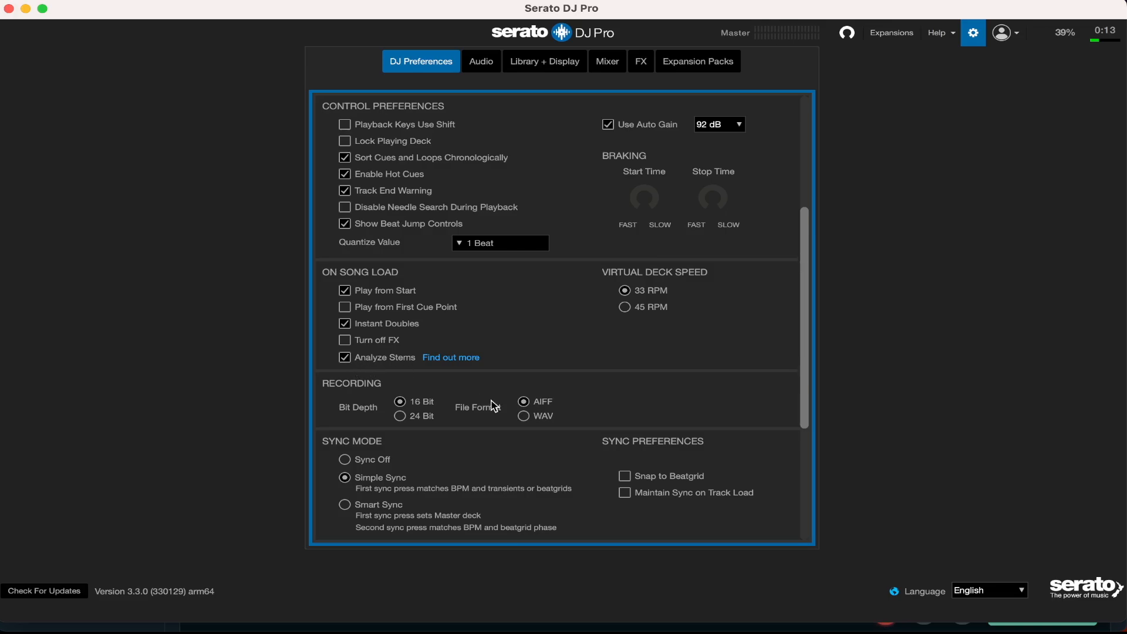
{"action": "mouse_move", "coordinate": [457, 463]}
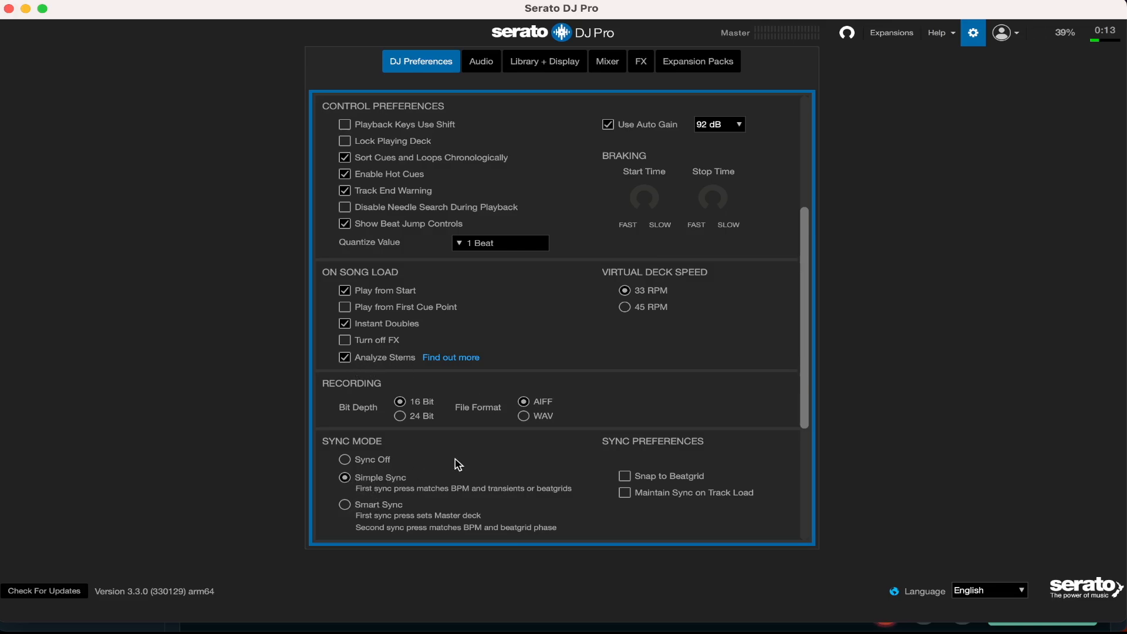
{"action": "mouse_move", "coordinate": [411, 451]}
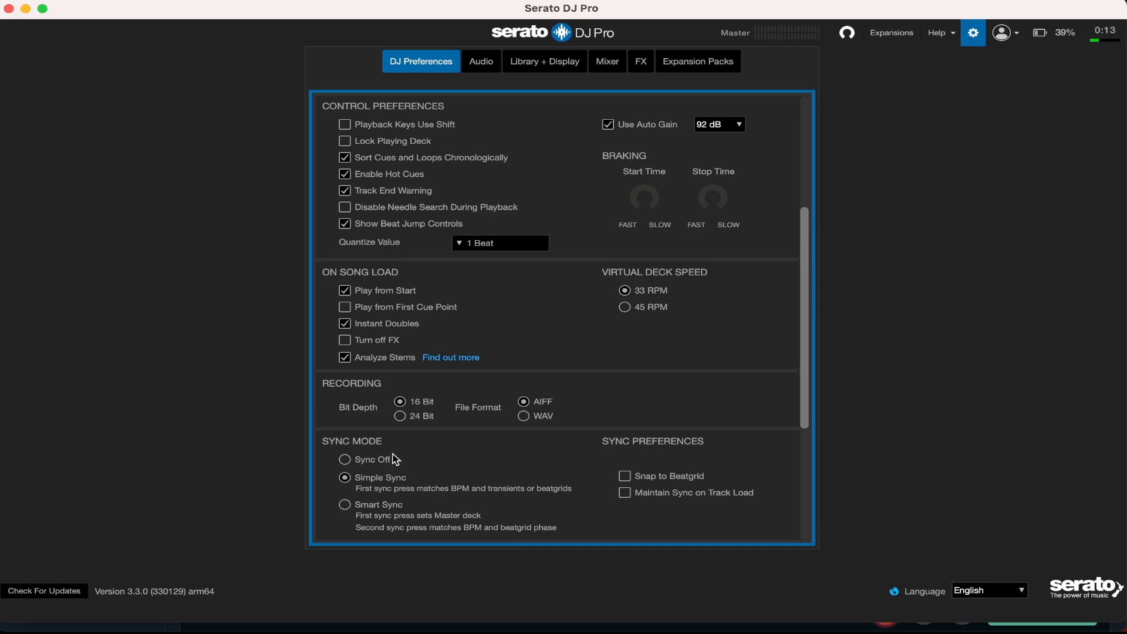
{"action": "mouse_move", "coordinate": [491, 76]}
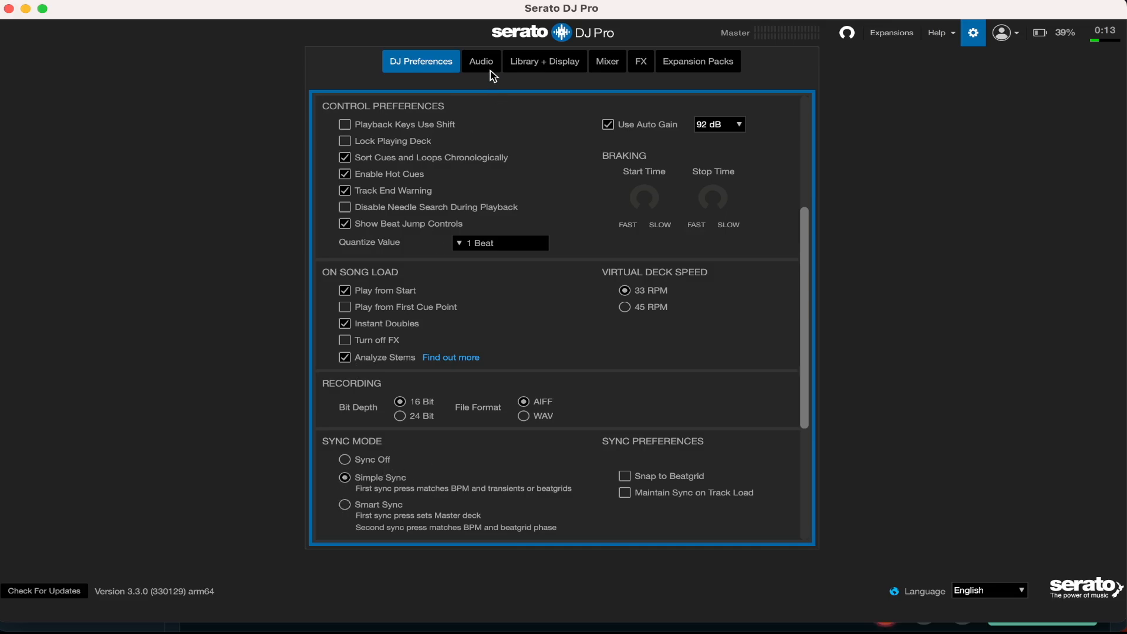
Show the Audio preferences with USB buffer latency at 1 ms and audio sharing off.
{"action": "left_click", "coordinate": [481, 61]}
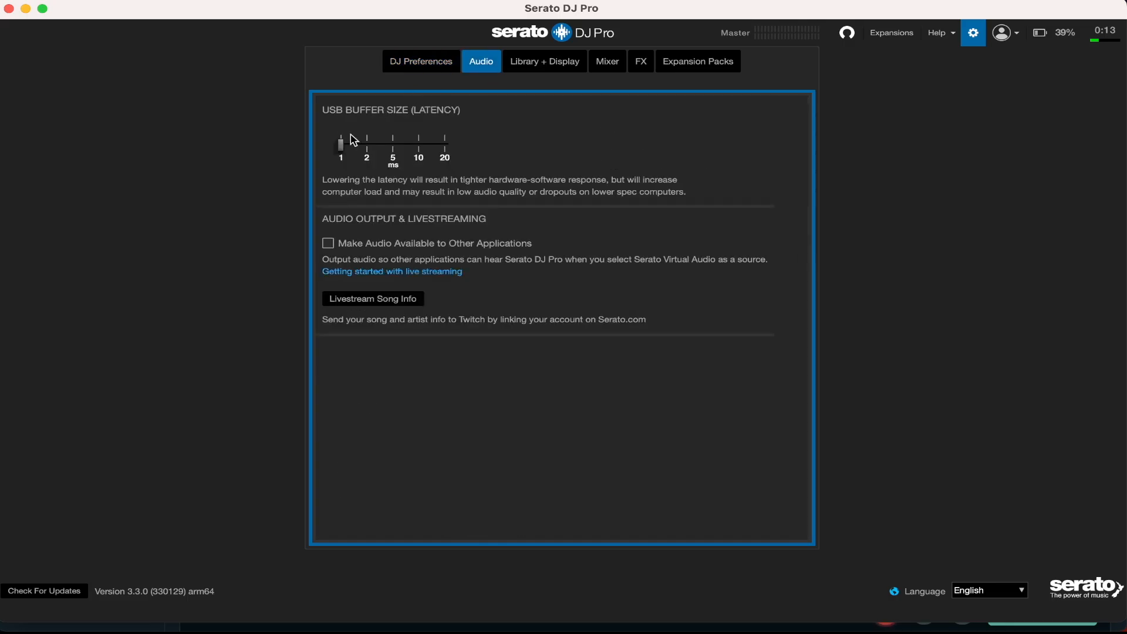
{"action": "mouse_move", "coordinate": [437, 130]}
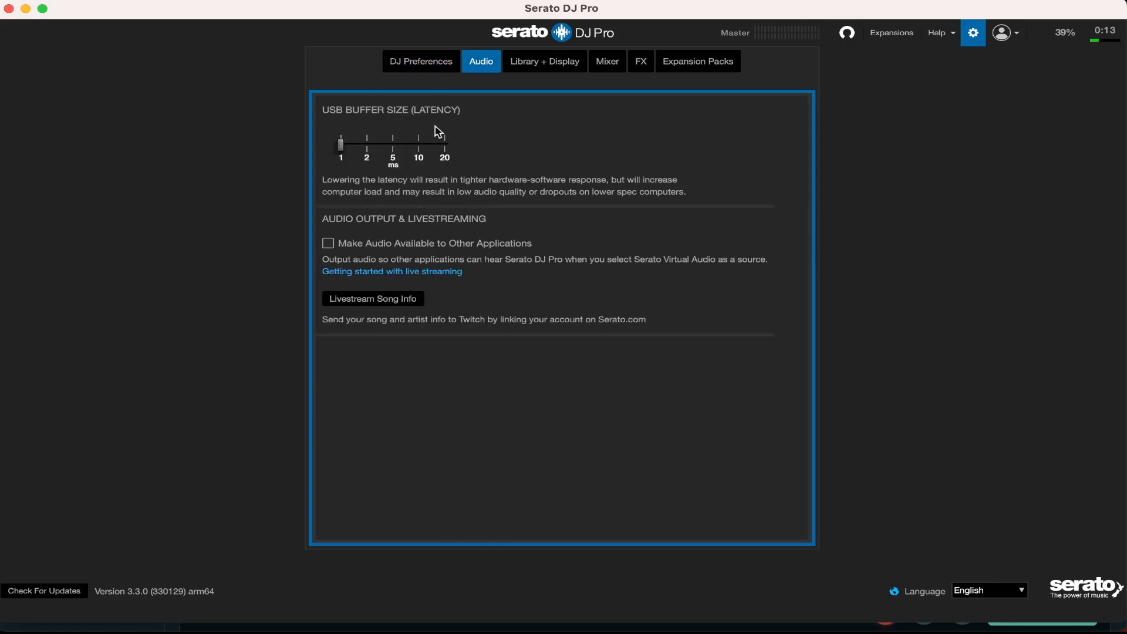
{"action": "mouse_move", "coordinate": [483, 187]}
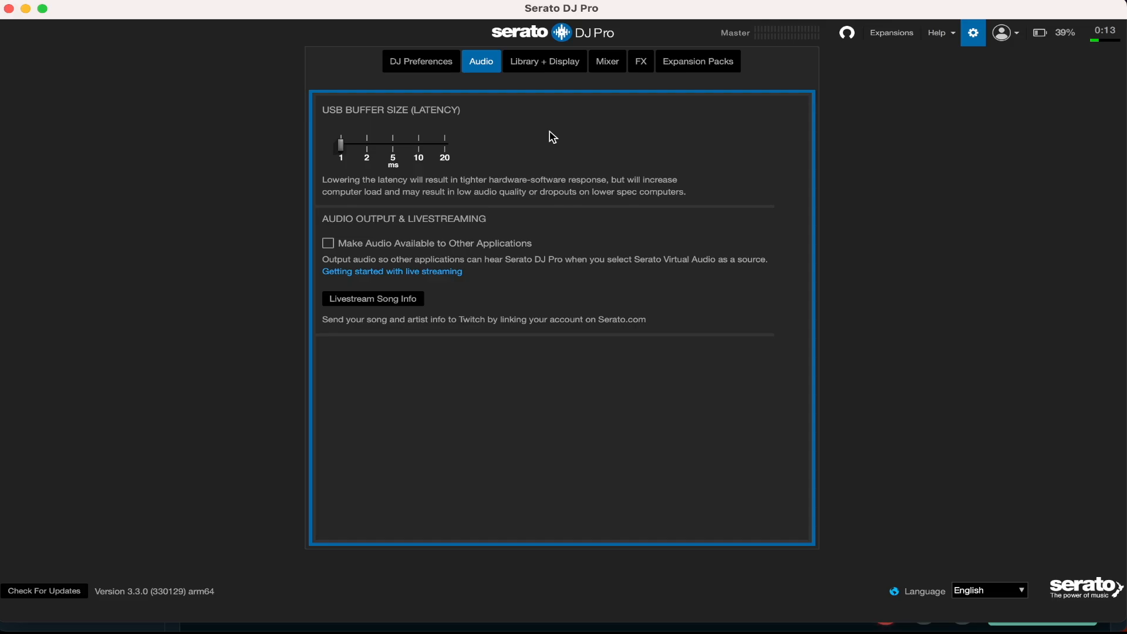
{"action": "mouse_move", "coordinate": [550, 76]}
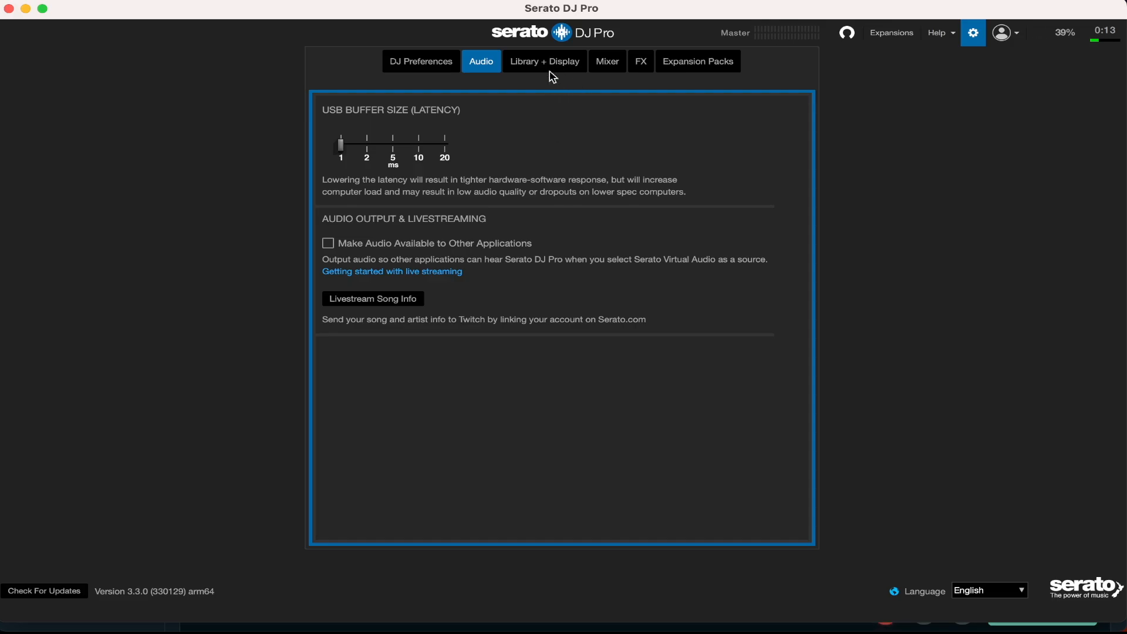
{"action": "left_click", "coordinate": [545, 61]}
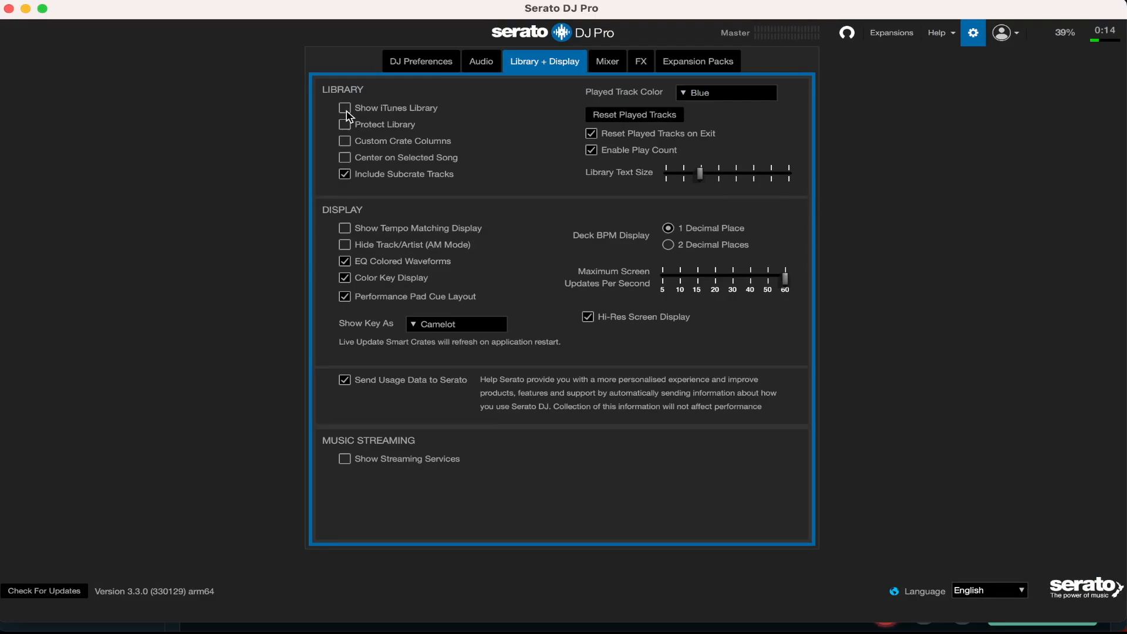
{"action": "mouse_move", "coordinate": [484, 115]}
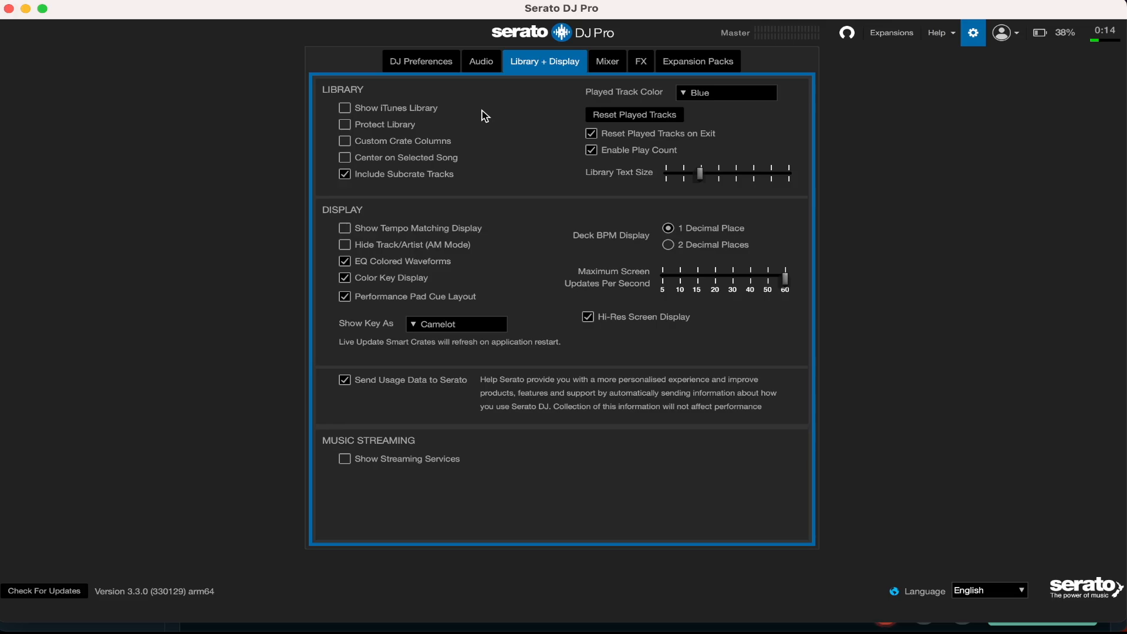
{"action": "mouse_move", "coordinate": [453, 110]}
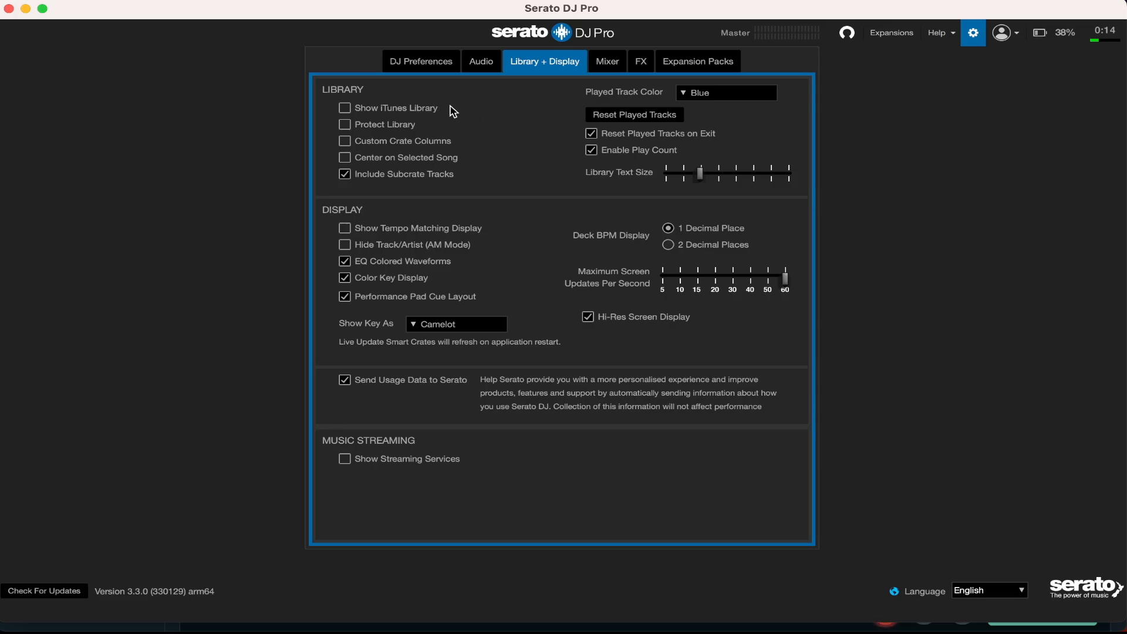
{"action": "mouse_move", "coordinate": [413, 113]}
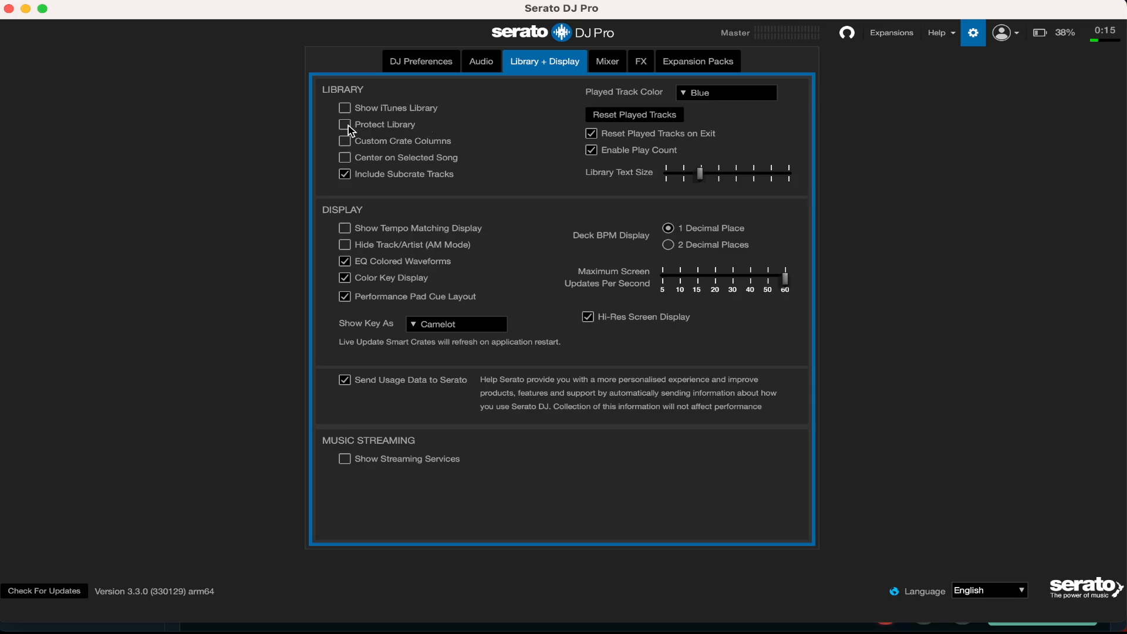
{"action": "mouse_move", "coordinate": [437, 111]}
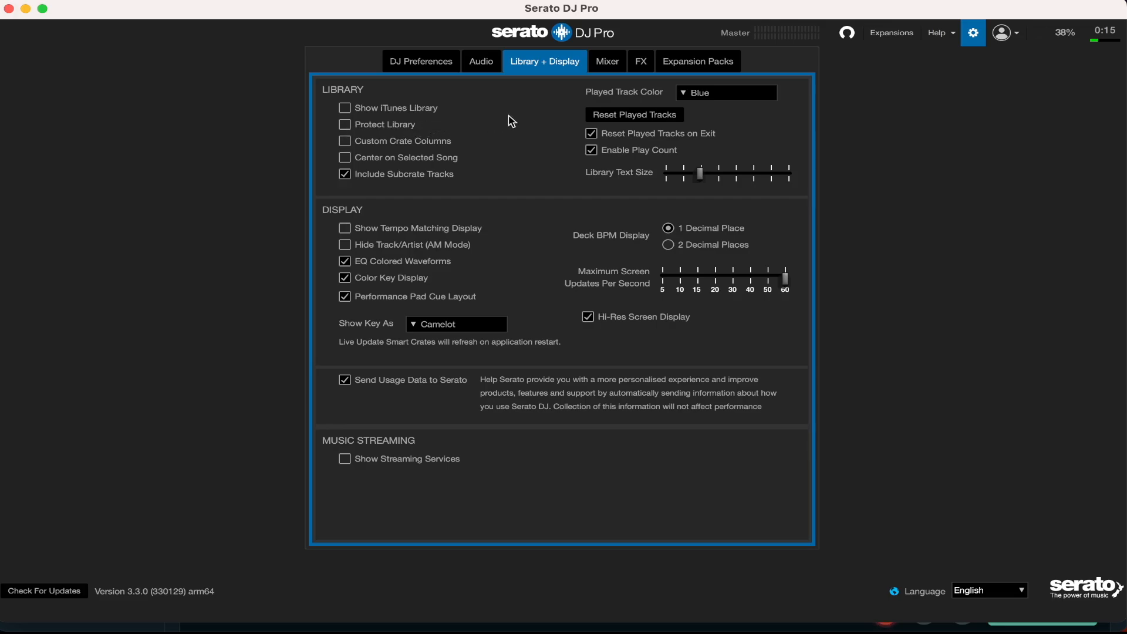
{"action": "mouse_move", "coordinate": [475, 135]}
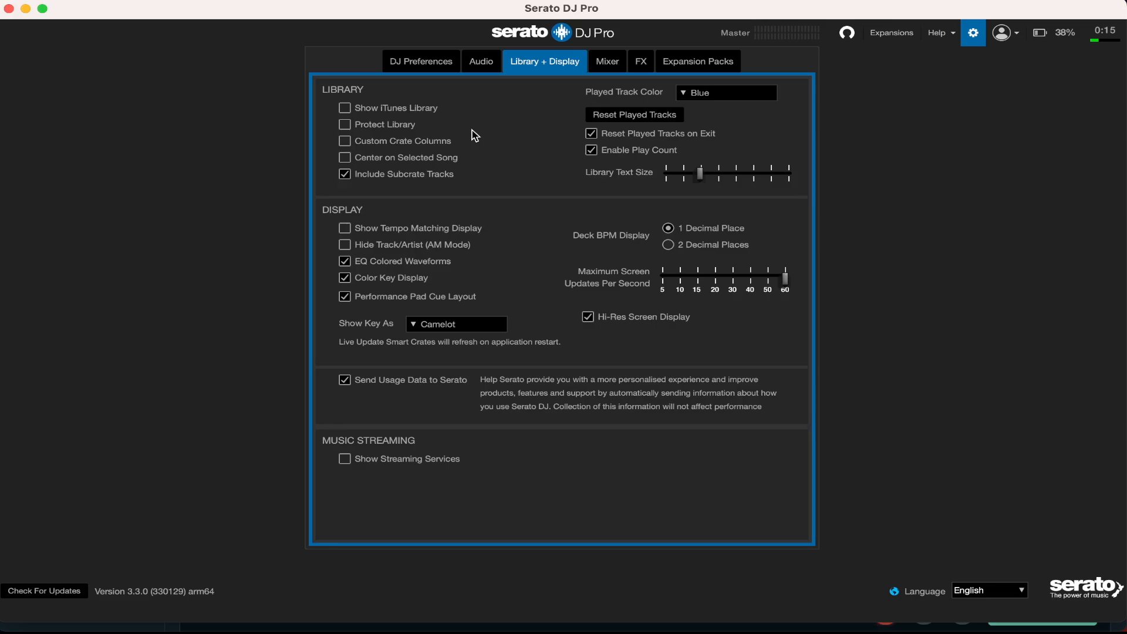
{"action": "mouse_move", "coordinate": [457, 142]}
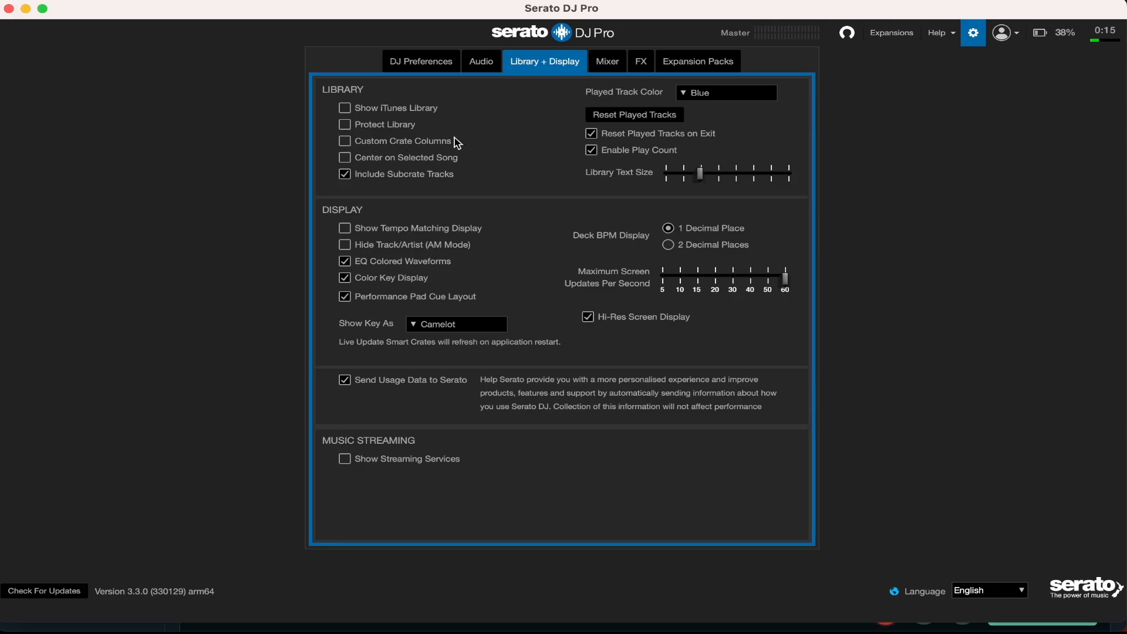
{"action": "mouse_move", "coordinate": [493, 166]}
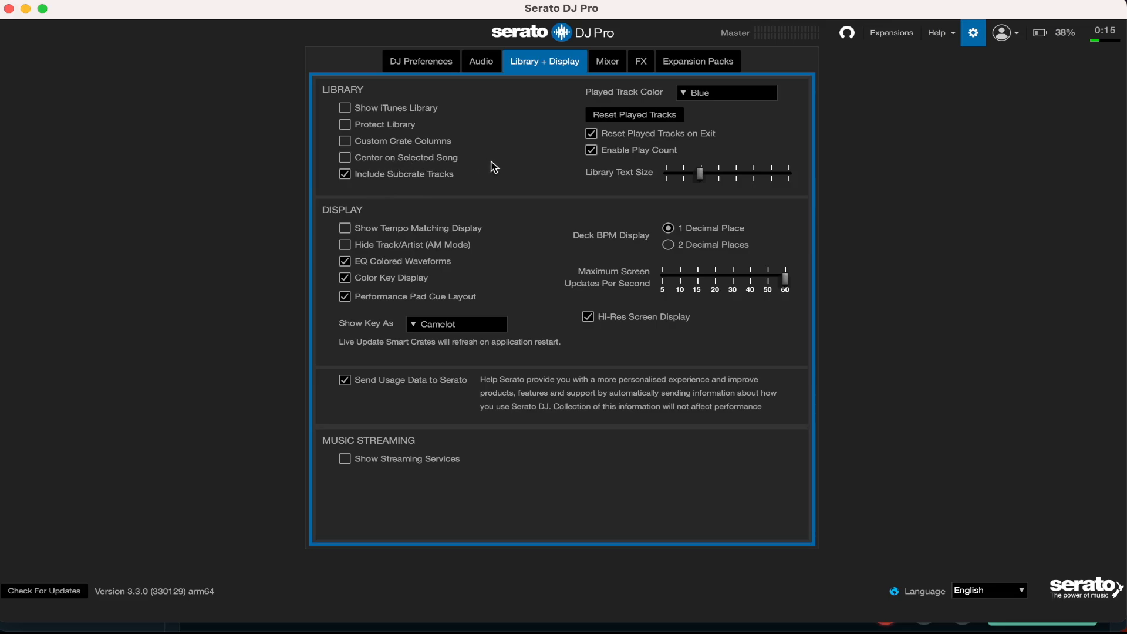
{"action": "mouse_move", "coordinate": [375, 193]}
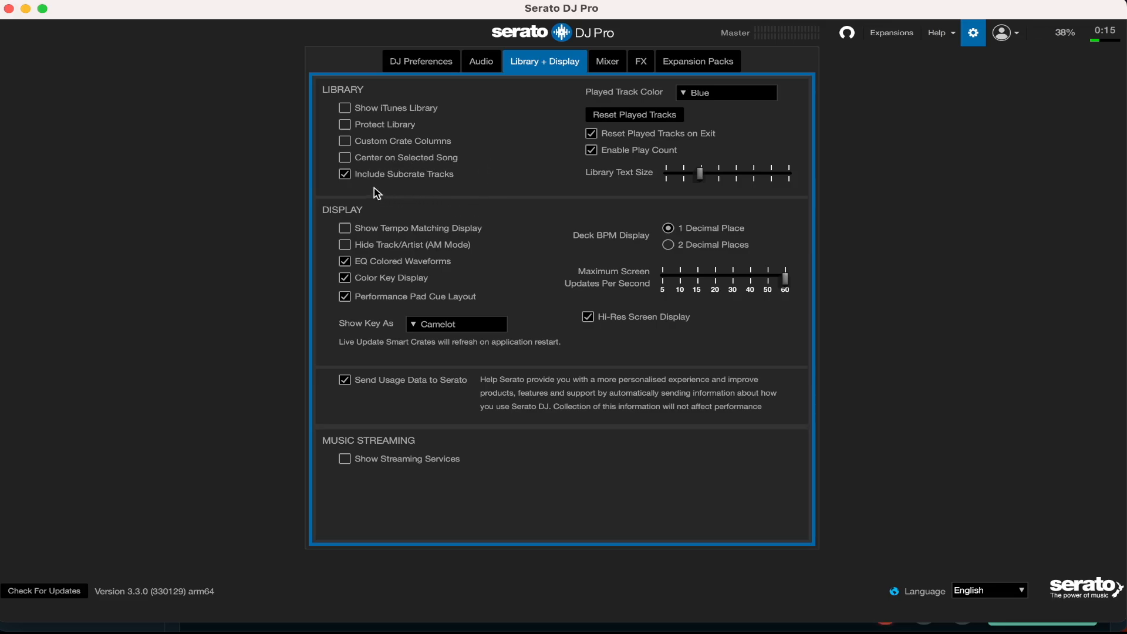
{"action": "mouse_move", "coordinate": [442, 182]}
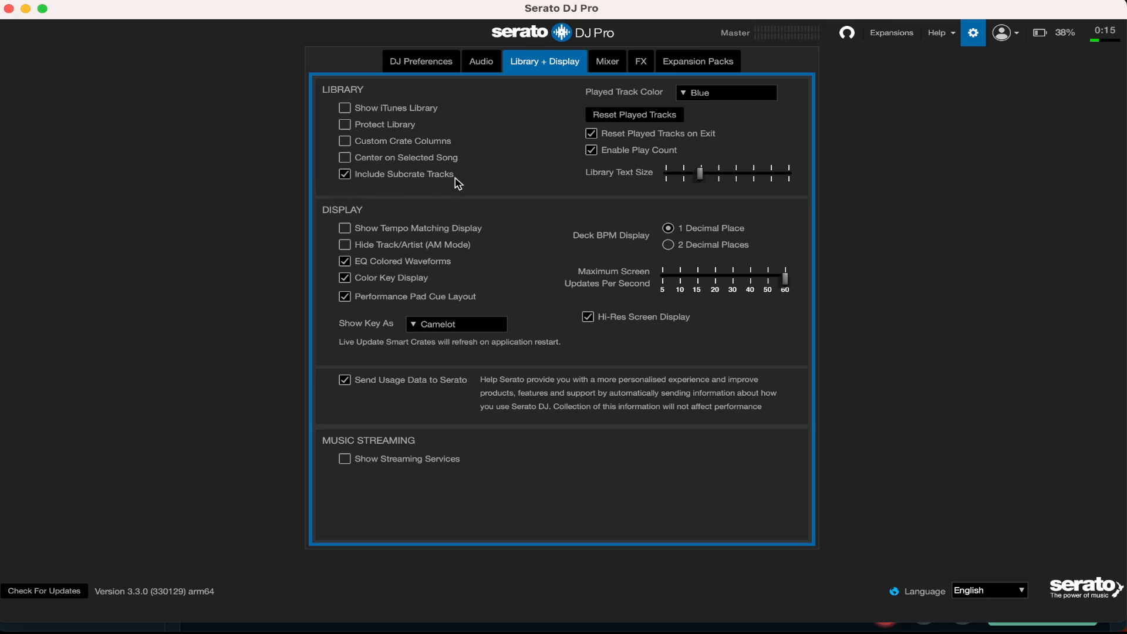
{"action": "mouse_move", "coordinate": [423, 191]}
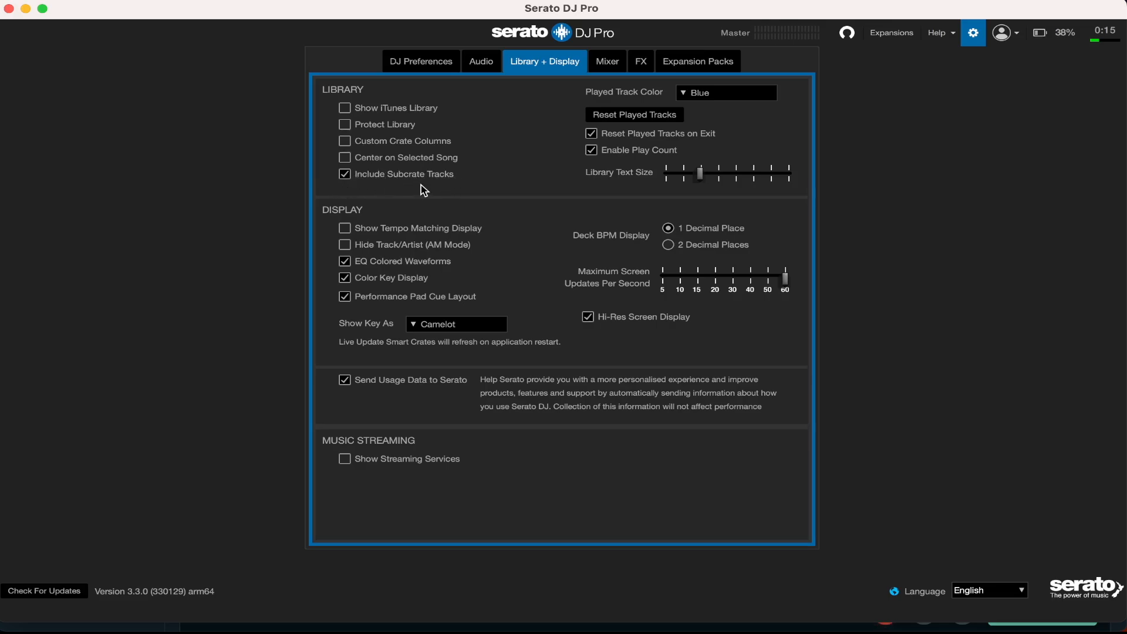
{"action": "mouse_move", "coordinate": [371, 186]}
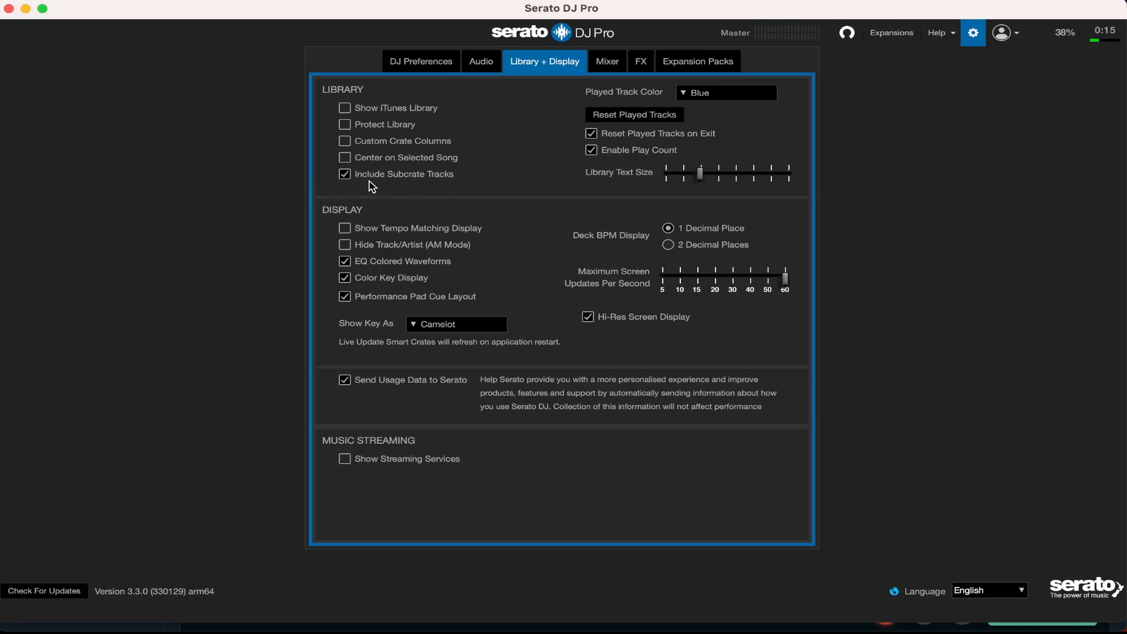
{"action": "mouse_move", "coordinate": [515, 175]}
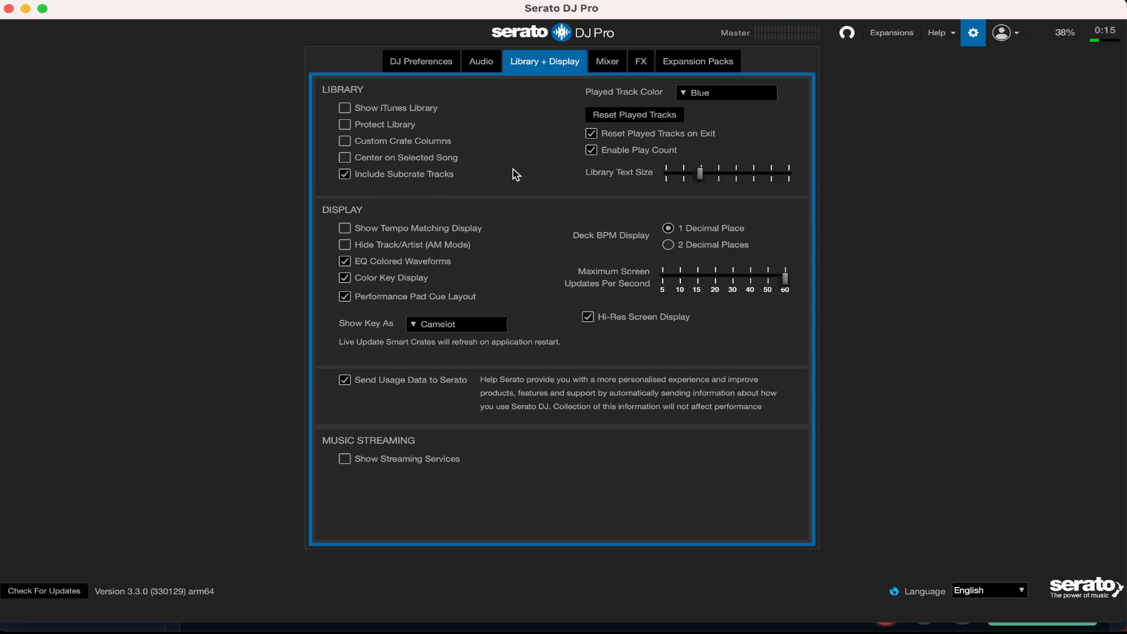
{"action": "mouse_move", "coordinate": [627, 115]}
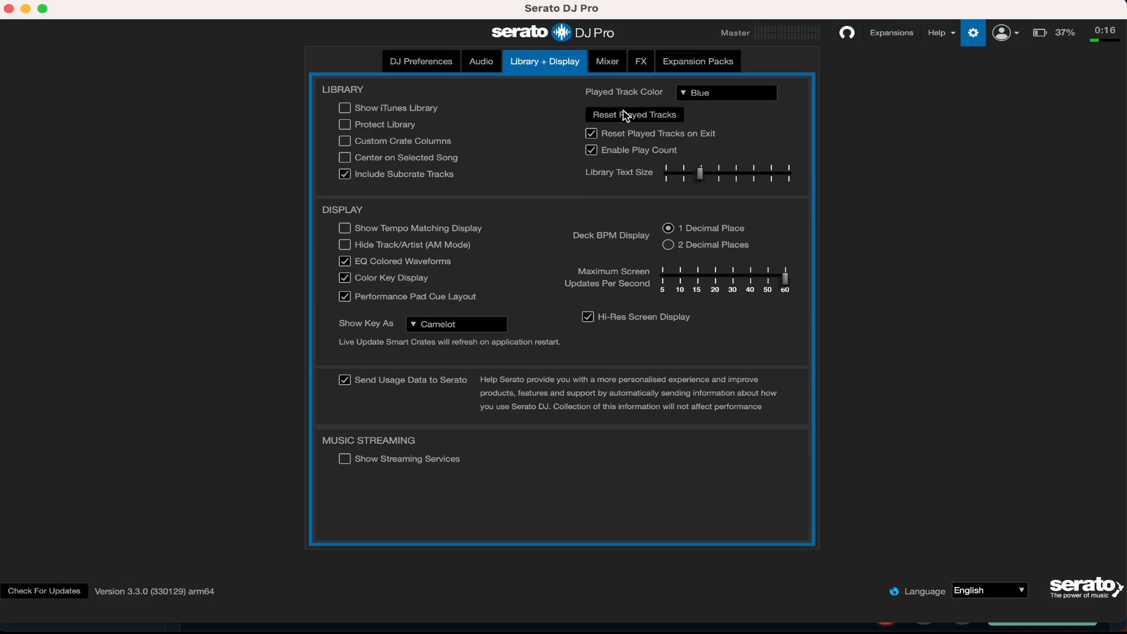
{"action": "mouse_move", "coordinate": [626, 146]}
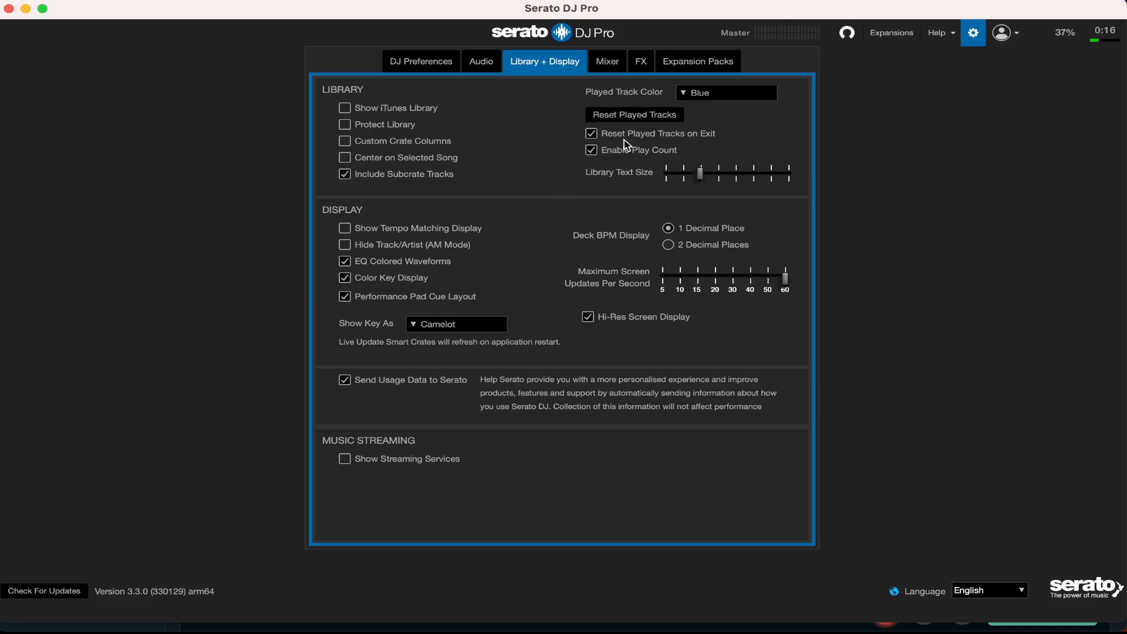
{"action": "mouse_move", "coordinate": [836, 113]}
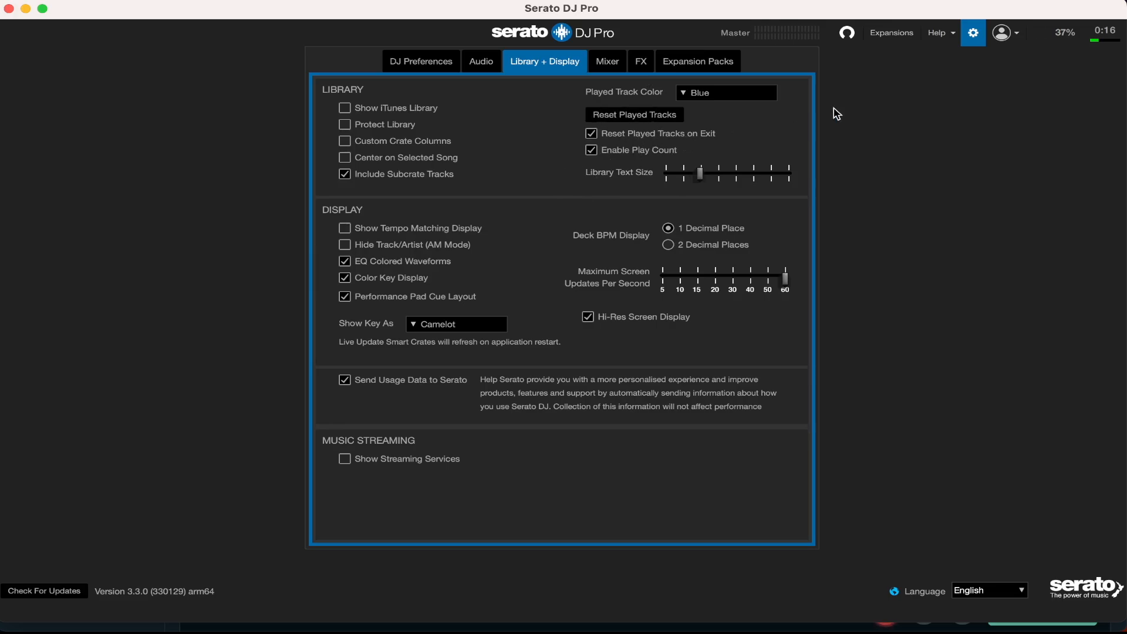
{"action": "mouse_move", "coordinate": [610, 133]}
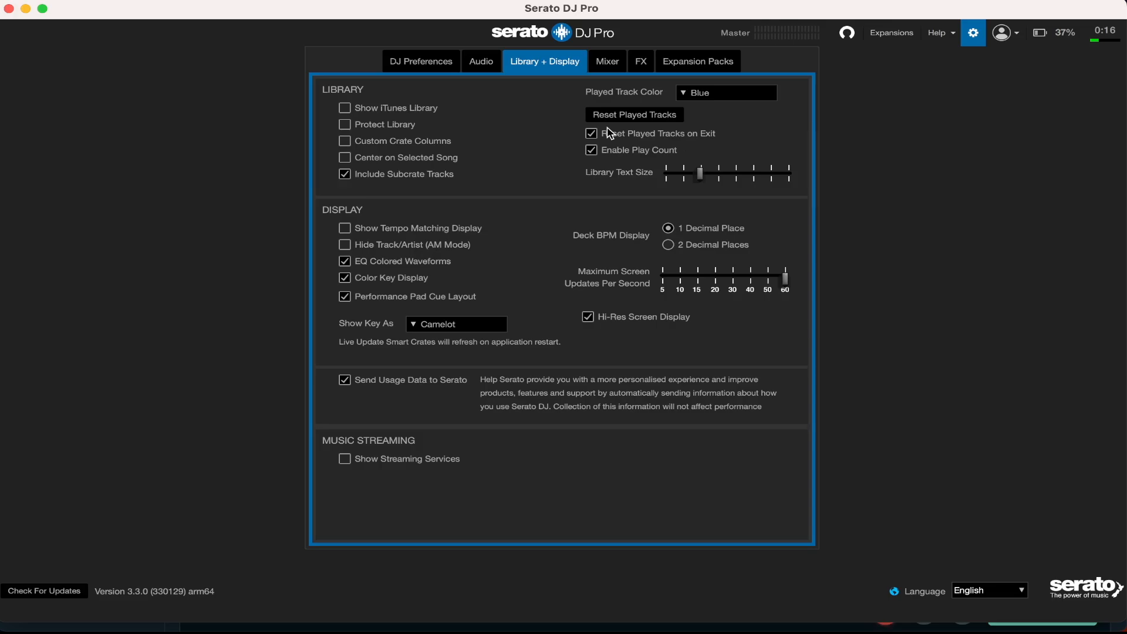
{"action": "mouse_move", "coordinate": [591, 187]}
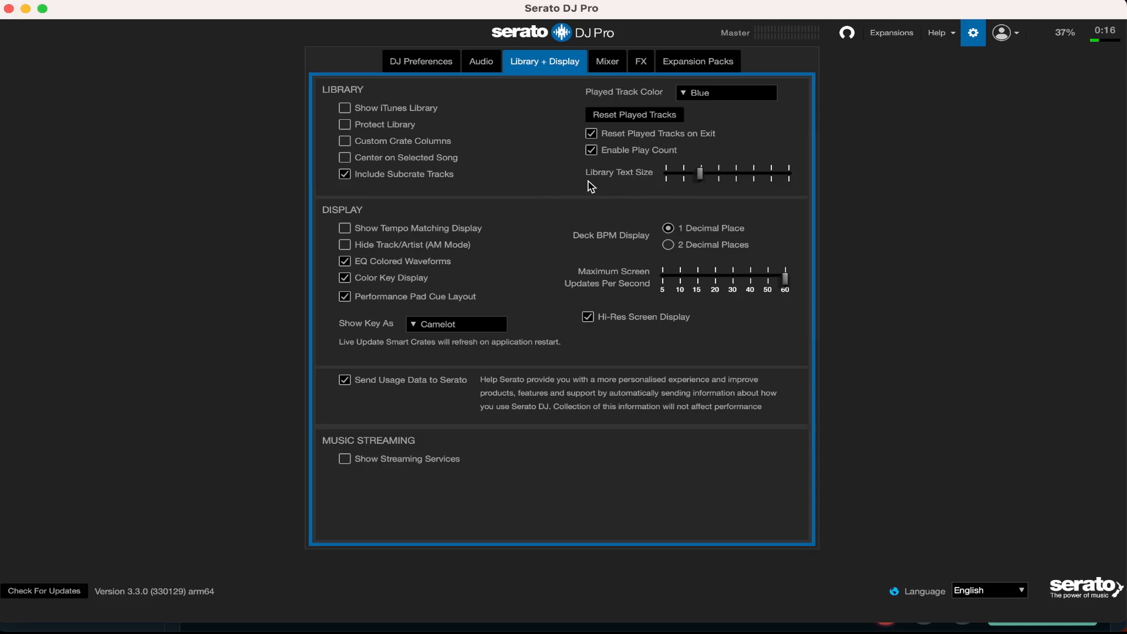
{"action": "mouse_move", "coordinate": [838, 130]}
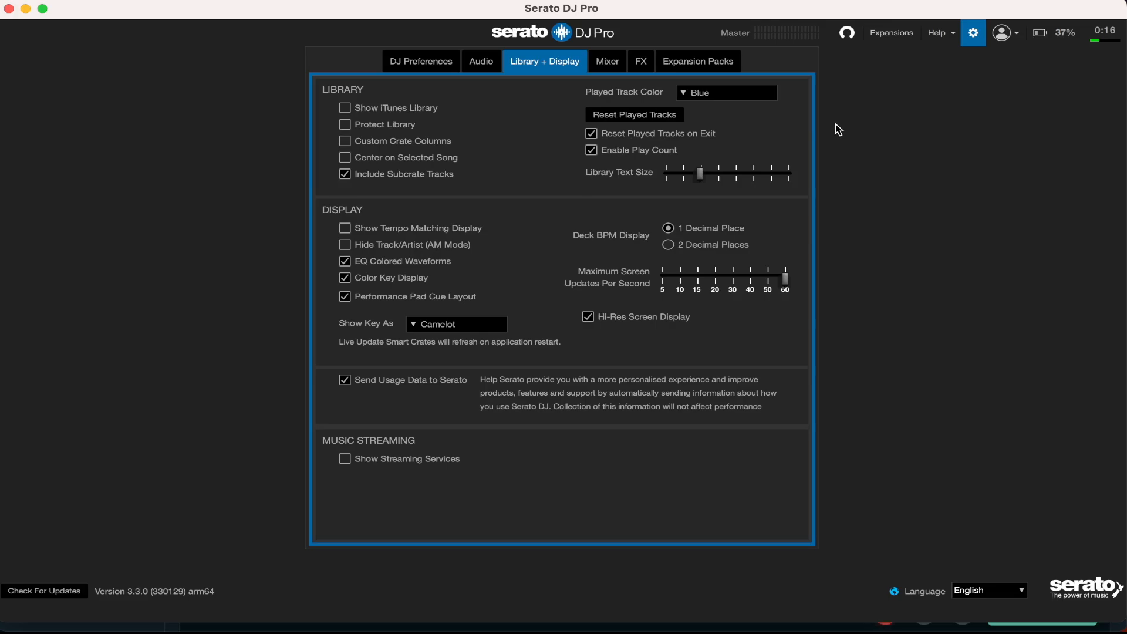
{"action": "mouse_move", "coordinate": [769, 138]}
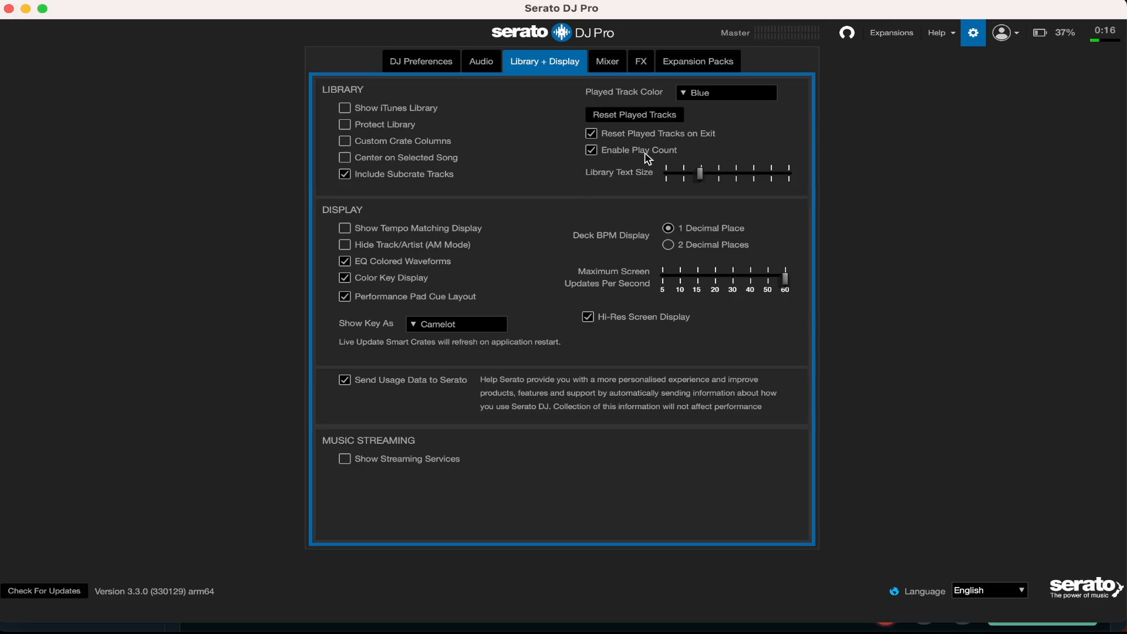
{"action": "mouse_move", "coordinate": [768, 150]}
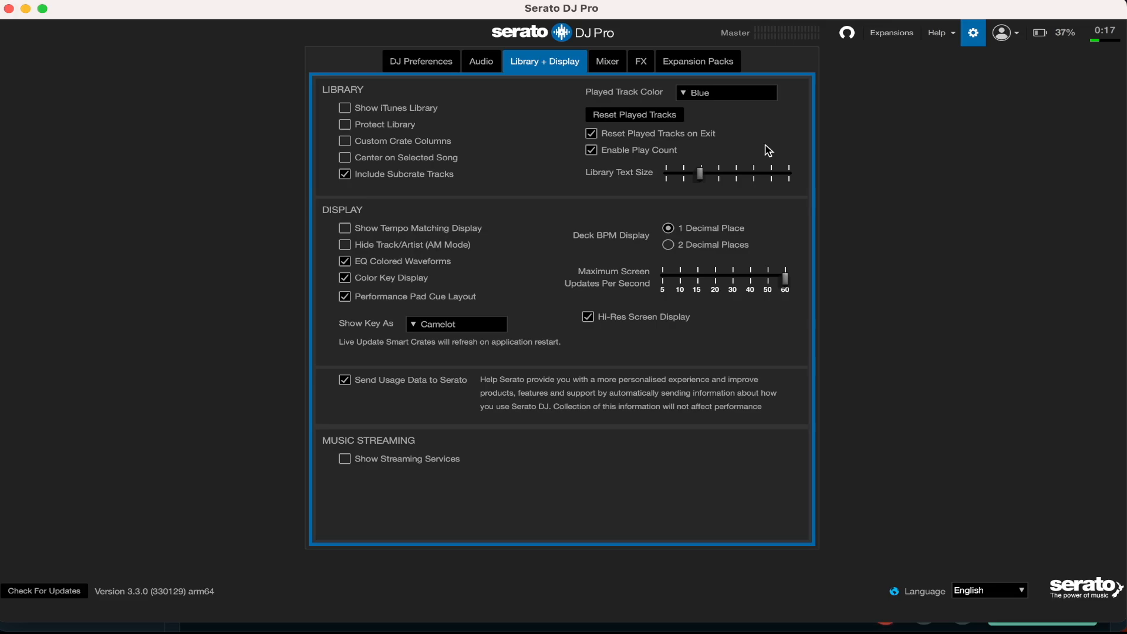
{"action": "mouse_move", "coordinate": [603, 159]}
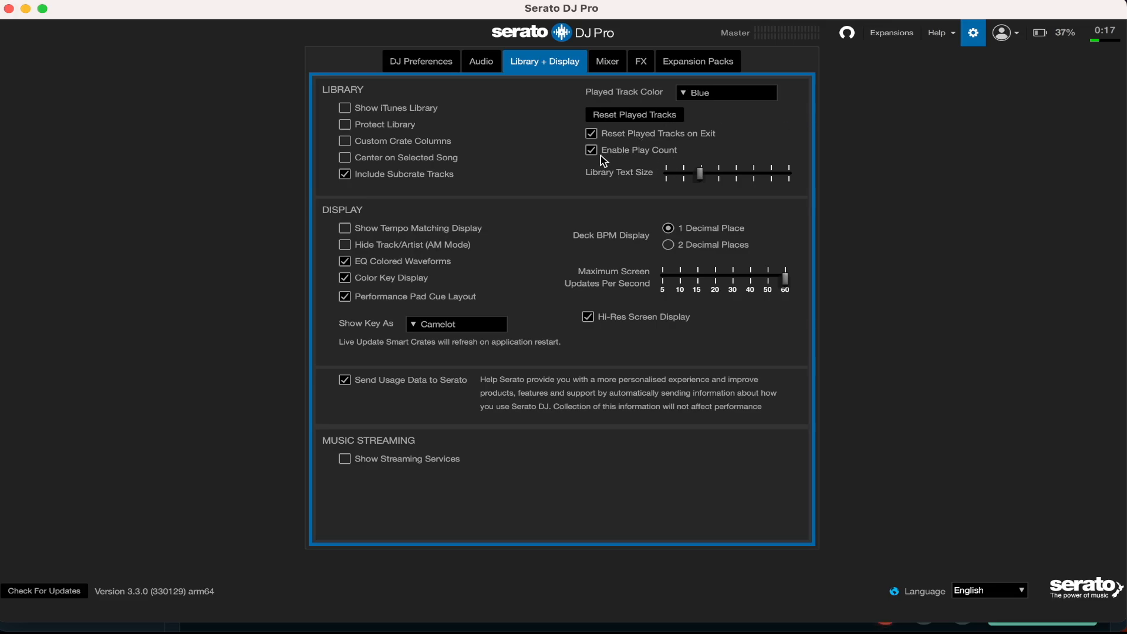
{"action": "mouse_move", "coordinate": [608, 174]}
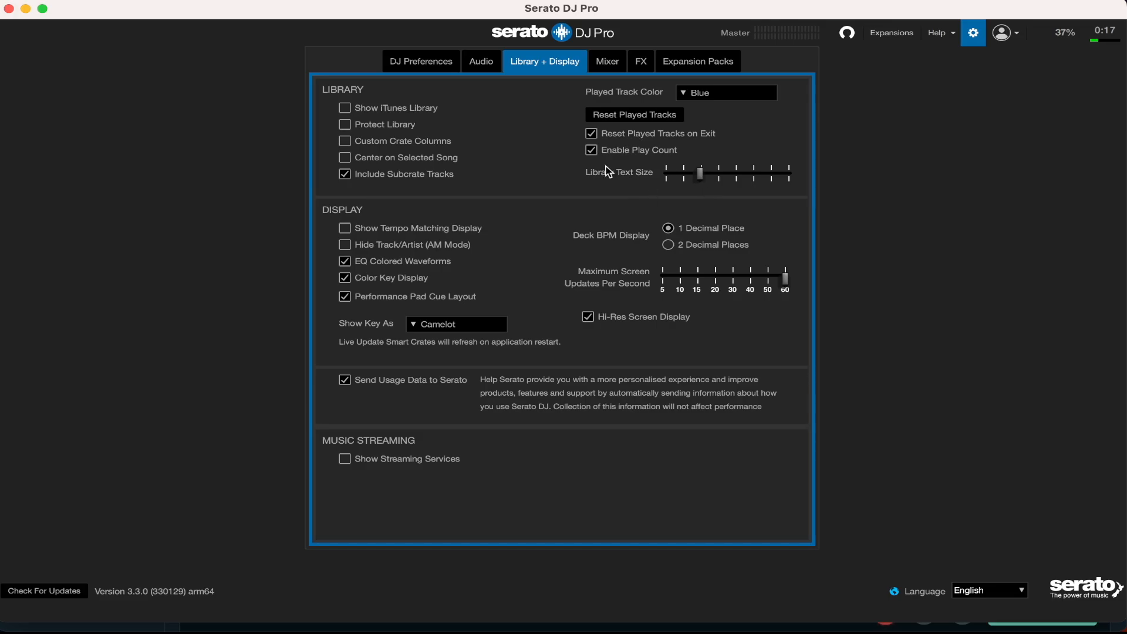
{"action": "mouse_move", "coordinate": [646, 193]}
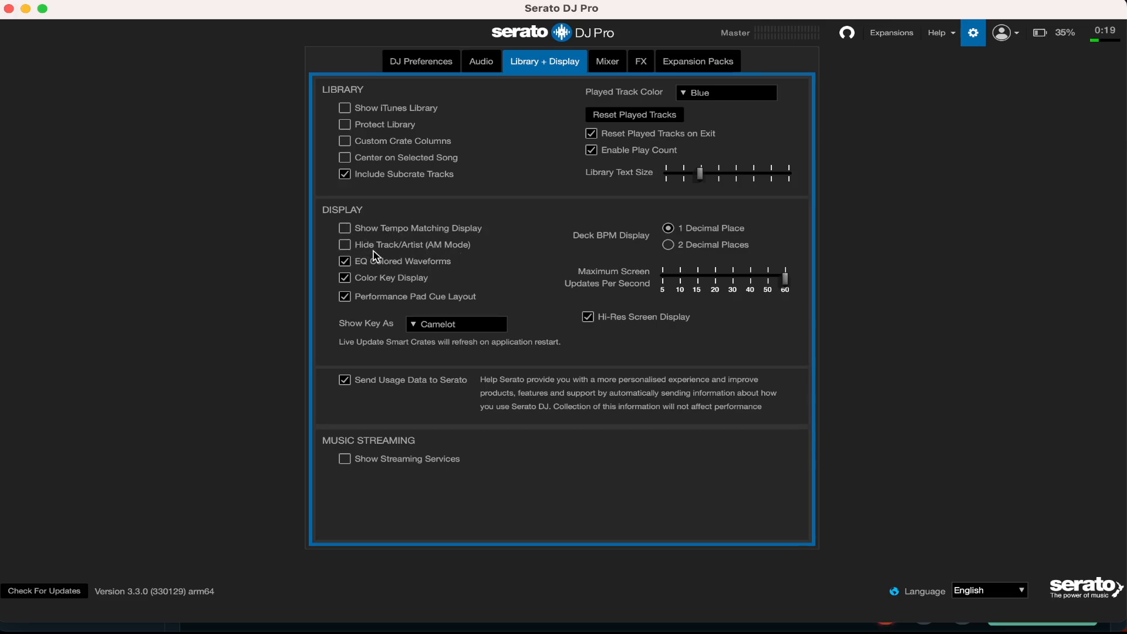
{"action": "mouse_move", "coordinate": [456, 249]}
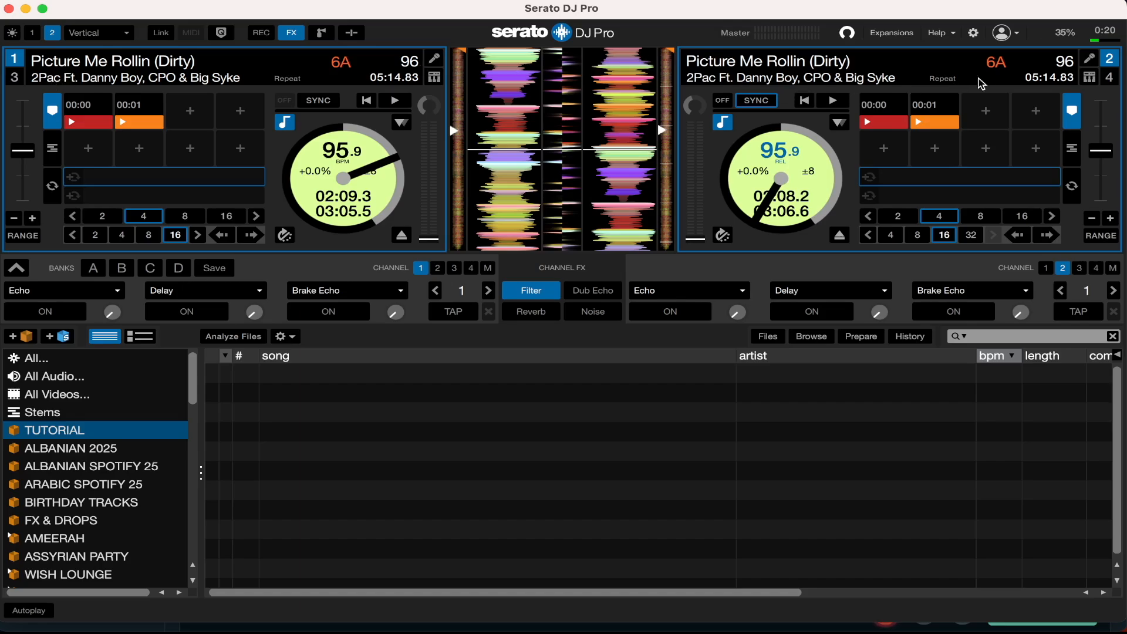
Enable Hide Track/Artist (AM Mode) so deck titles and artists are hidden.
{"action": "left_click", "coordinate": [972, 33]}
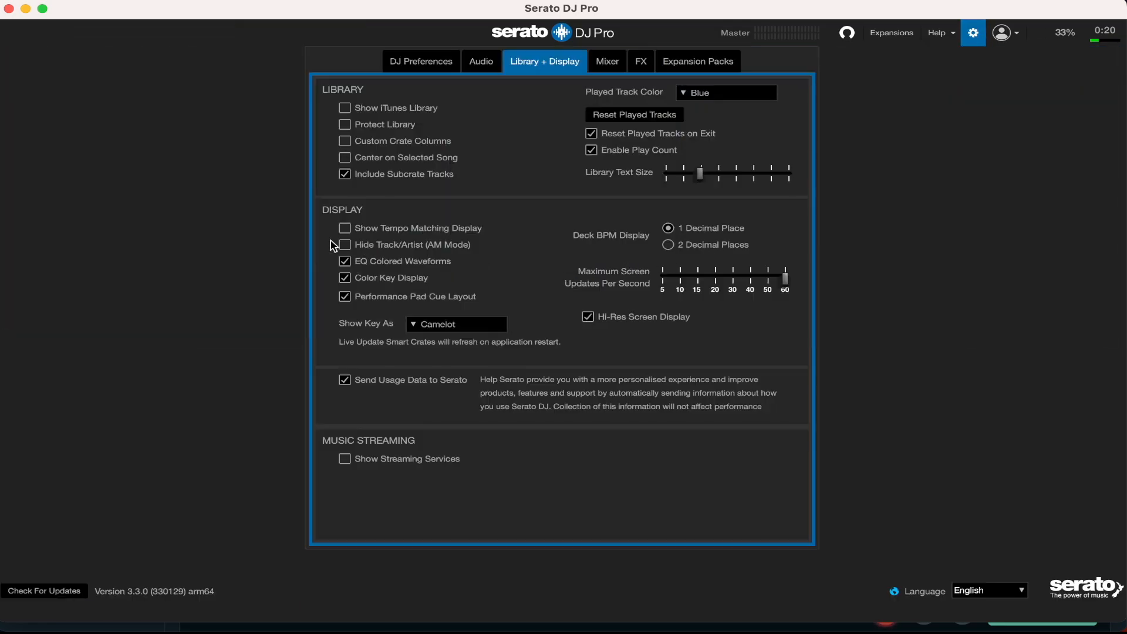
{"action": "left_click", "coordinate": [345, 244]}
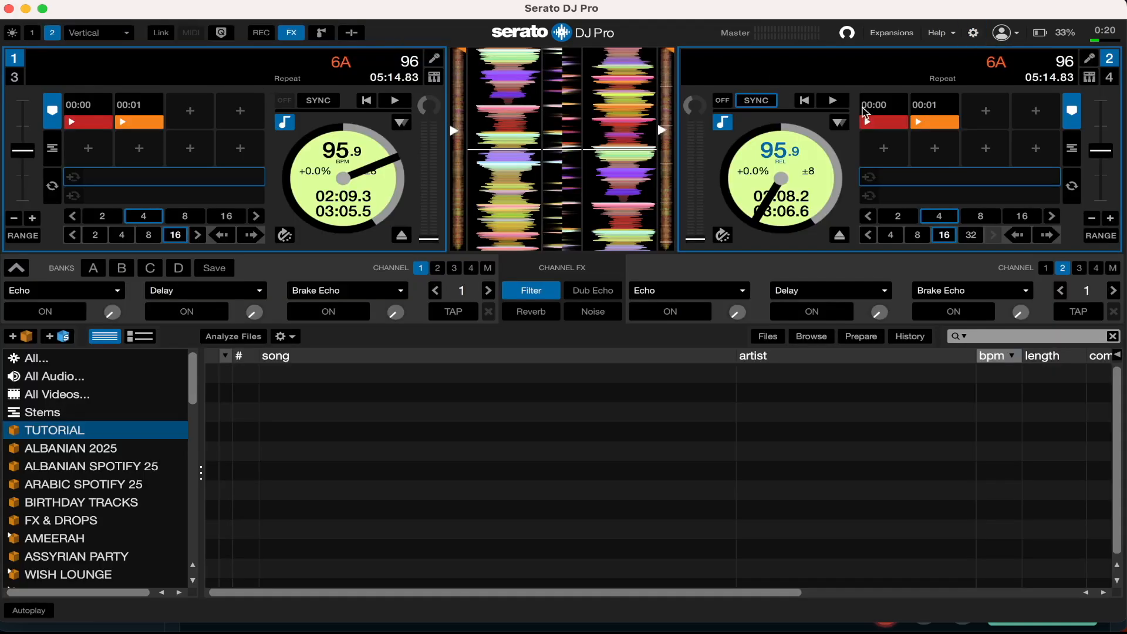
{"action": "mouse_move", "coordinate": [800, 115]}
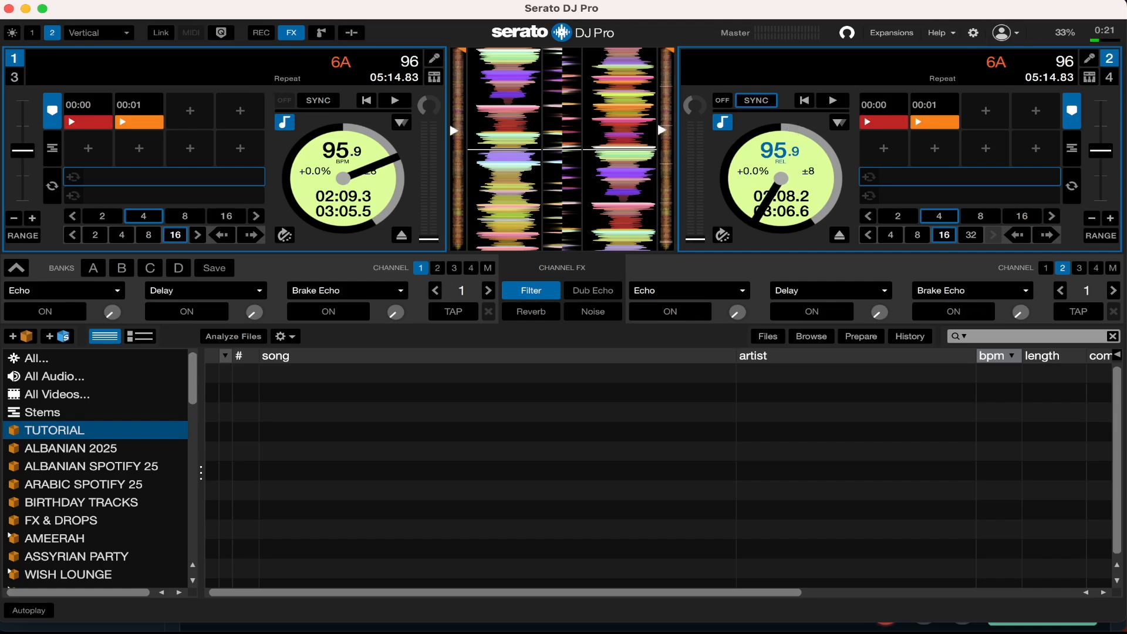
Switch Hide Track/Artist (AM Mode) back off in Library + Display preferences.
{"action": "left_click", "coordinate": [973, 32]}
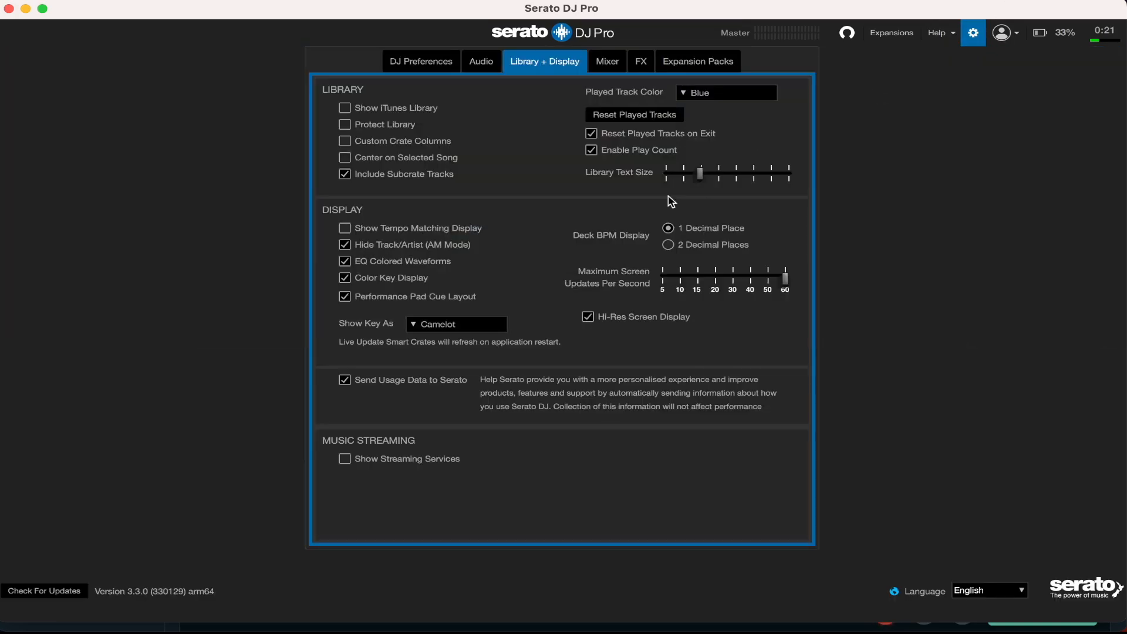
{"action": "left_click", "coordinate": [346, 245]}
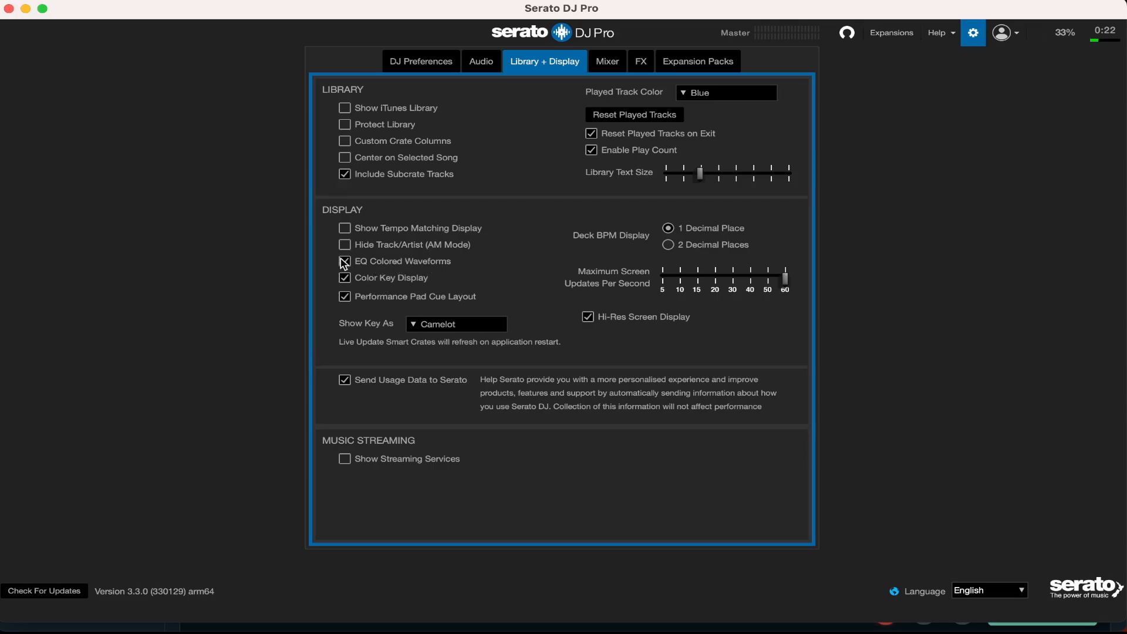
{"action": "left_click", "coordinate": [346, 261]}
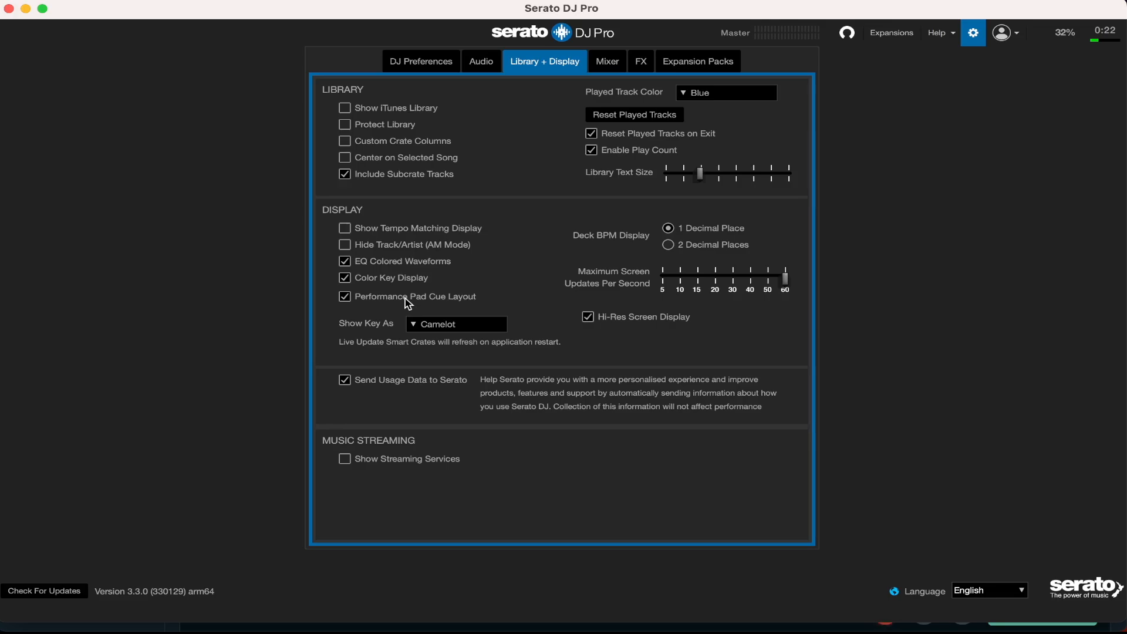
{"action": "mouse_move", "coordinate": [420, 223]}
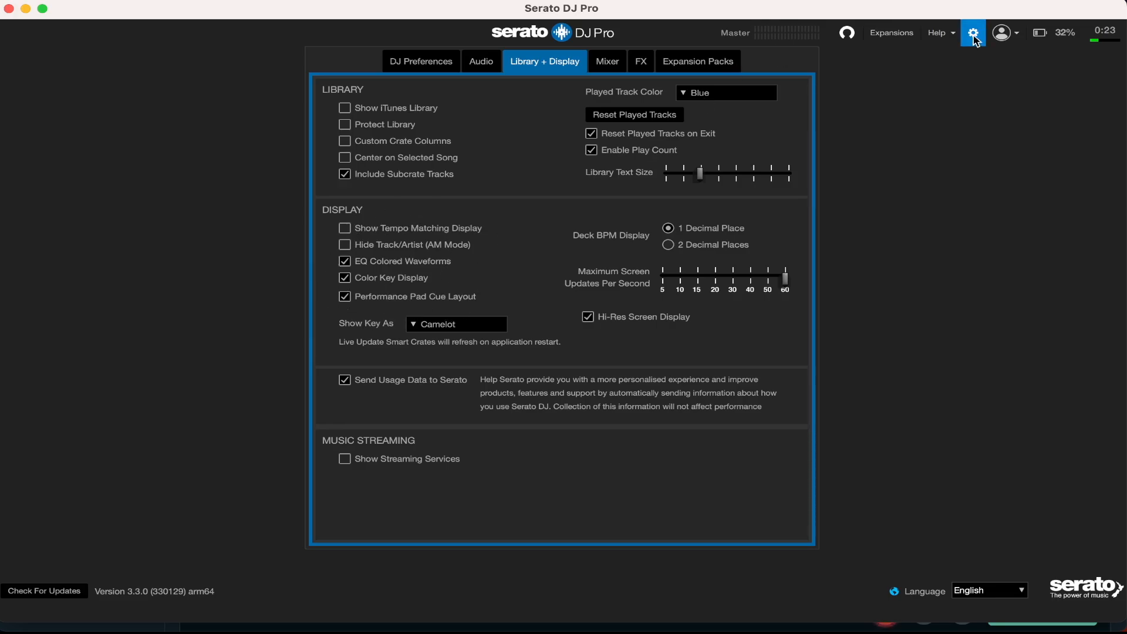
{"action": "left_click", "coordinate": [975, 33]}
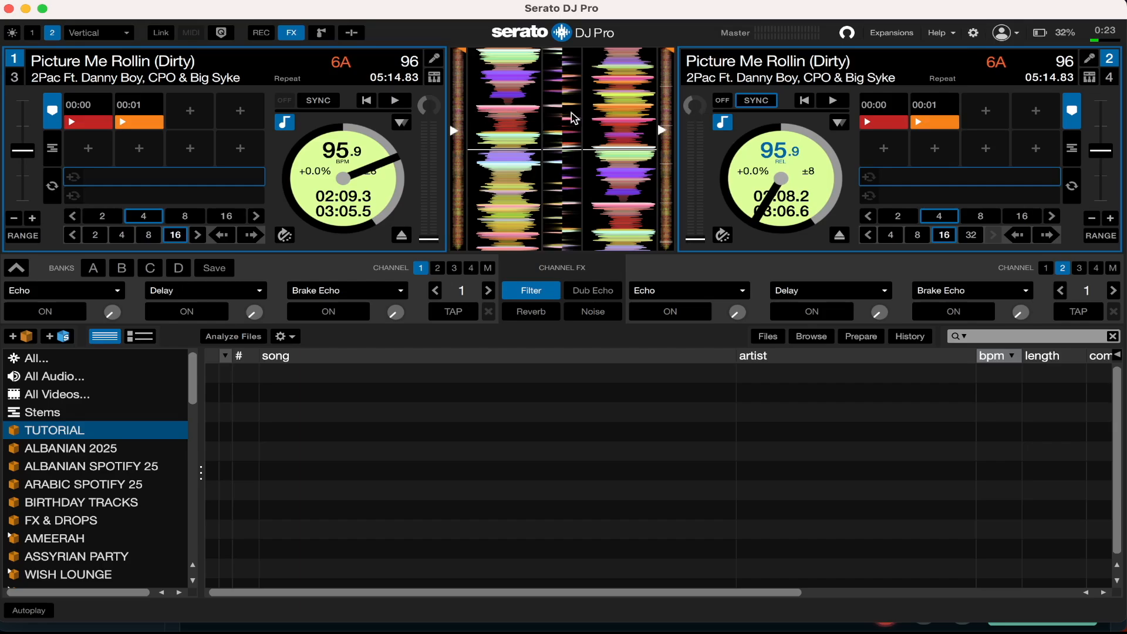
{"action": "left_click", "coordinate": [973, 33]}
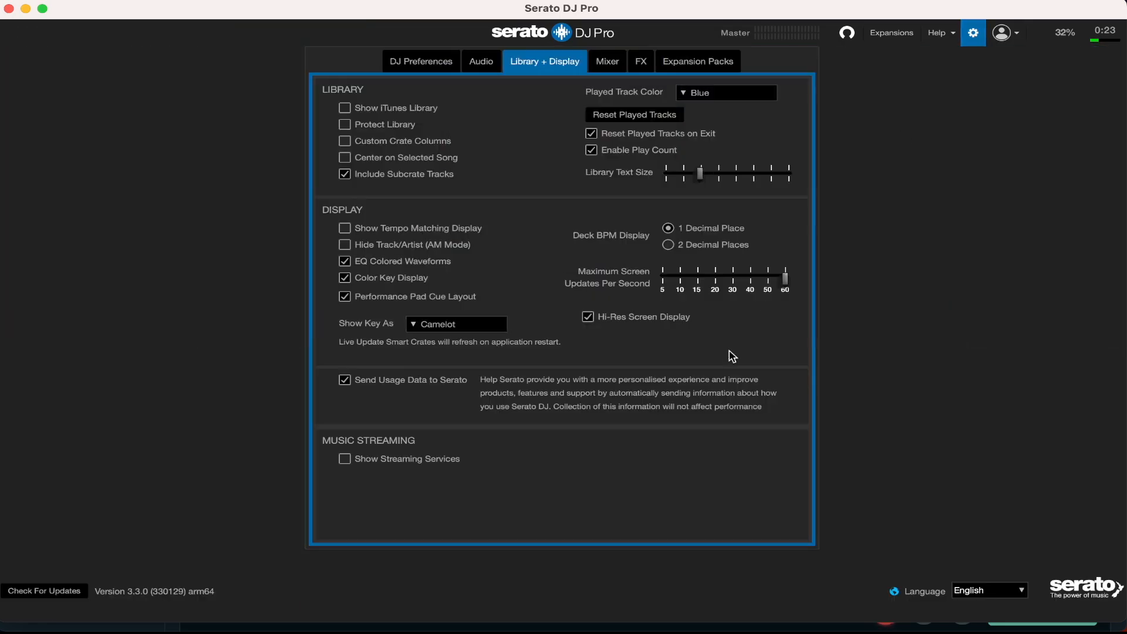
{"action": "mouse_move", "coordinate": [679, 326]}
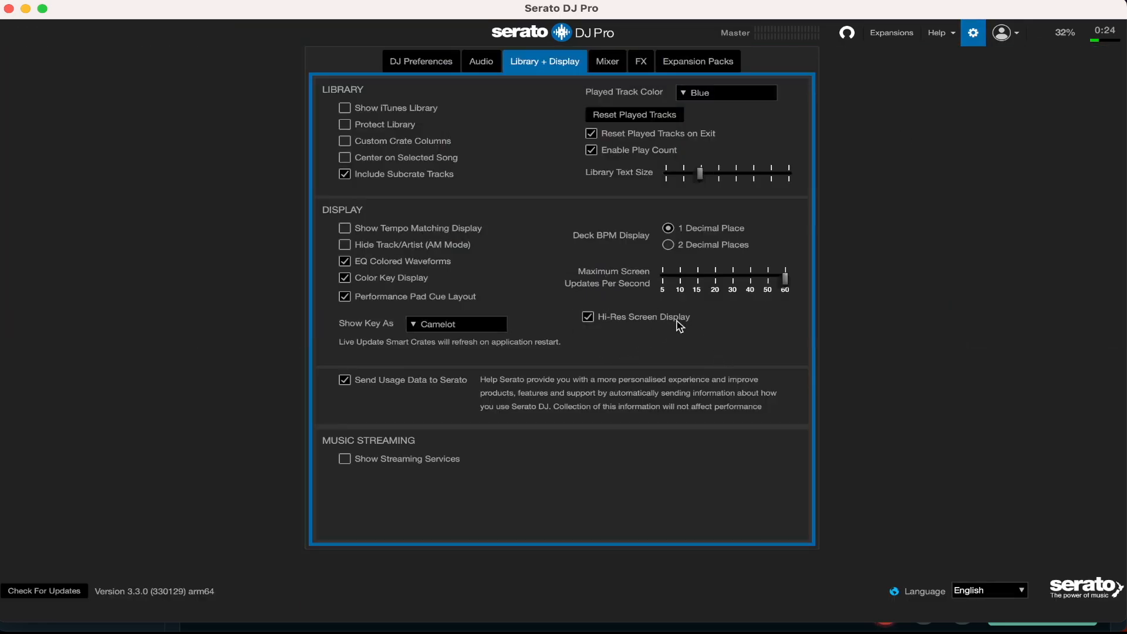
{"action": "mouse_move", "coordinate": [634, 302]}
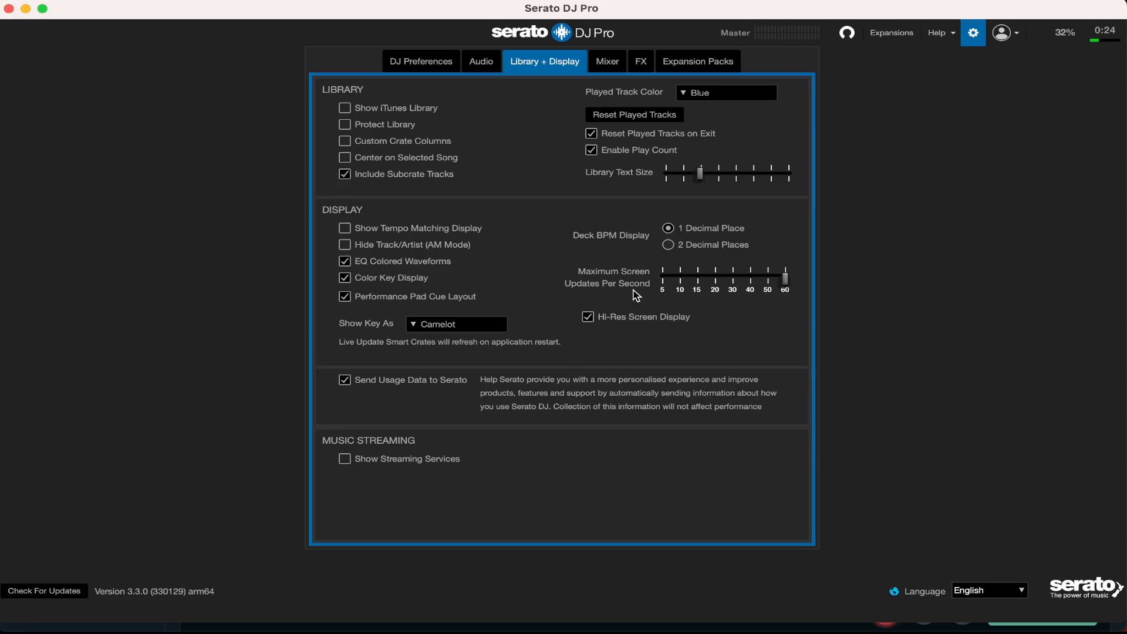
{"action": "left_click", "coordinate": [975, 33]}
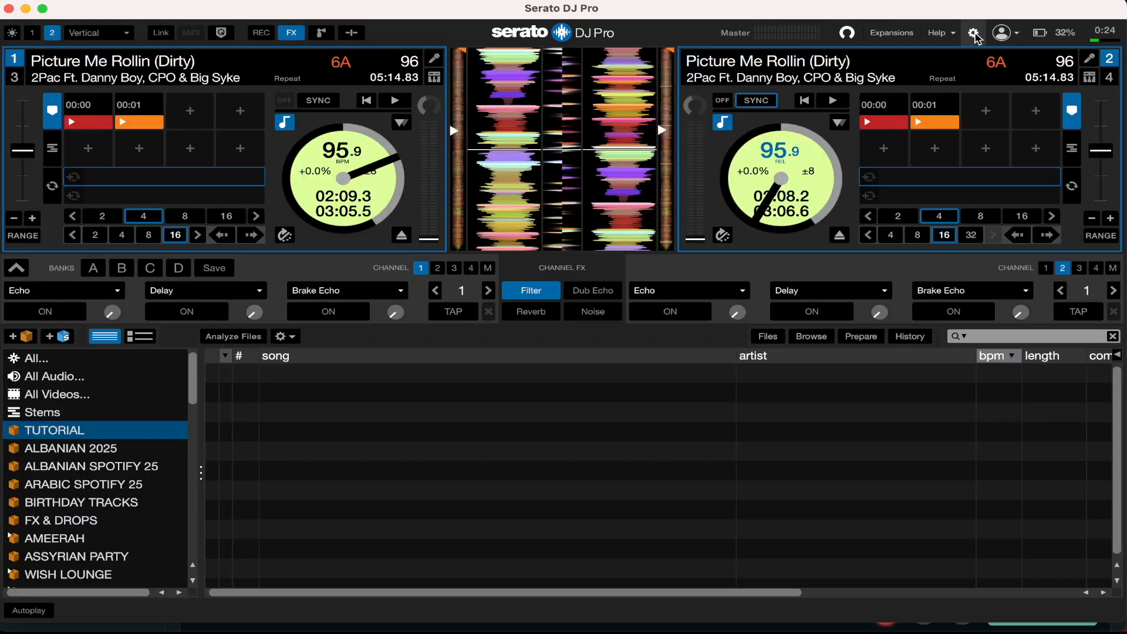
{"action": "left_click", "coordinate": [973, 33]}
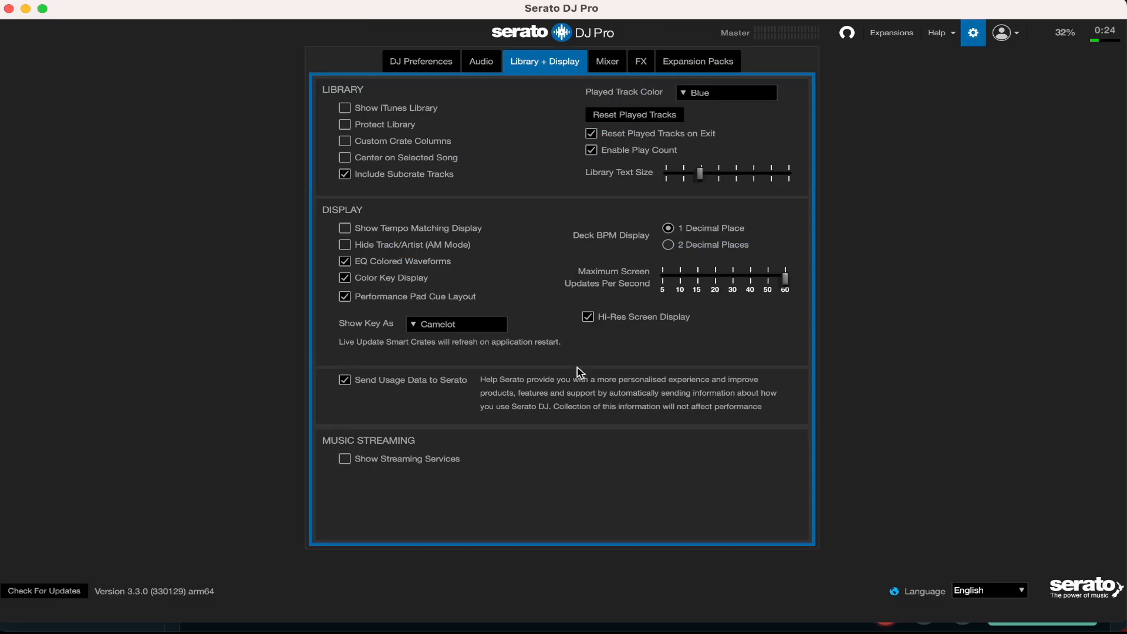
{"action": "mouse_move", "coordinate": [700, 155]}
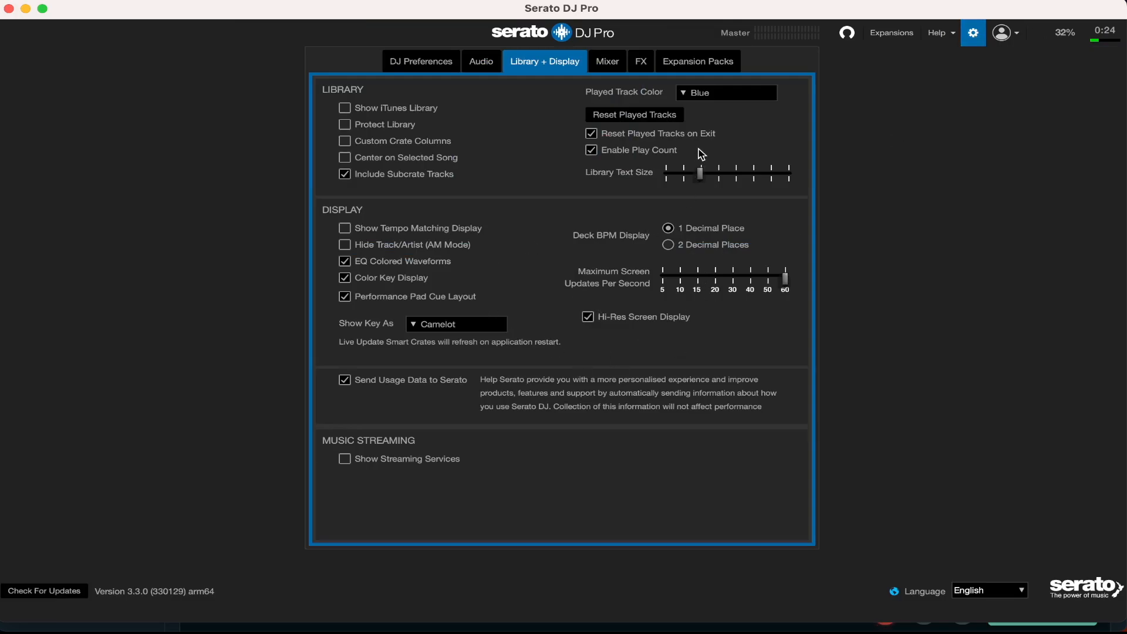
{"action": "mouse_move", "coordinate": [697, 263]}
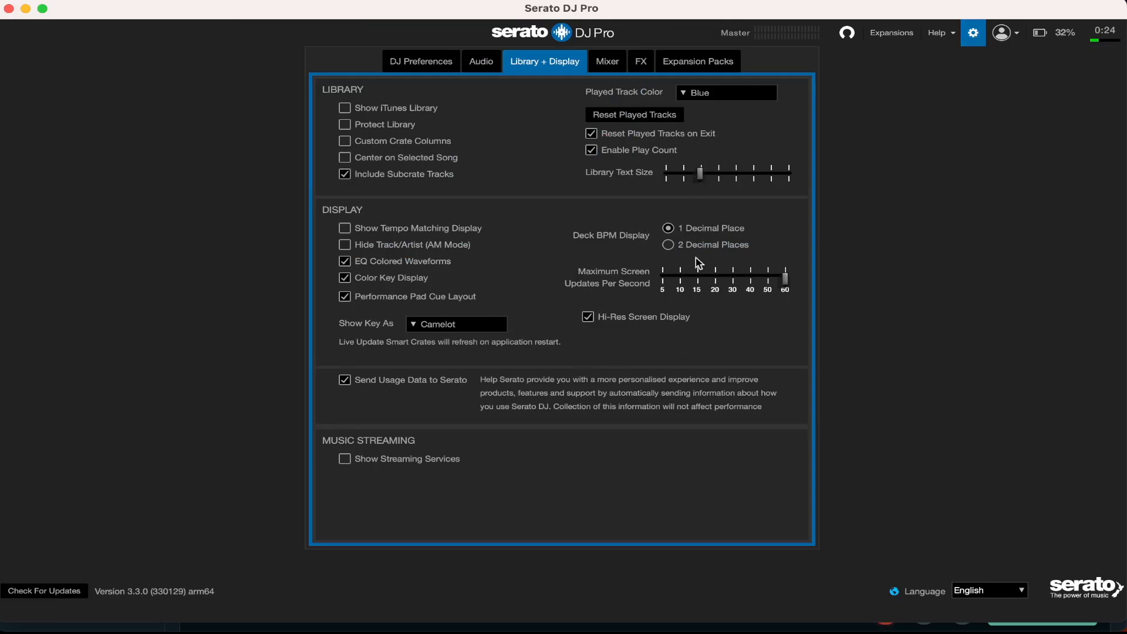
{"action": "mouse_move", "coordinate": [573, 382]}
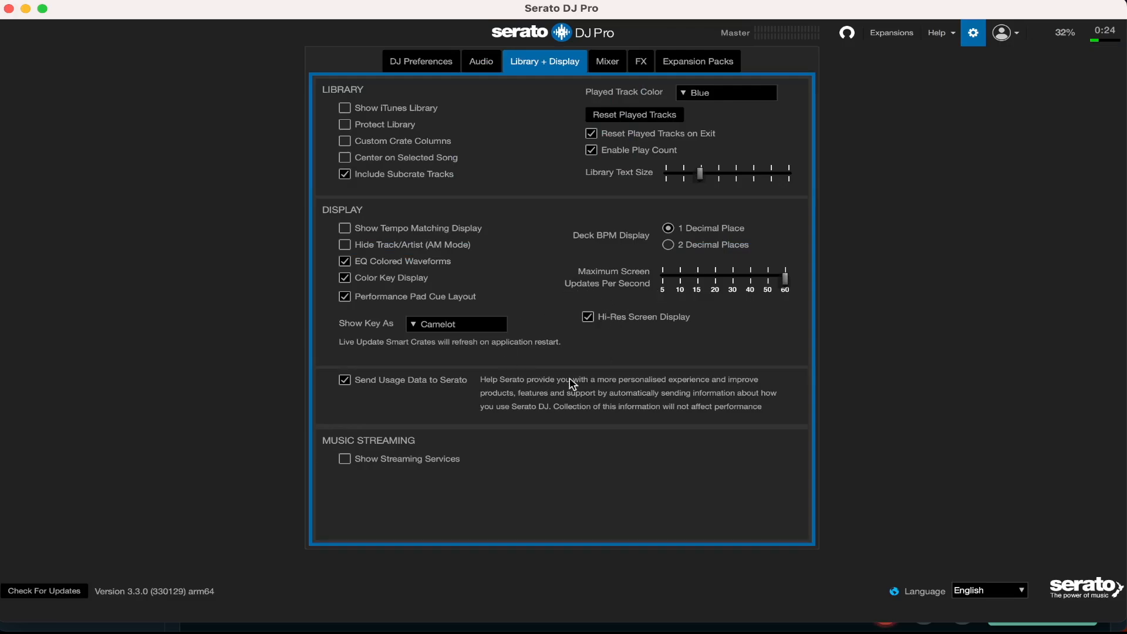
{"action": "mouse_move", "coordinate": [502, 464]}
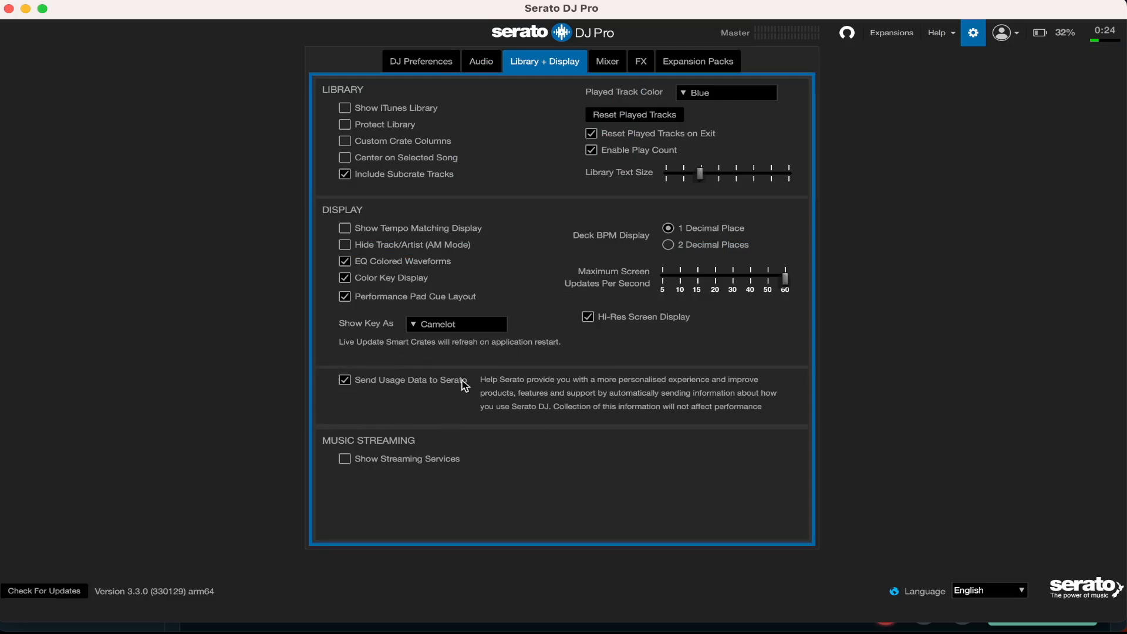
{"action": "mouse_move", "coordinate": [483, 439]}
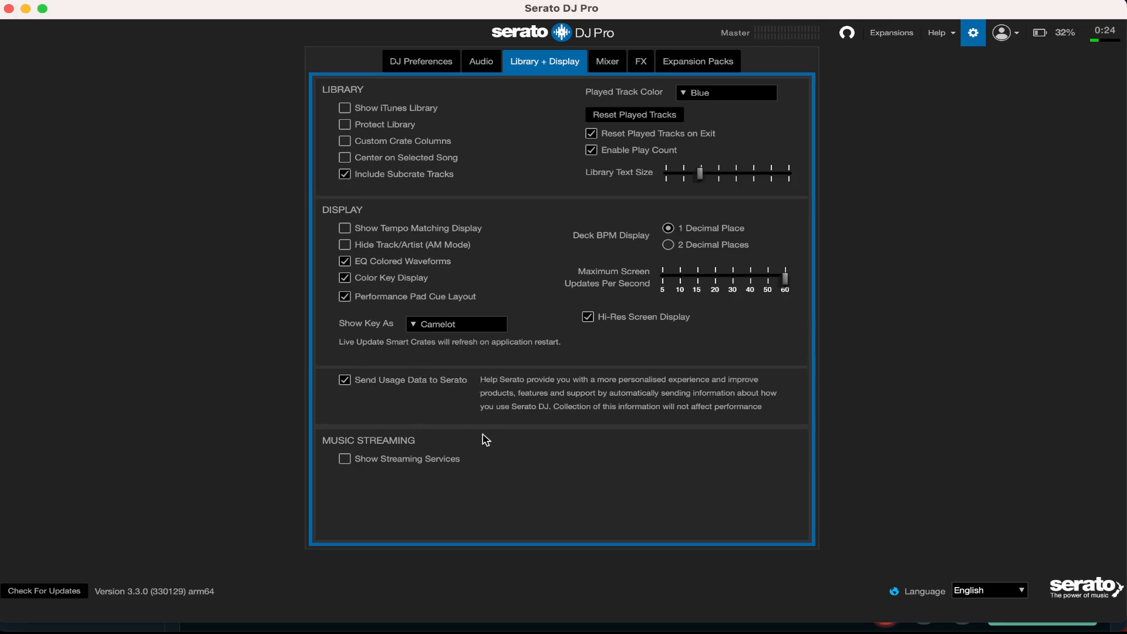
{"action": "mouse_move", "coordinate": [462, 402]}
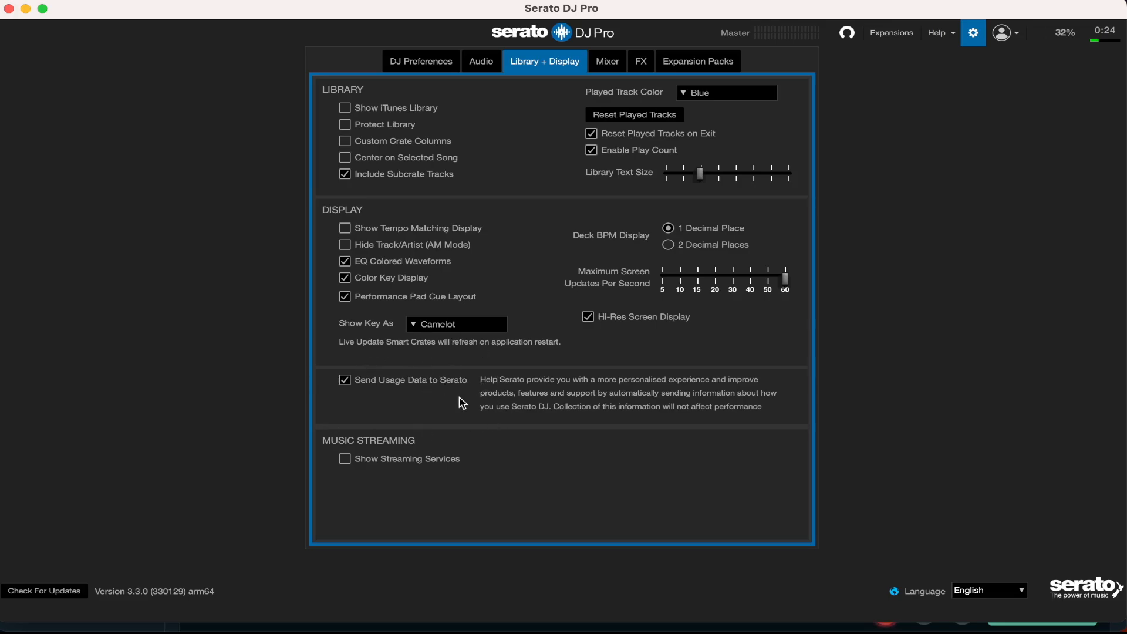
{"action": "mouse_move", "coordinate": [389, 503]}
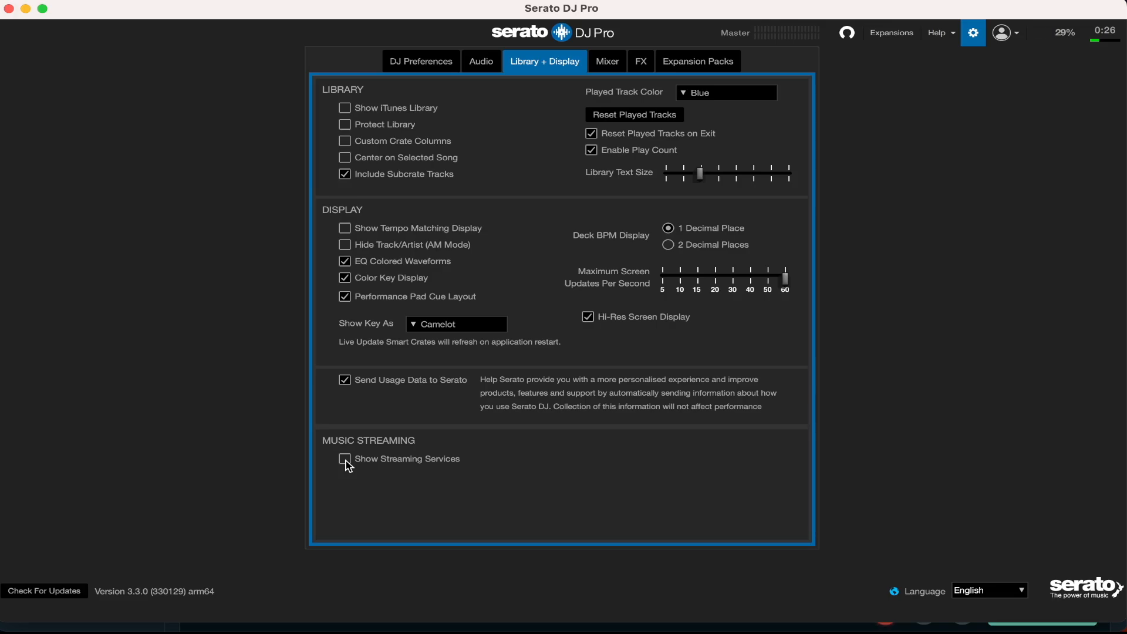
Enable Show Streaming Services, try SoundCloud and Beatport, then settle on Apple Music.
{"action": "left_click", "coordinate": [345, 459]}
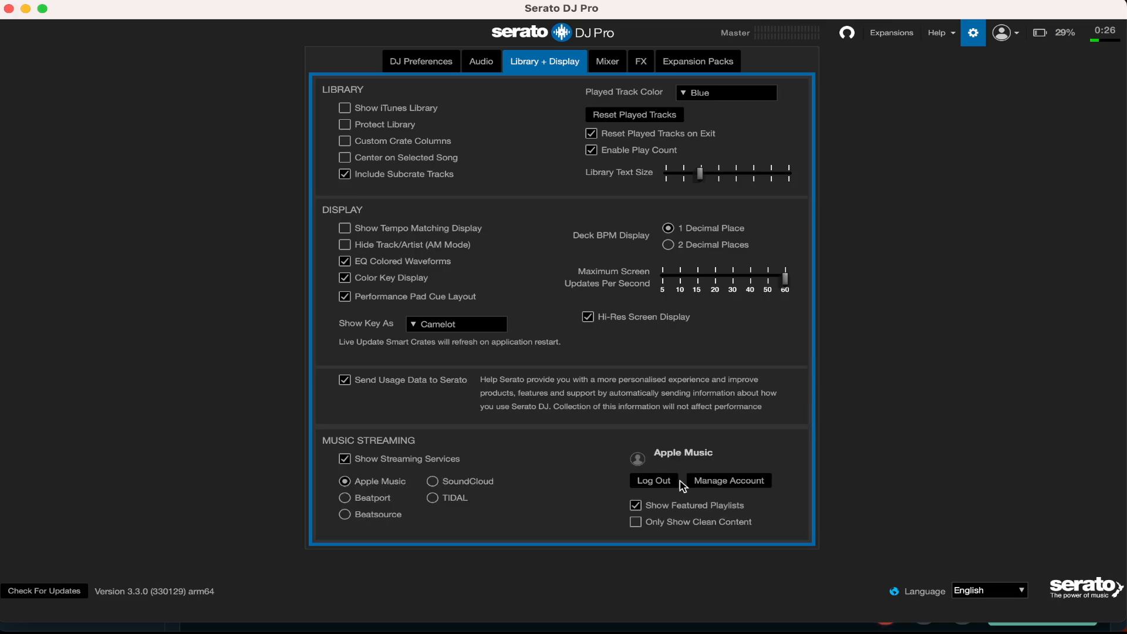
{"action": "left_click", "coordinate": [432, 482]}
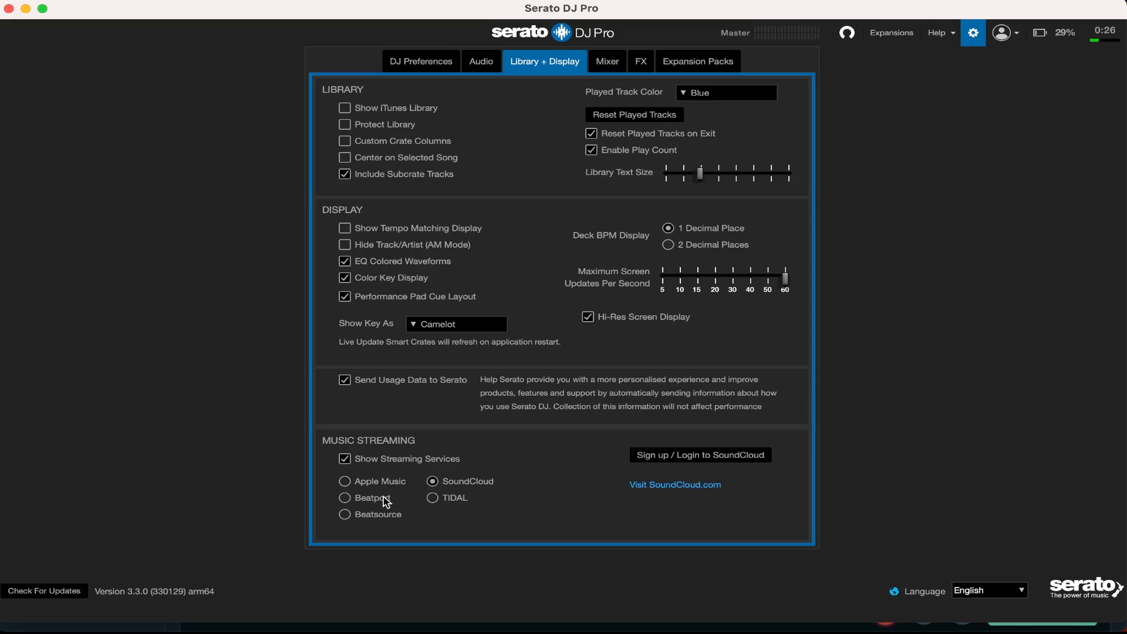
{"action": "left_click", "coordinate": [344, 498]}
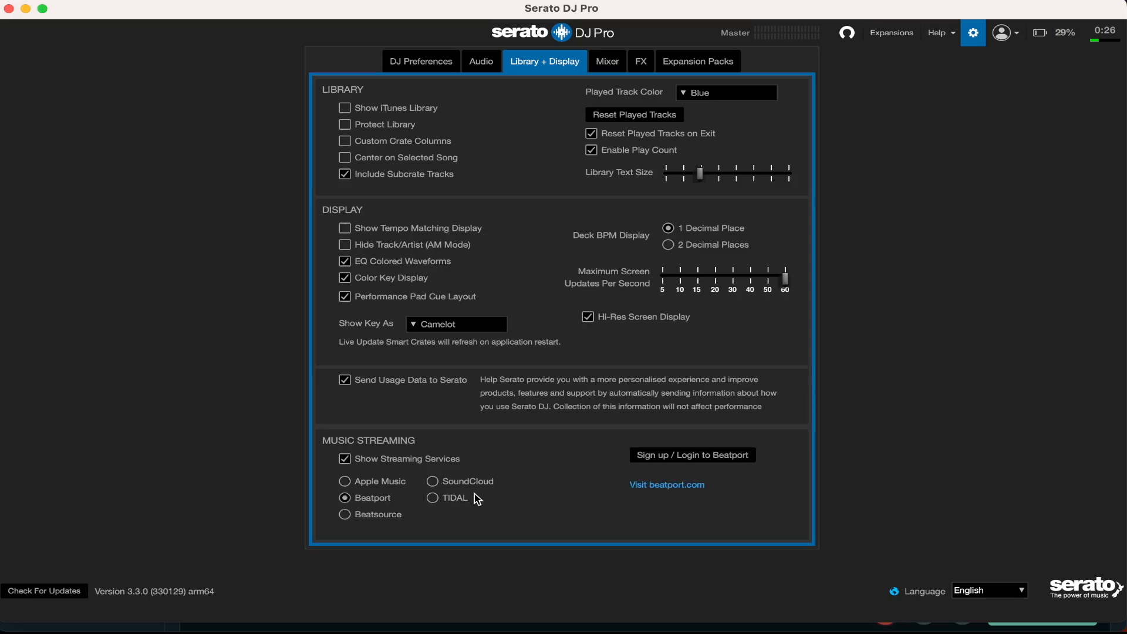
{"action": "left_click", "coordinate": [344, 482]}
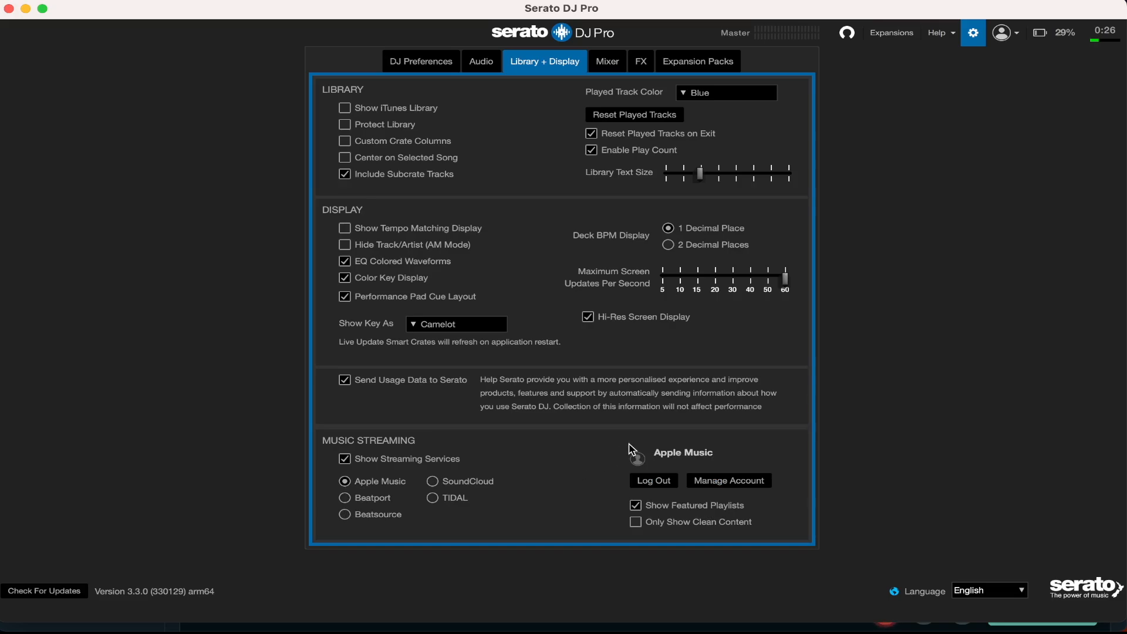
{"action": "mouse_move", "coordinate": [976, 73]}
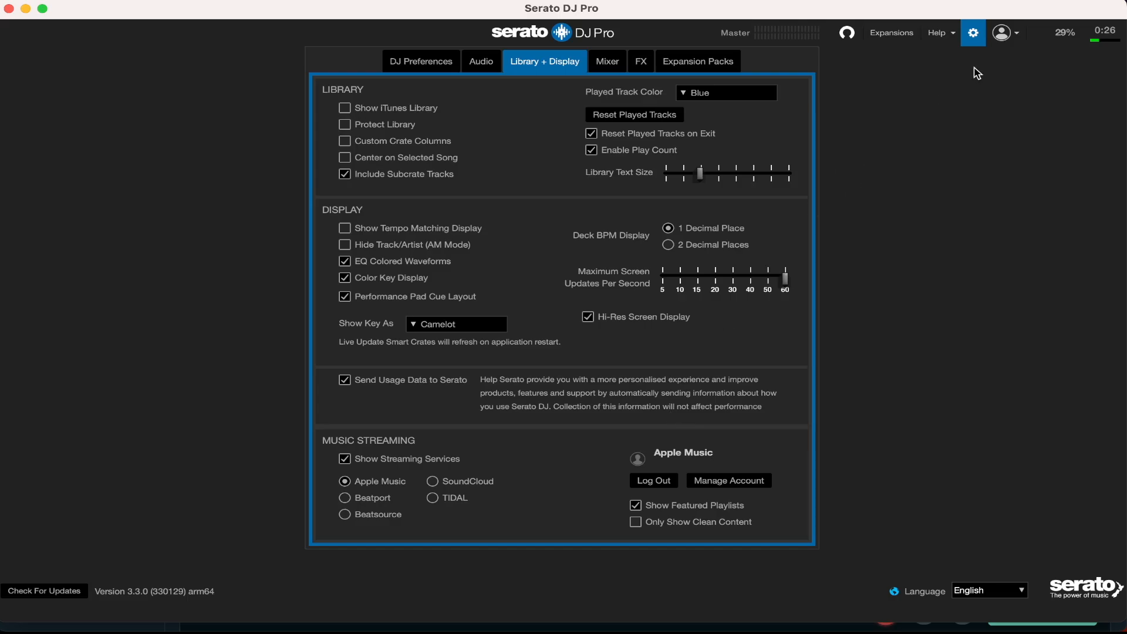
Reopen preferences and switch Show Streaming Services off again.
{"action": "left_click", "coordinate": [974, 33]}
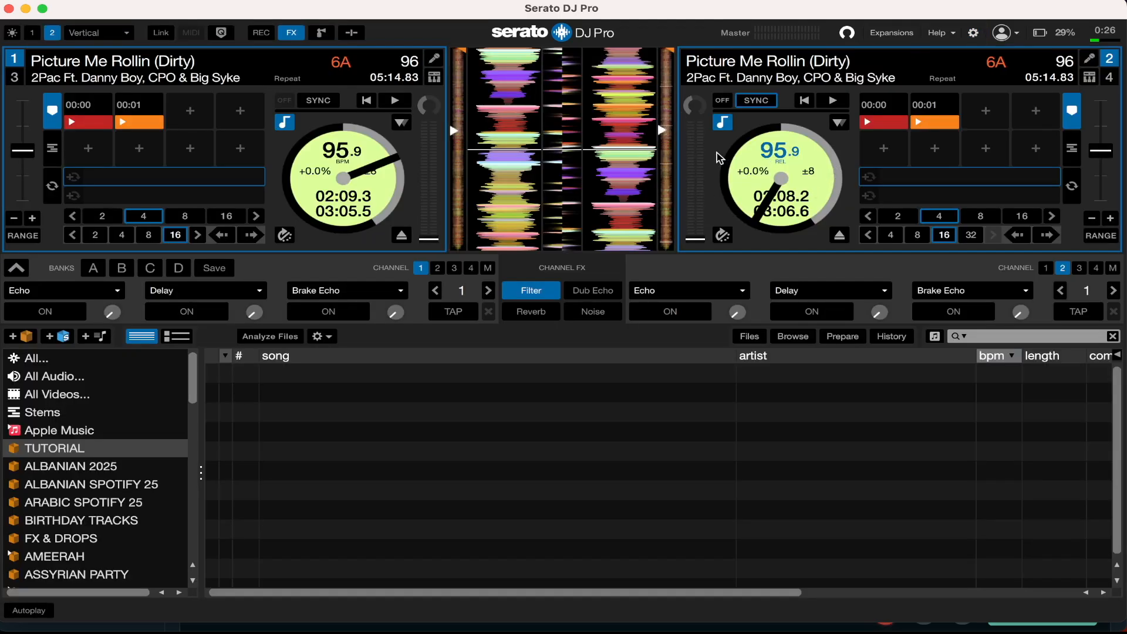
{"action": "left_click", "coordinate": [973, 33]}
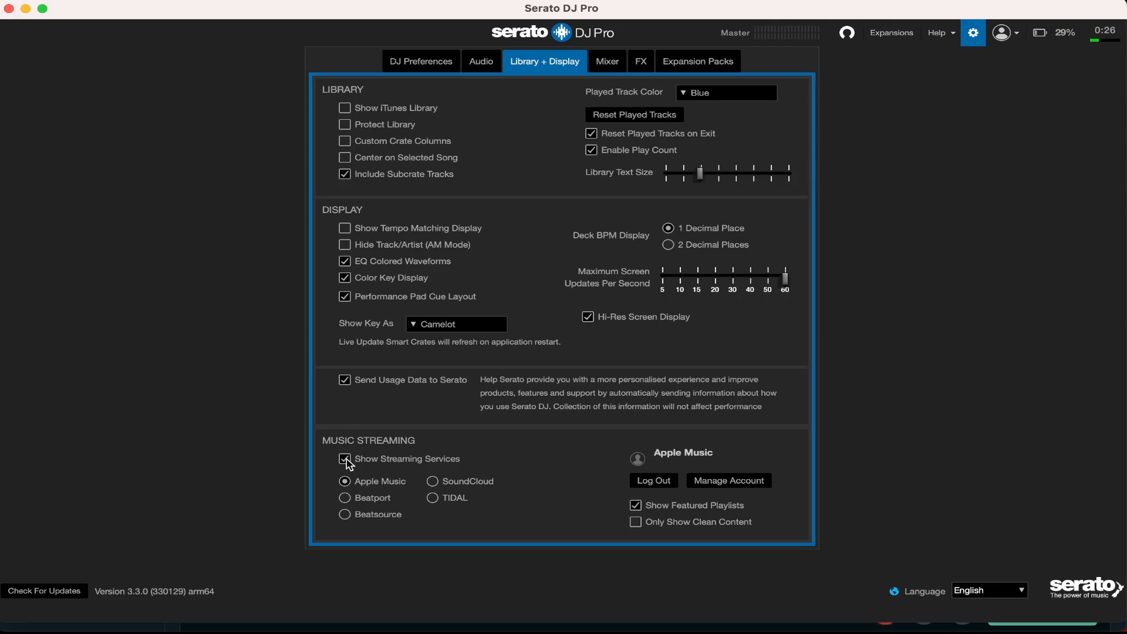
{"action": "left_click", "coordinate": [344, 459]}
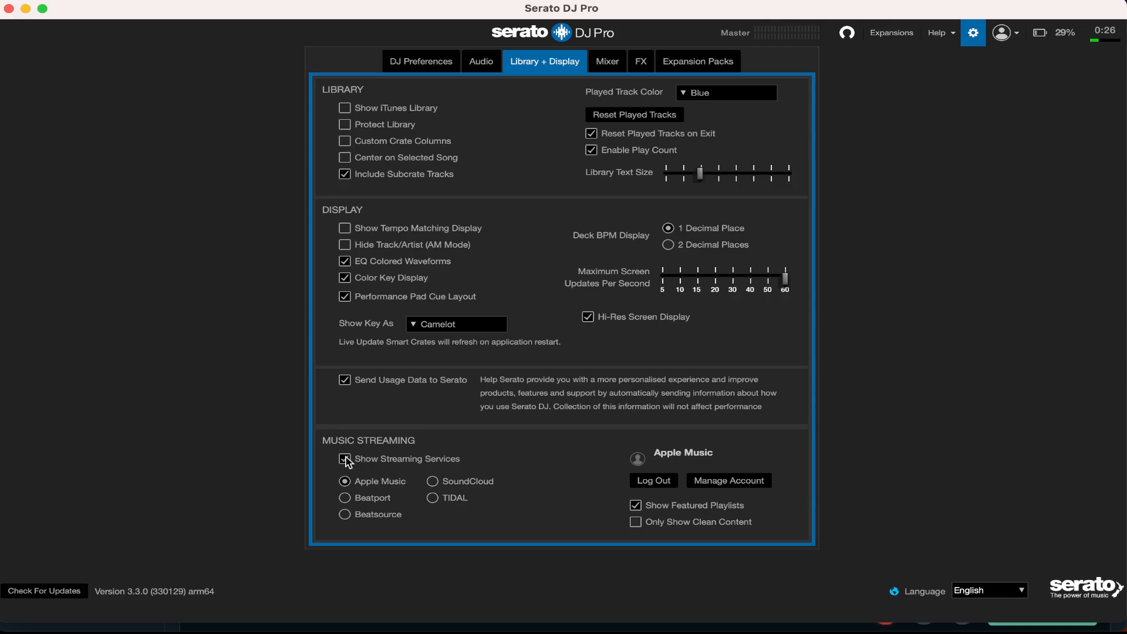
{"action": "left_click", "coordinate": [346, 458]}
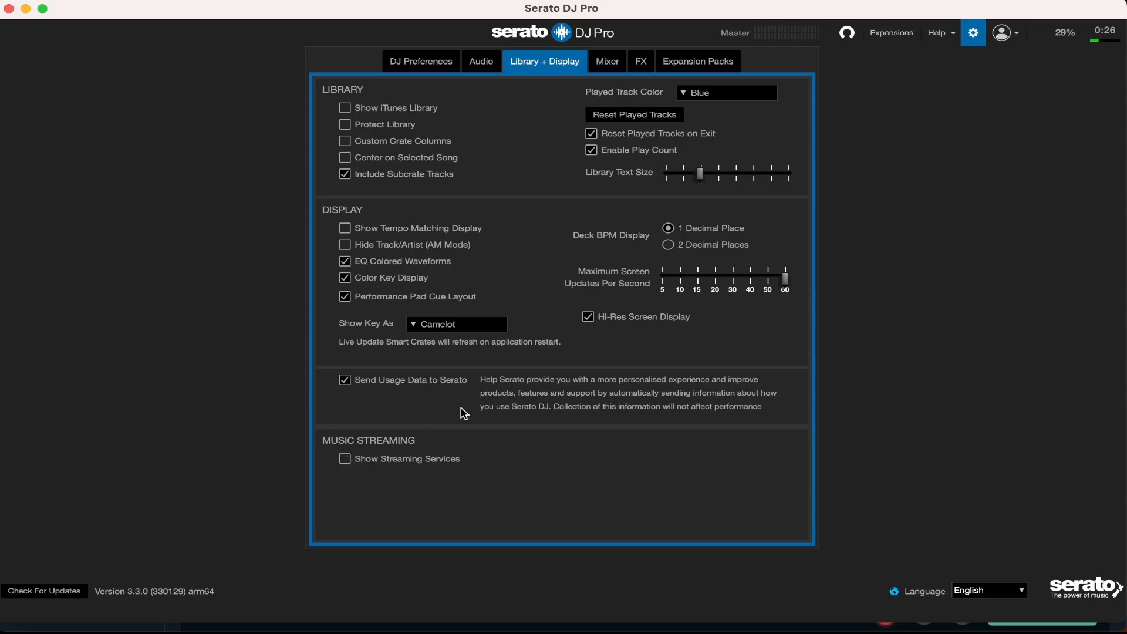
Review the Mixer and FX settings, then the Expansion Packs list with Serato Video disabled.
{"action": "left_click", "coordinate": [607, 61]}
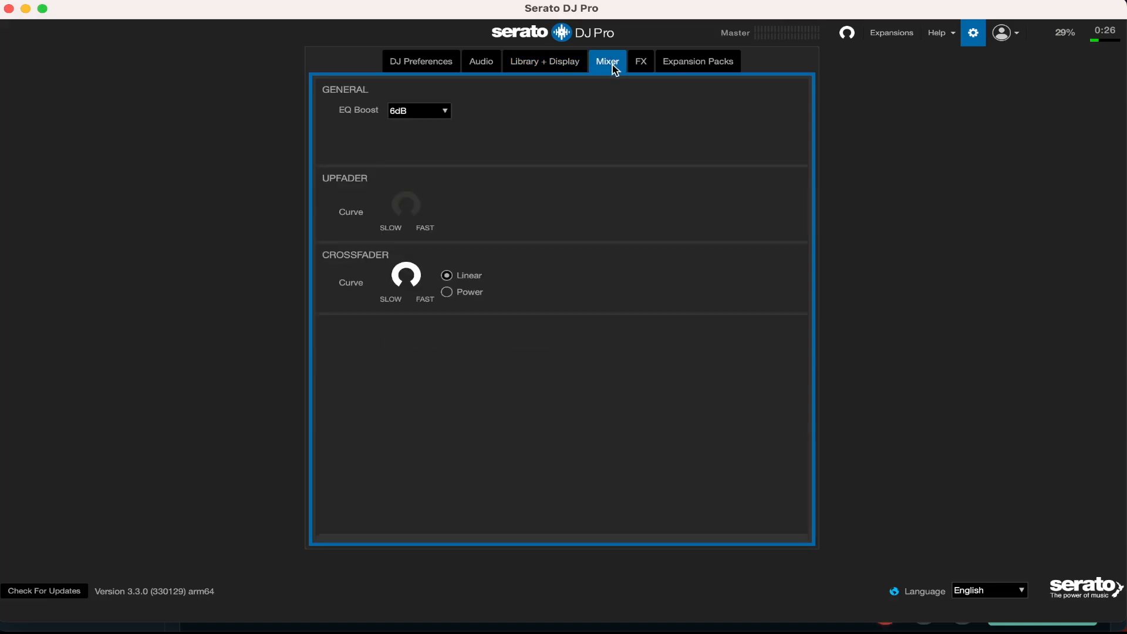
{"action": "mouse_move", "coordinate": [356, 310]}
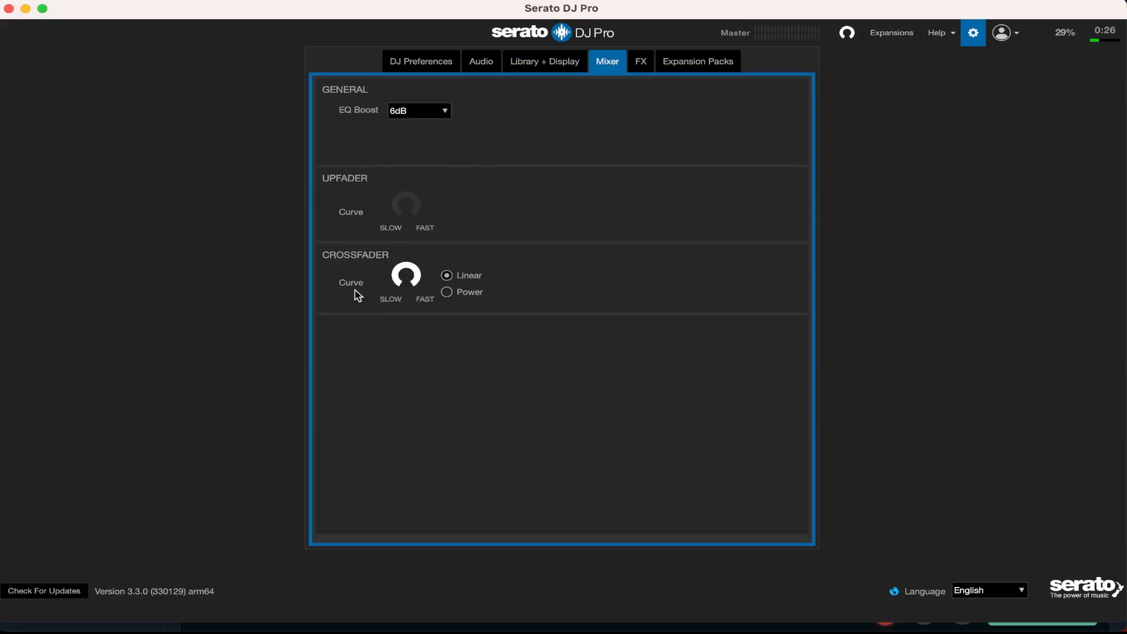
{"action": "mouse_move", "coordinate": [442, 324]}
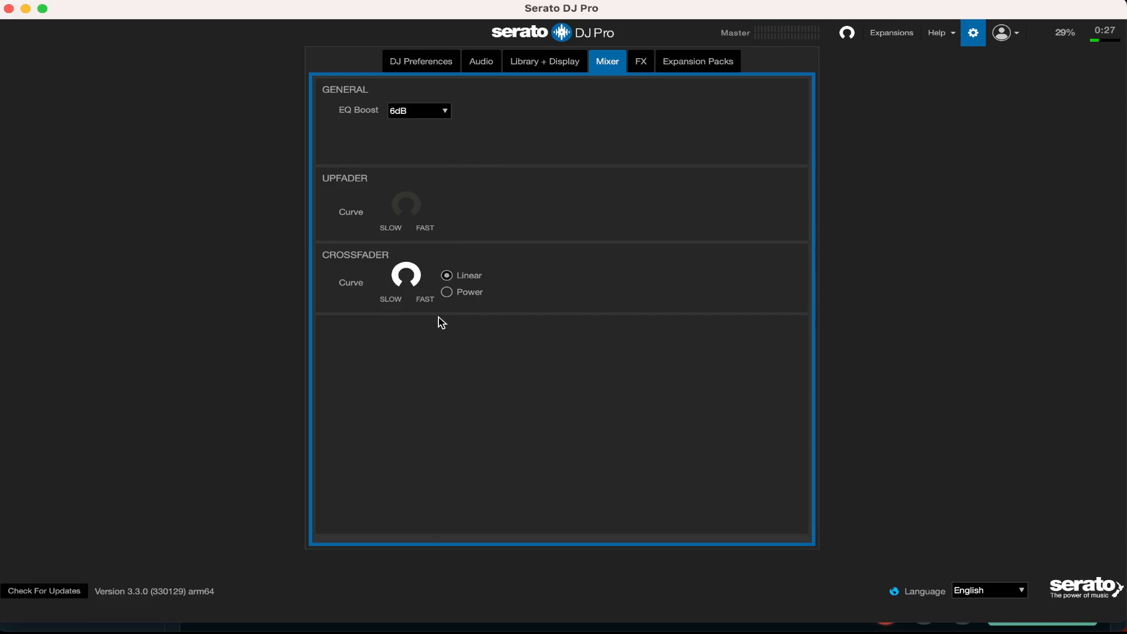
{"action": "left_click", "coordinate": [642, 61]}
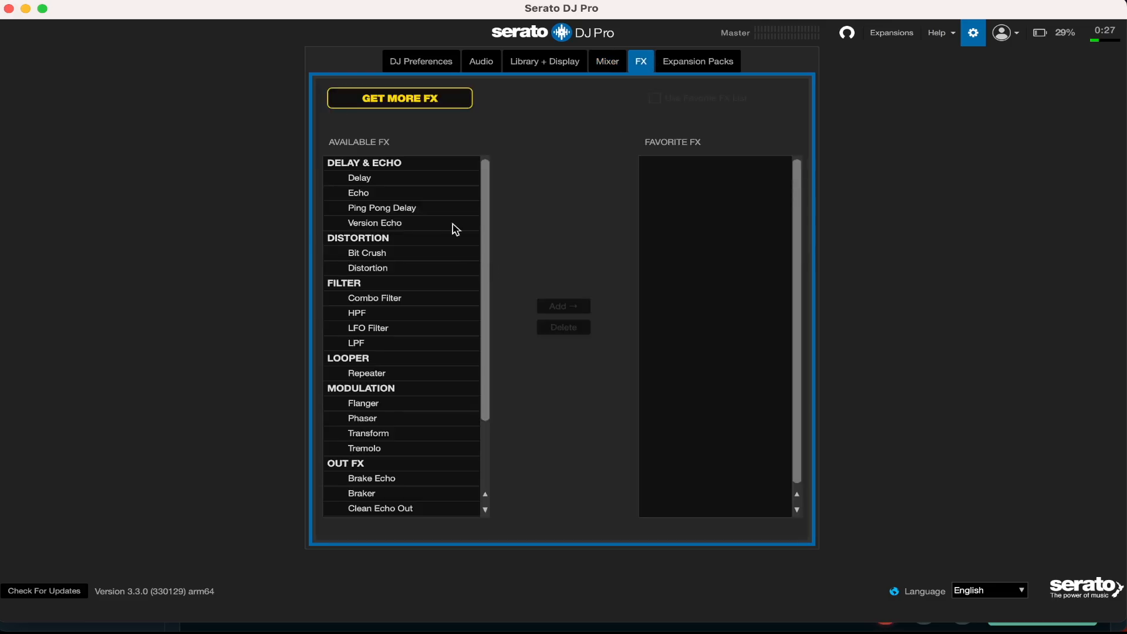
{"action": "left_click", "coordinate": [699, 61]}
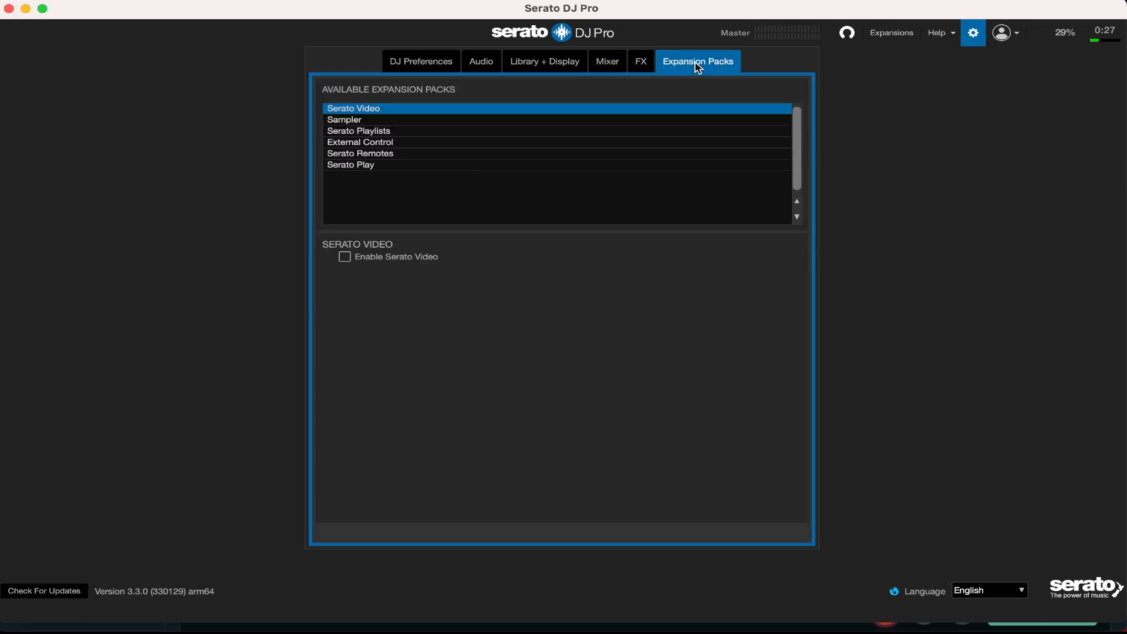